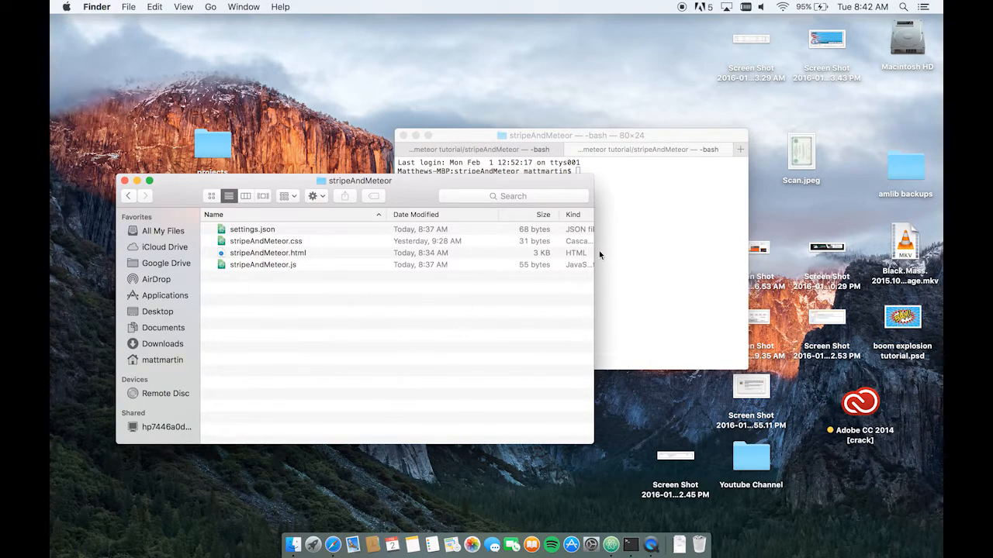
{"action": "mouse_move", "coordinate": [292, 295]}
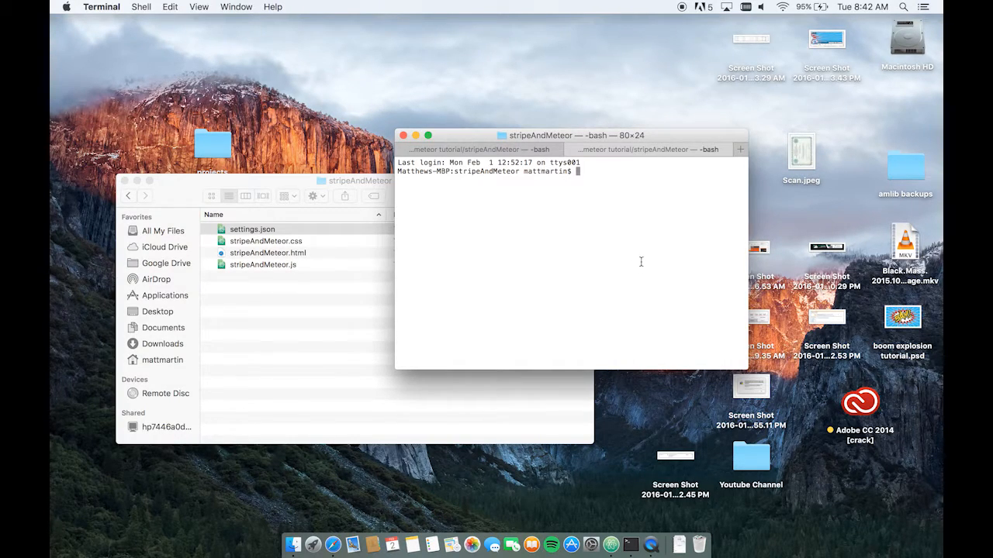
Add the mrgalaxy:stripe package to the Meteor project (added at version 2.2.1).
{"action": "type", "text": "m"}
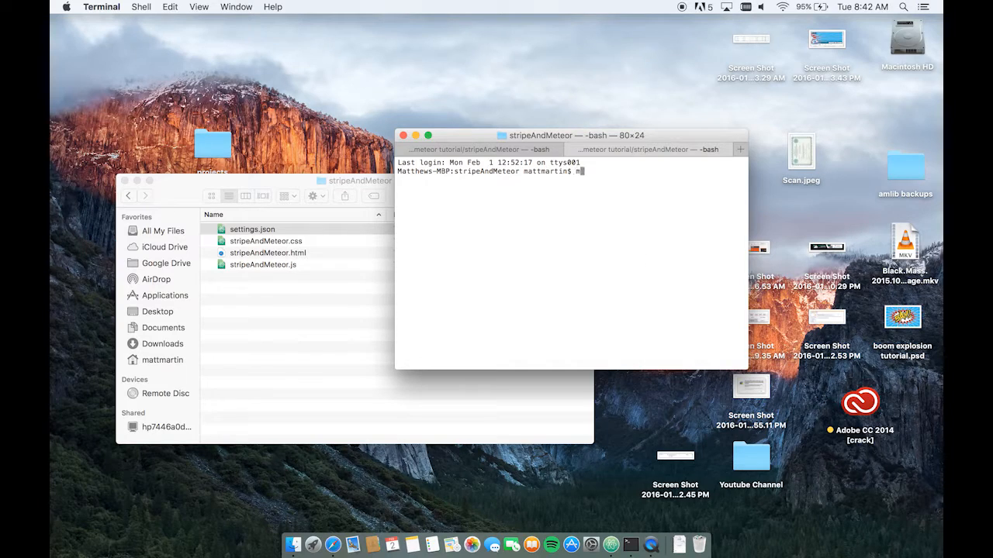
{"action": "type", "text": "meteor"}
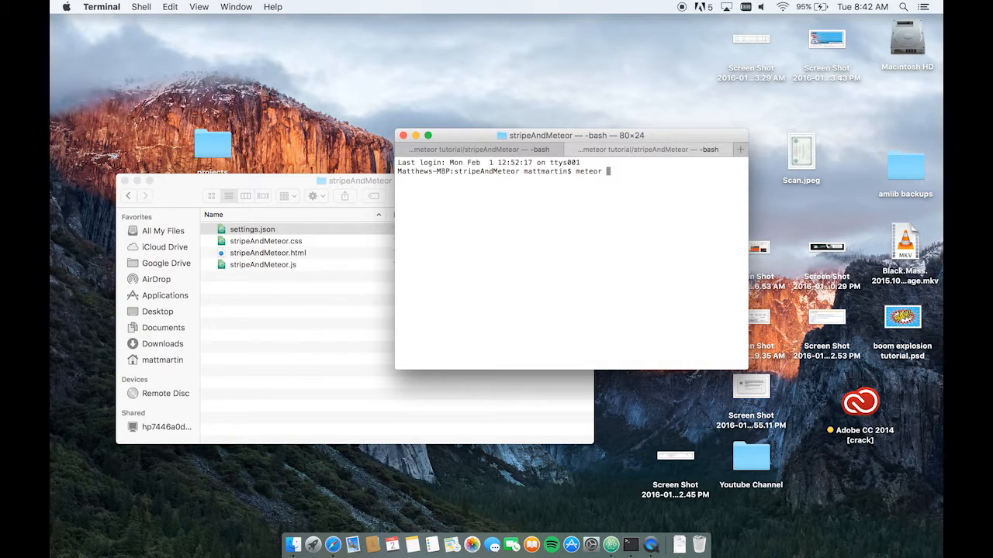
{"action": "type", "text": "add"}
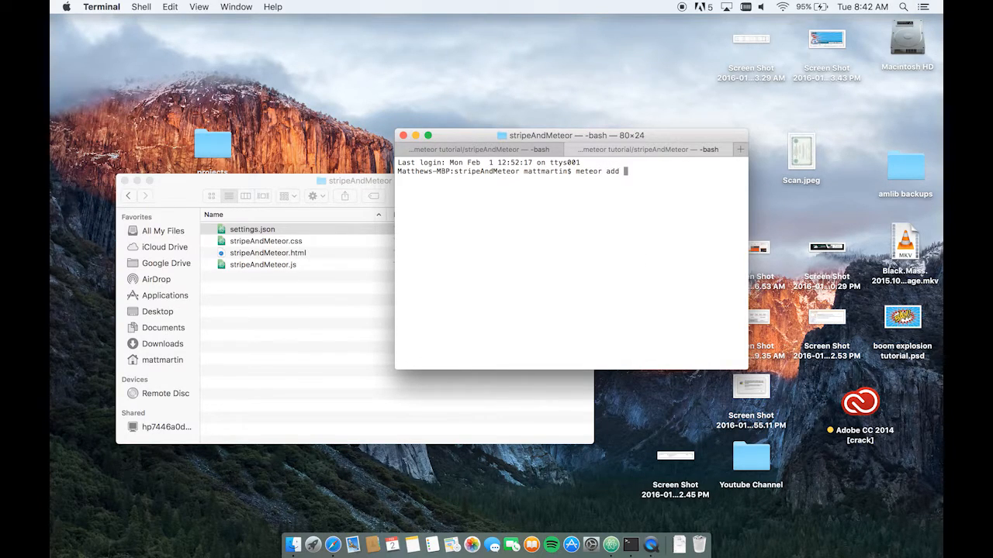
{"action": "type", "text": "mrgalaxy:"}
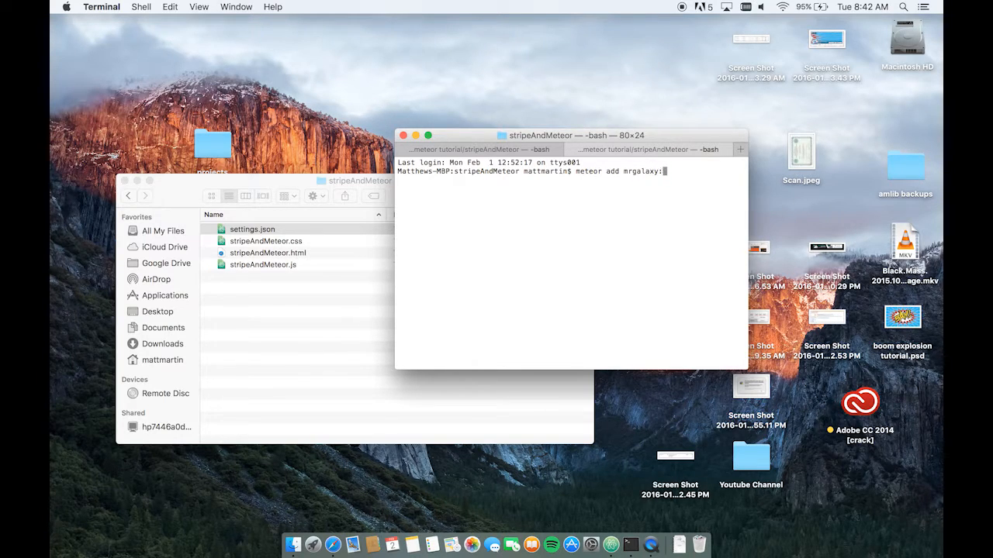
{"action": "type", "text": "stripe"}
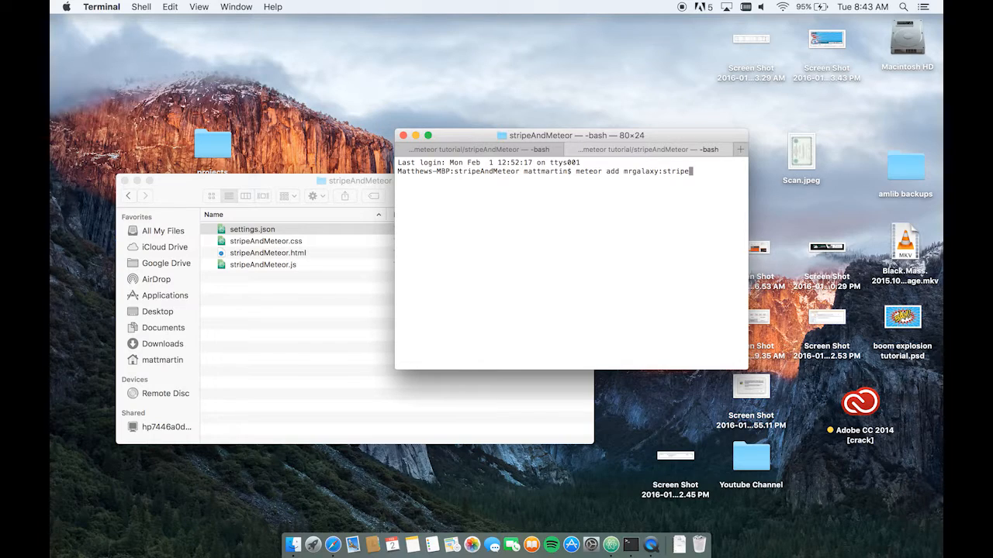
{"action": "key", "text": "Return"}
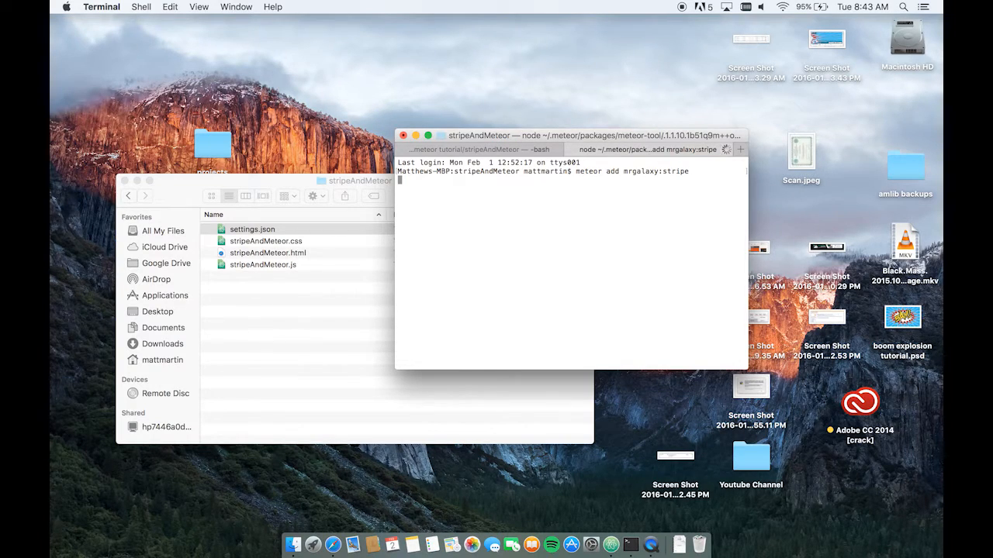
{"action": "key", "text": "Return"}
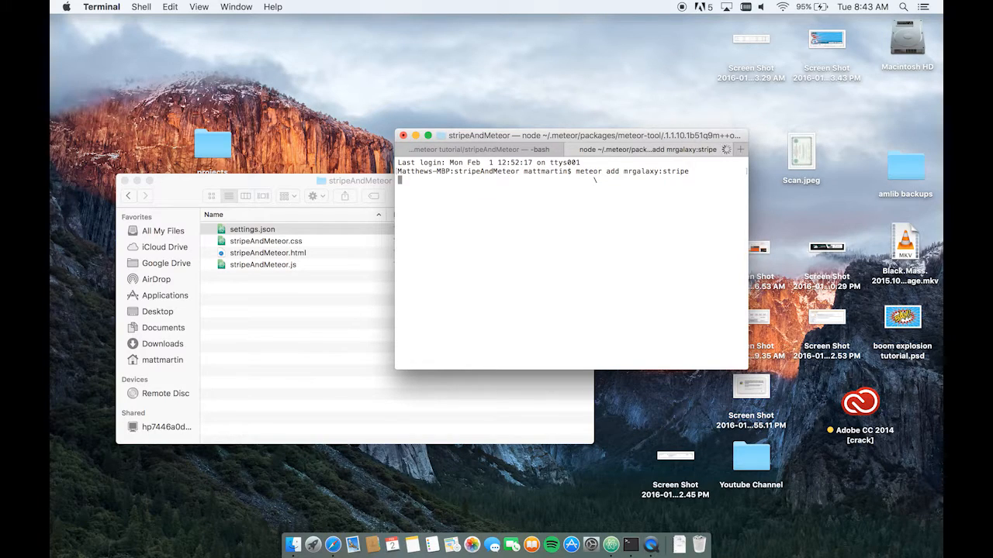
{"action": "key", "text": "Return"}
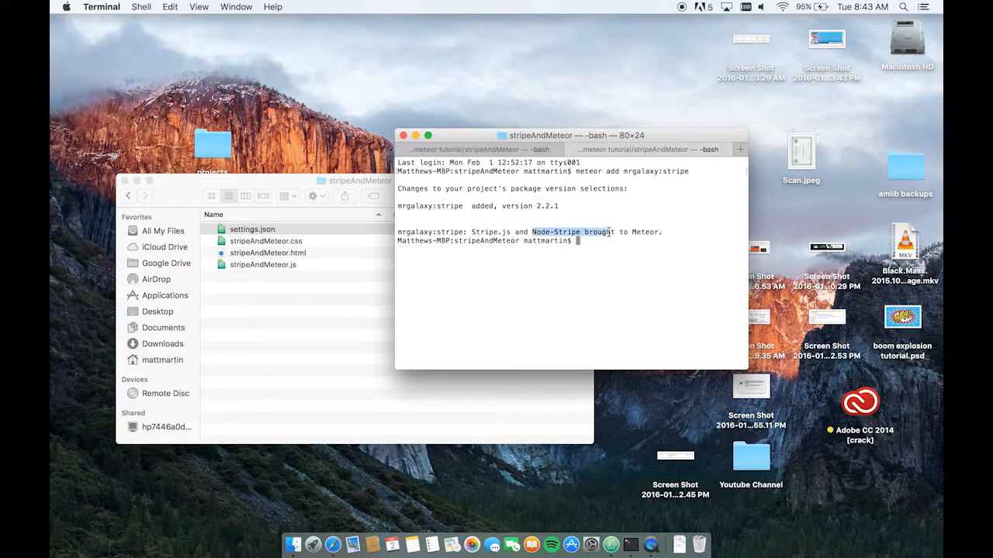
{"action": "double_click", "coordinate": [484, 233]}
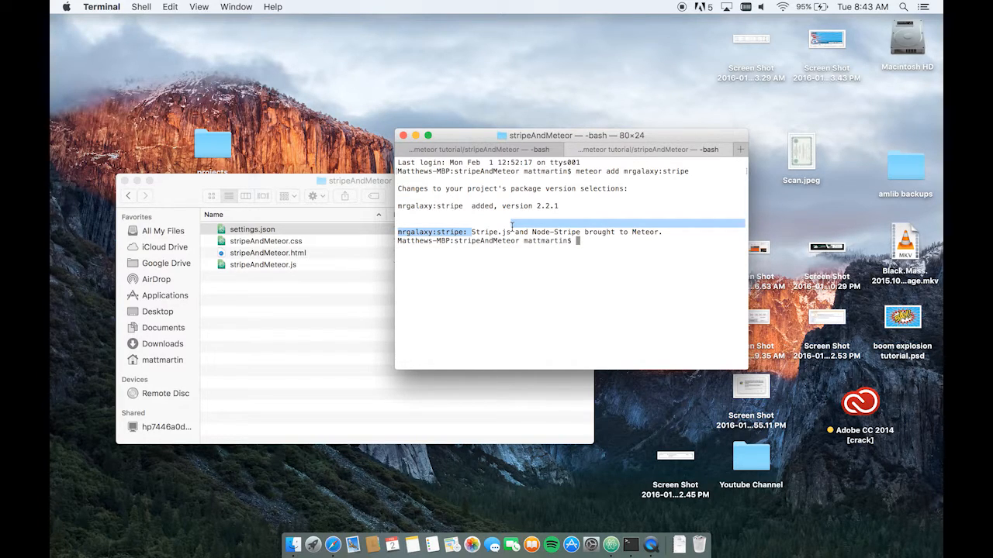
Add the twbs:bootstrap package to the Meteor project.
{"action": "type", "text": "mere"}
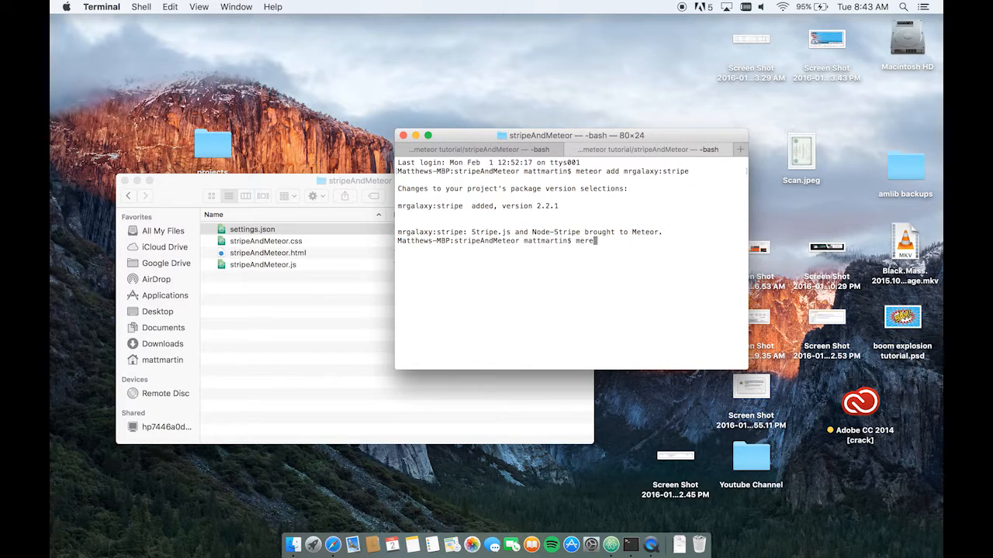
{"action": "type", "text": "mete"}
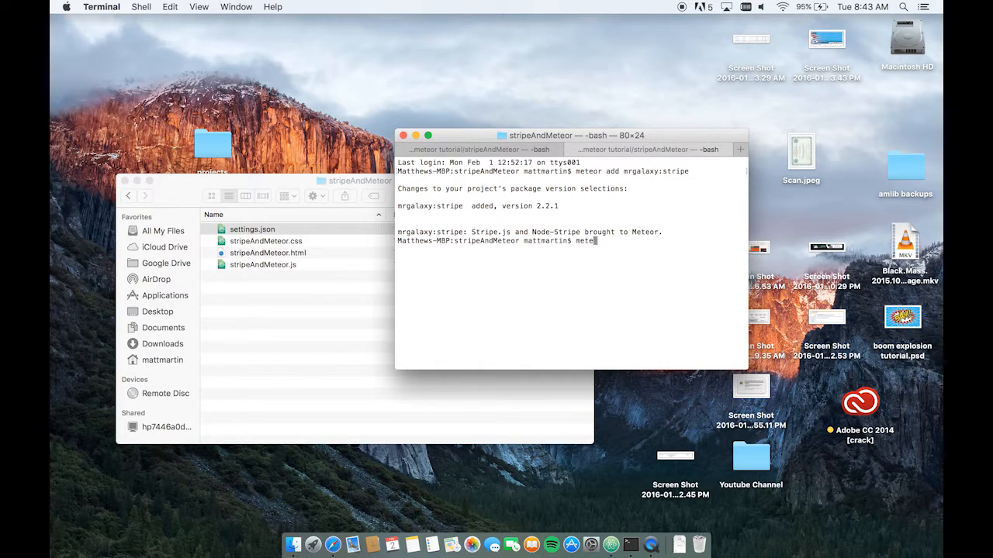
{"action": "type", "text": "add"}
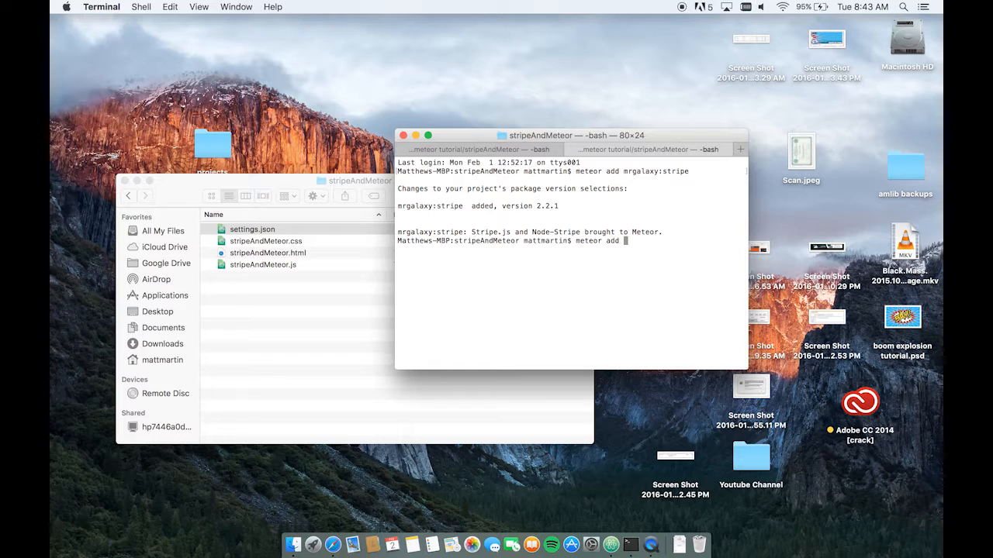
{"action": "type", "text": "twbs:"}
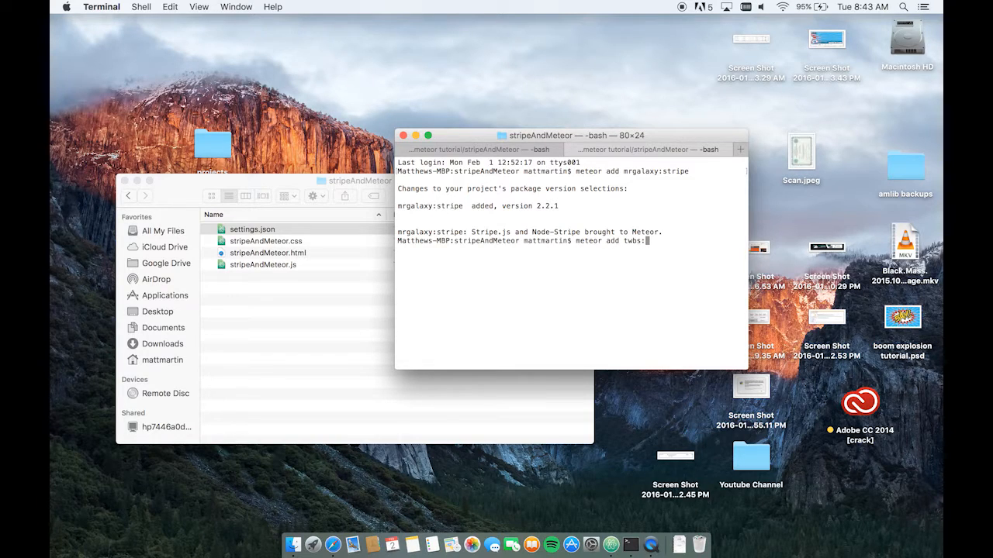
{"action": "type", "text": "boot"}
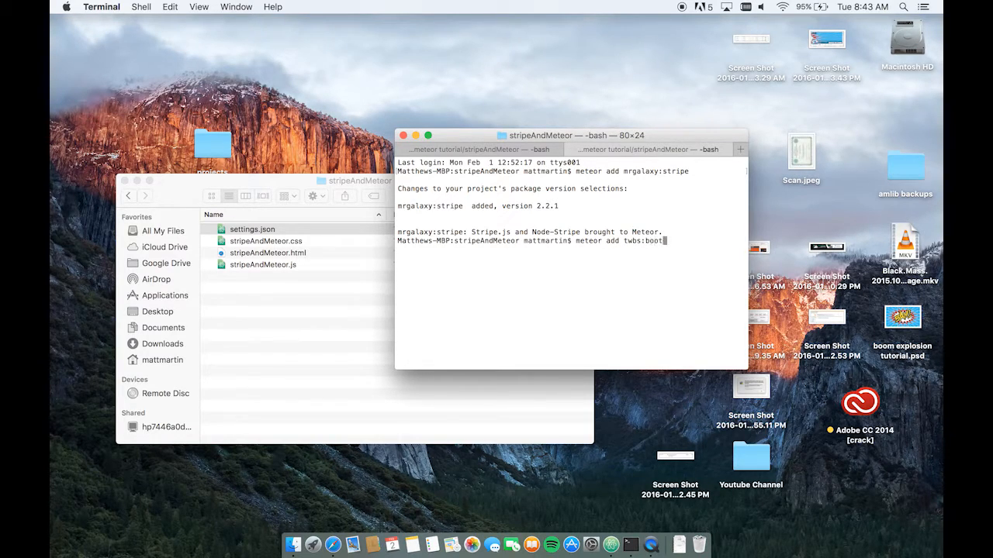
{"action": "key", "text": "Return"}
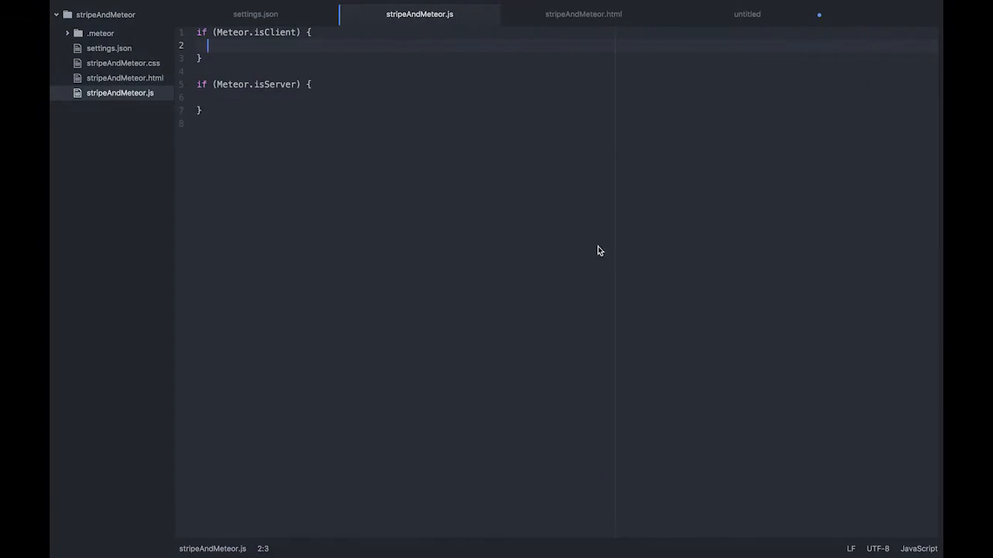
{"action": "mouse_move", "coordinate": [480, 39]}
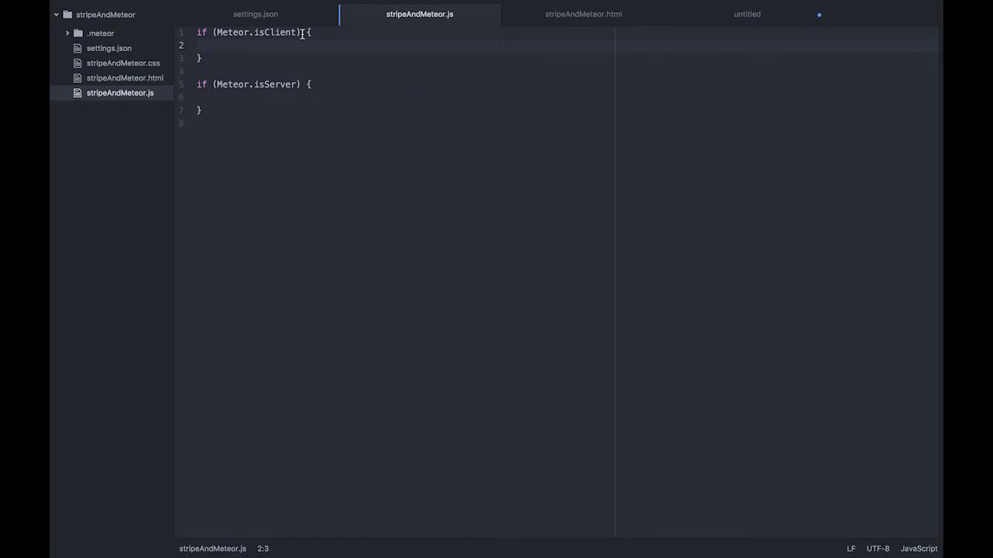
Review stripeAndMeteor.html's payment form with its card number, expiration and CVC inputs.
{"action": "left_click", "coordinate": [109, 47]}
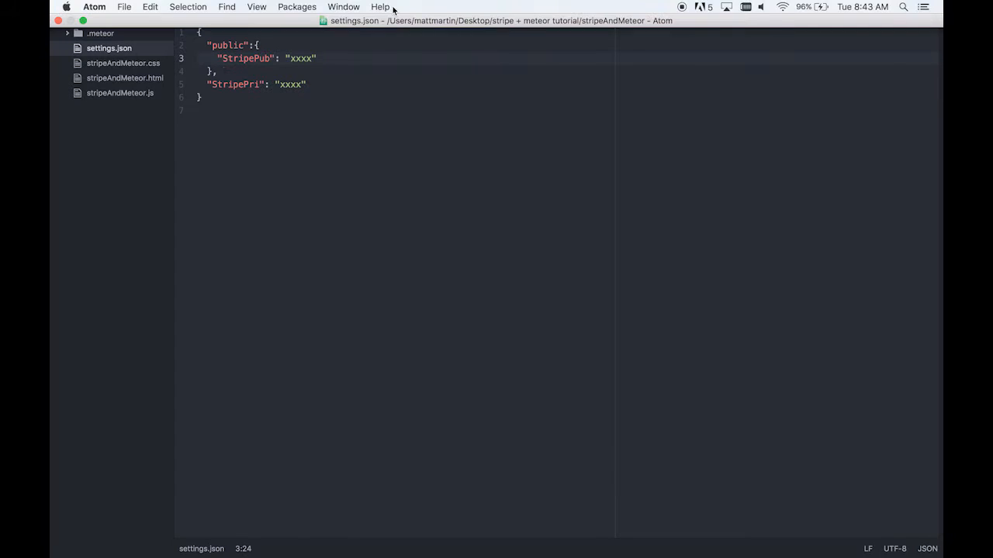
{"action": "left_click", "coordinate": [121, 93]}
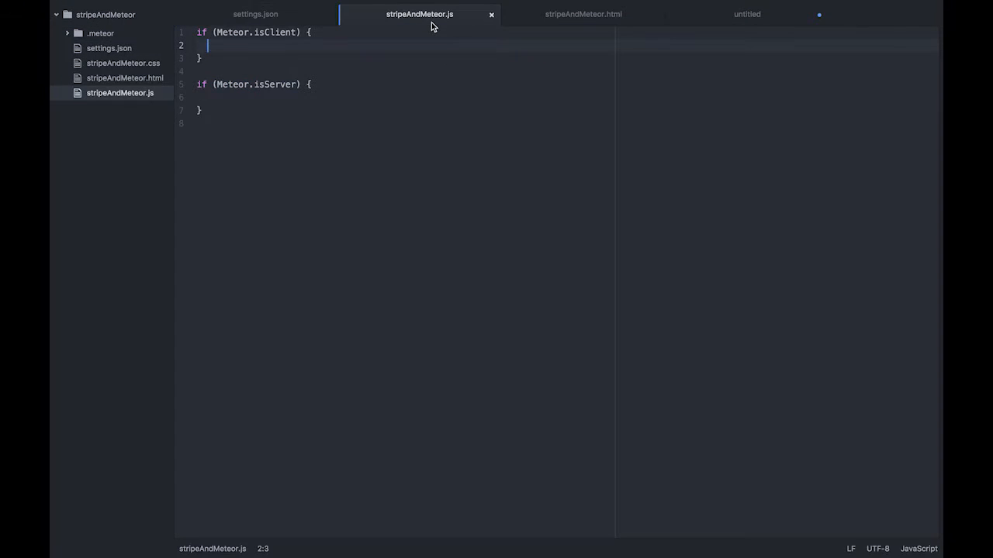
{"action": "left_click", "coordinate": [583, 14]}
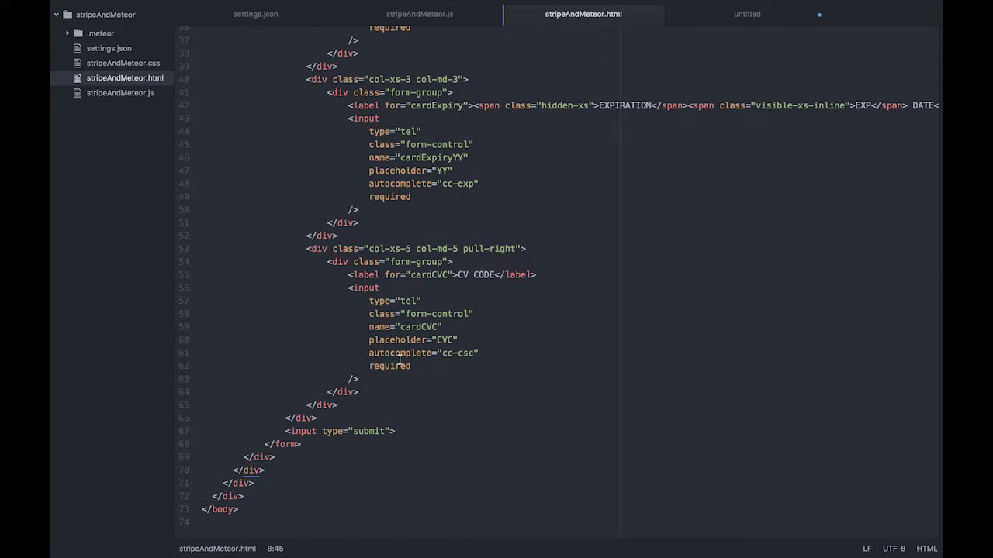
{"action": "scroll", "scroll_direction": "up", "scroll_amount": 3}
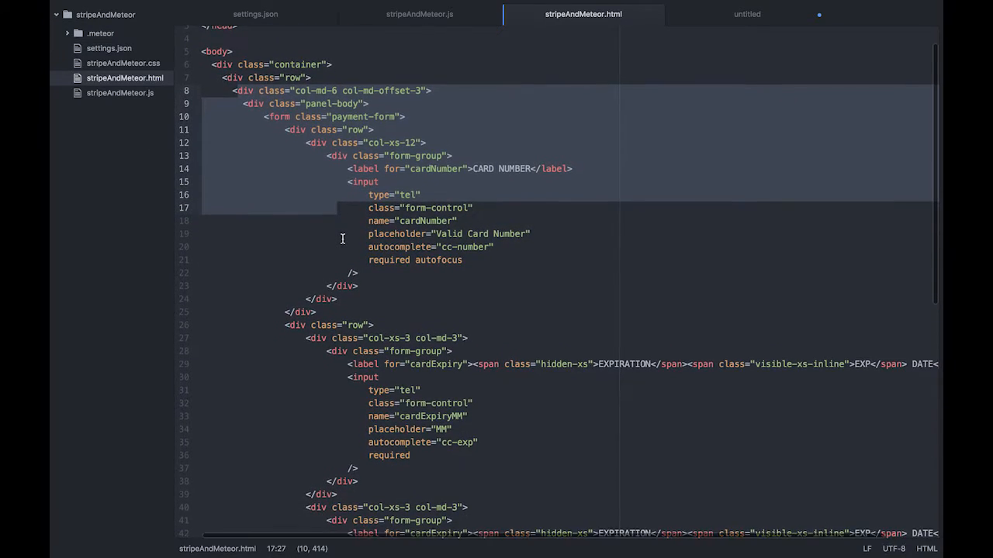
{"action": "scroll", "scroll_direction": "down", "scroll_amount": 3}
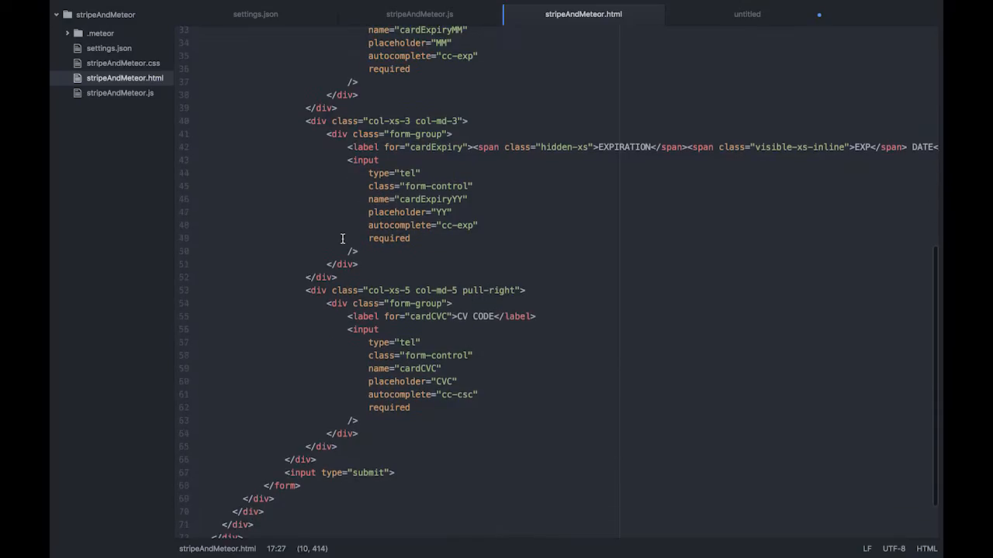
{"action": "scroll", "scroll_direction": "up", "scroll_amount": 3}
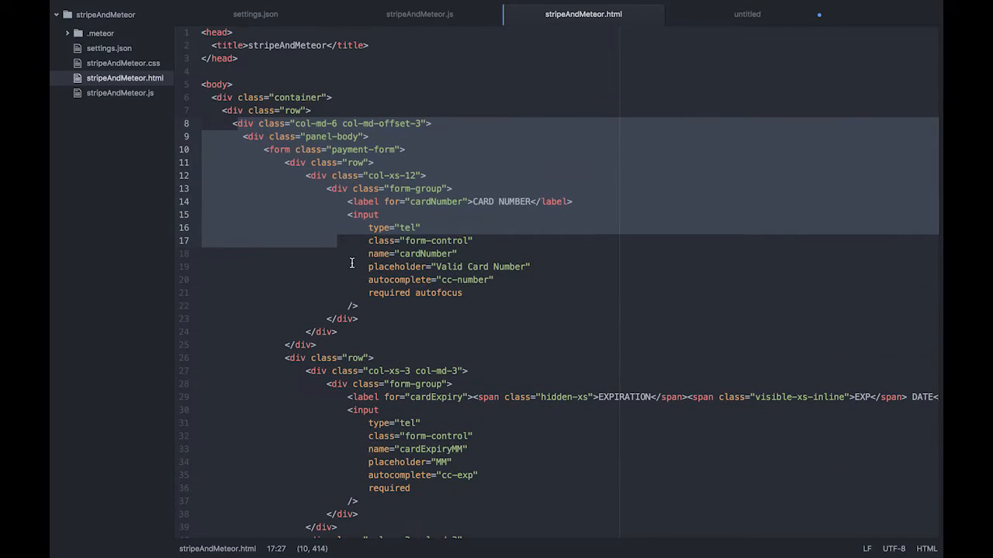
{"action": "scroll", "scroll_direction": "down", "scroll_amount": 3}
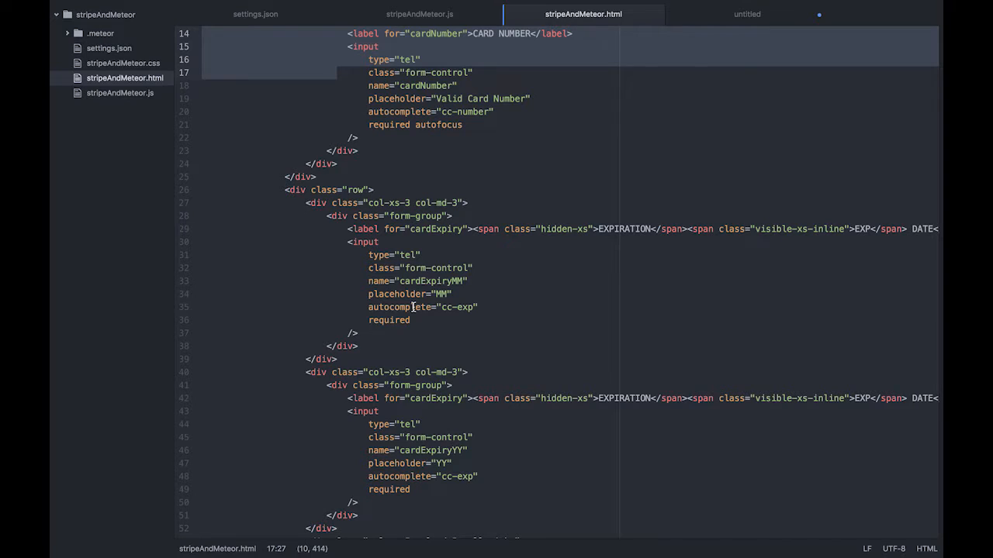
{"action": "scroll", "scroll_direction": "down", "scroll_amount": 3}
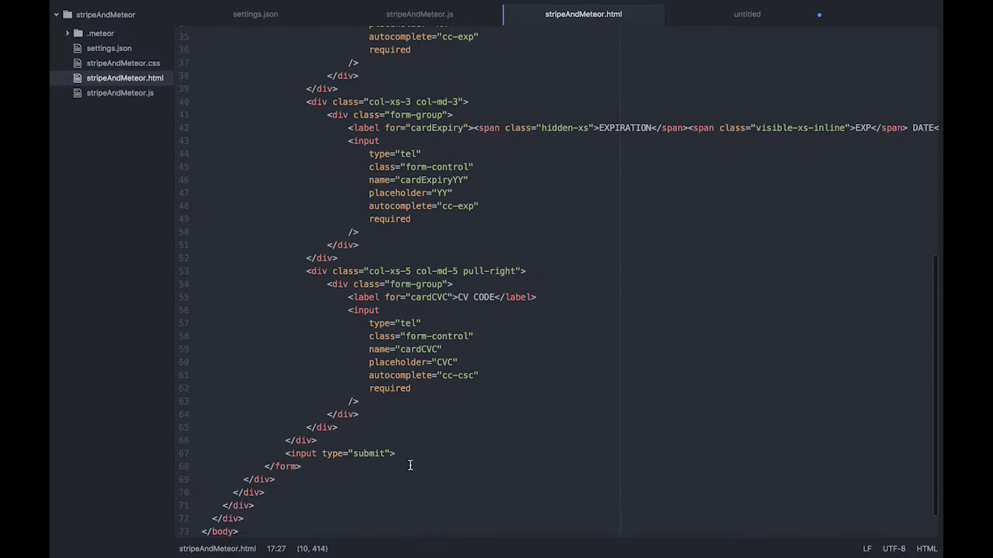
{"action": "scroll", "scroll_direction": "down", "scroll_amount": 3}
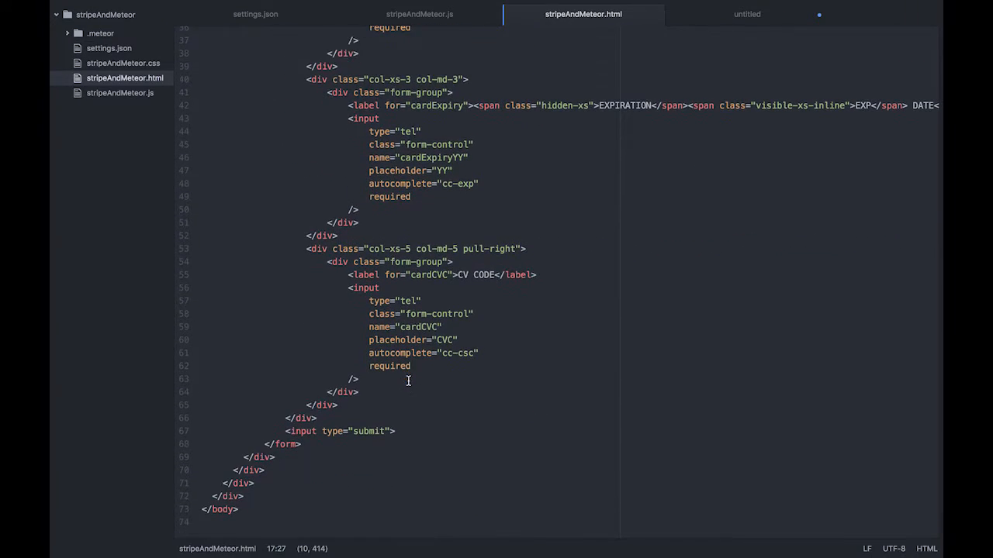
{"action": "scroll", "scroll_direction": "up", "scroll_amount": 3}
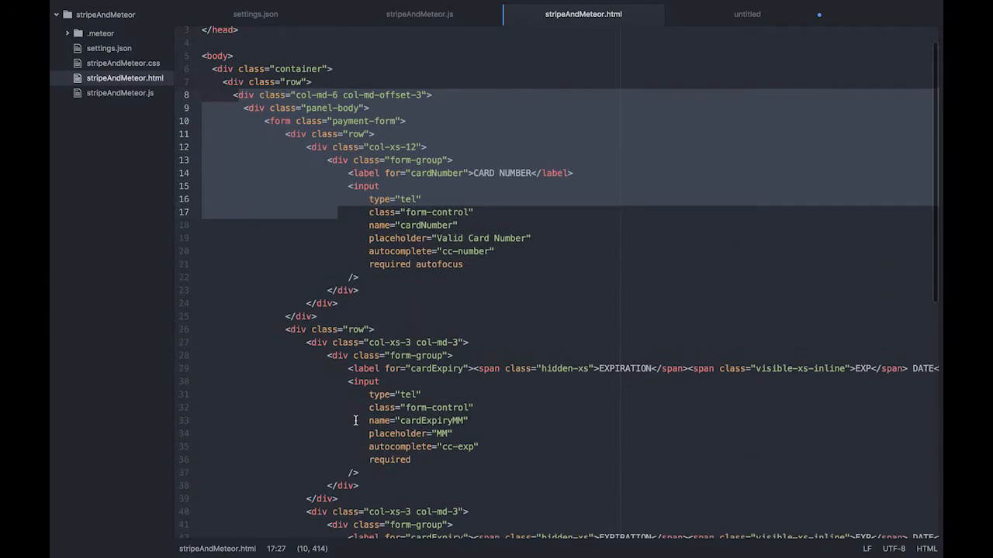
{"action": "scroll", "scroll_direction": "up", "scroll_amount": 3}
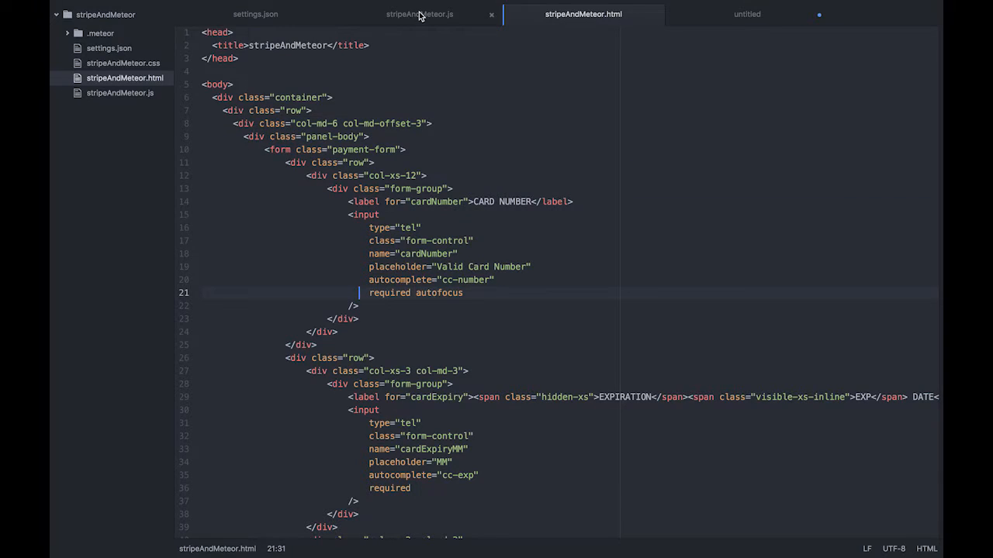
{"action": "left_click", "coordinate": [419, 14]}
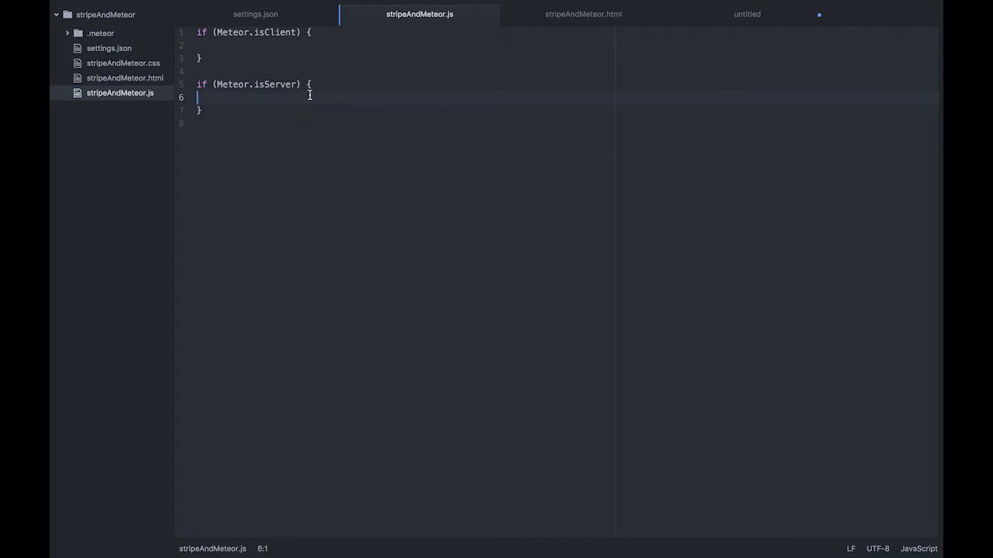
{"action": "left_click", "coordinate": [208, 45]}
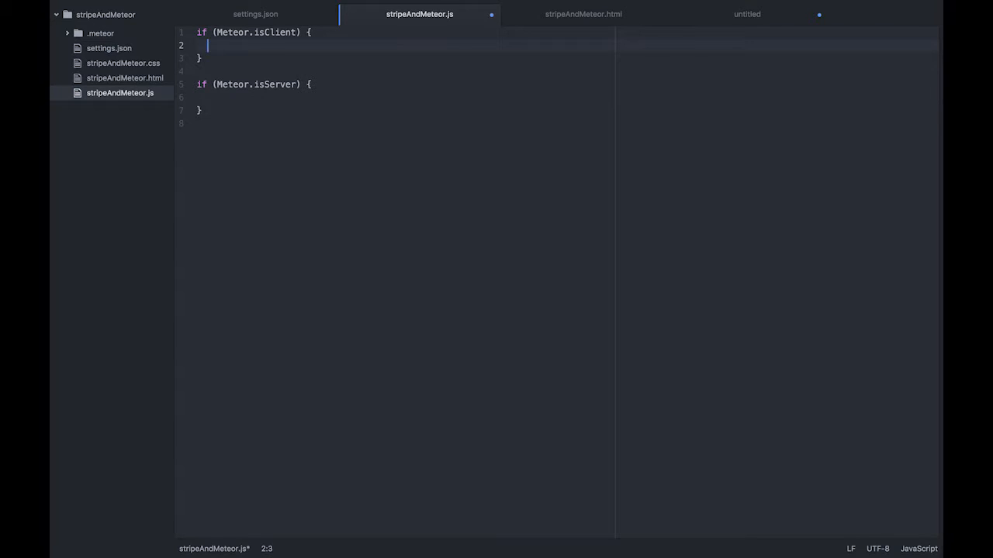
{"action": "mouse_move", "coordinate": [279, 21]}
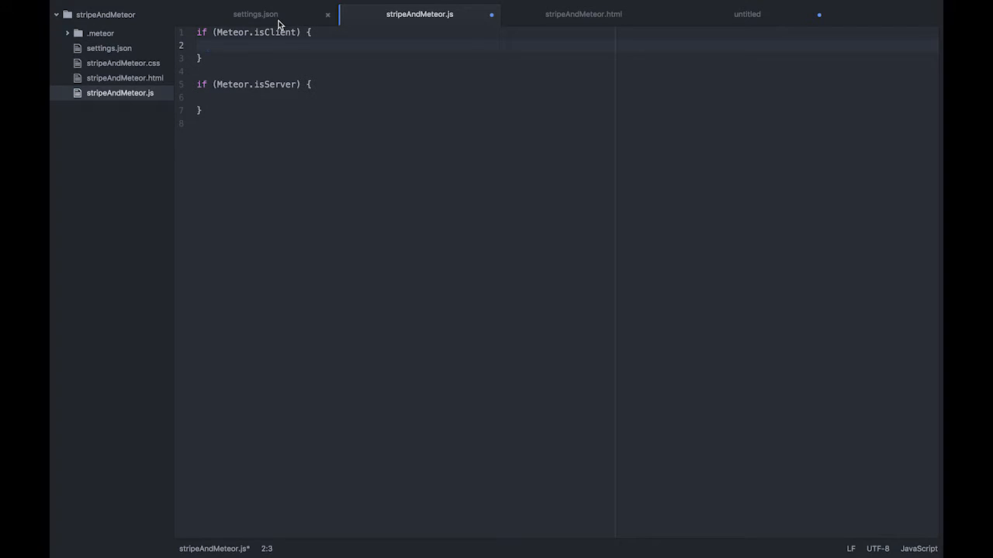
{"action": "left_click", "coordinate": [254, 14]}
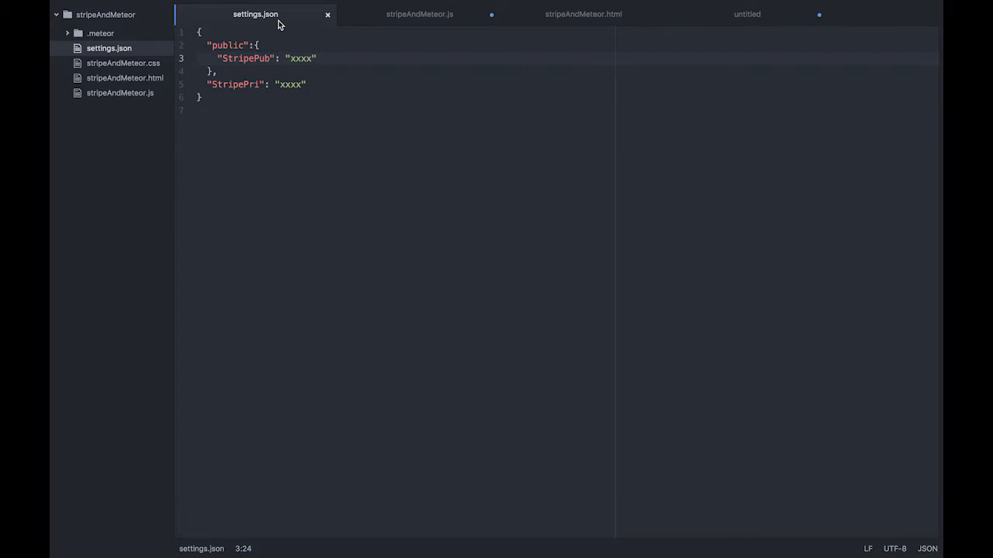
{"action": "left_click", "coordinate": [318, 59]}
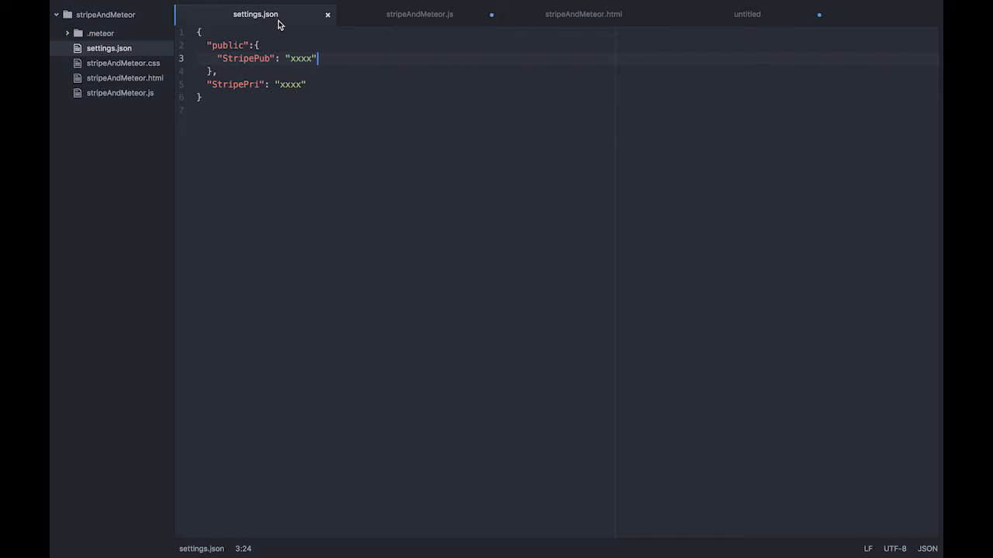
{"action": "mouse_move", "coordinate": [304, 163]}
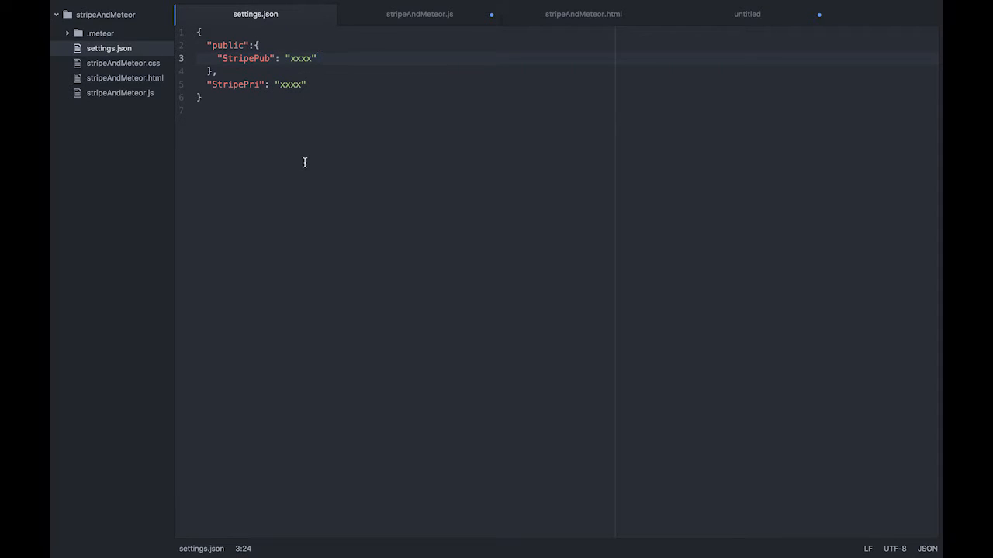
{"action": "left_click", "coordinate": [318, 59]}
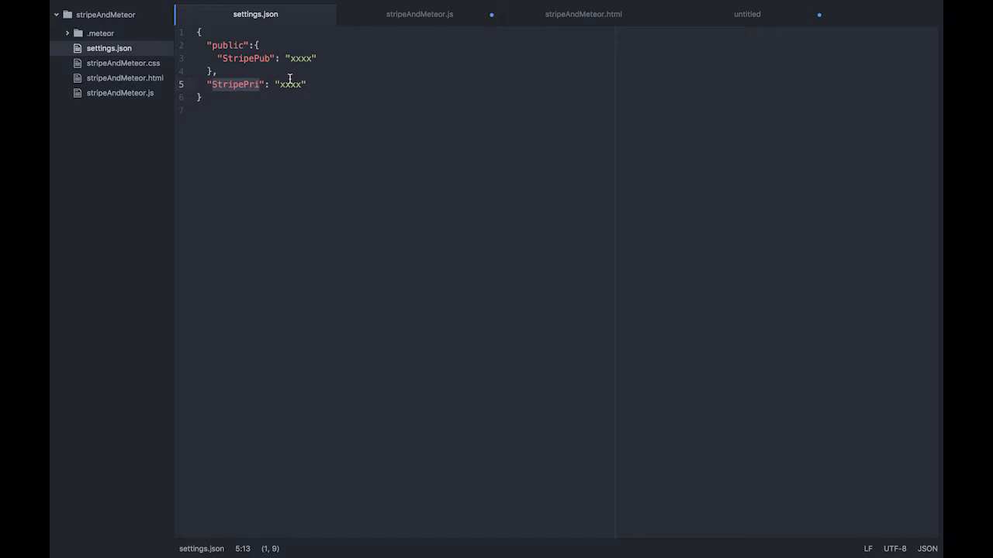
{"action": "mouse_move", "coordinate": [335, 141]}
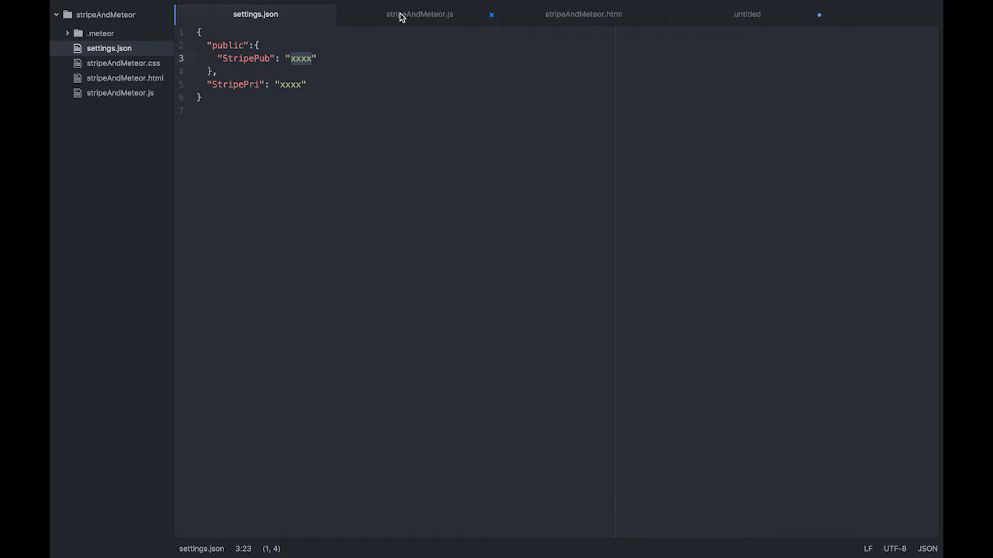
In the client block, add a Meteor.startup callback calling Stripe.setPublishableKey().
{"action": "left_click", "coordinate": [419, 14]}
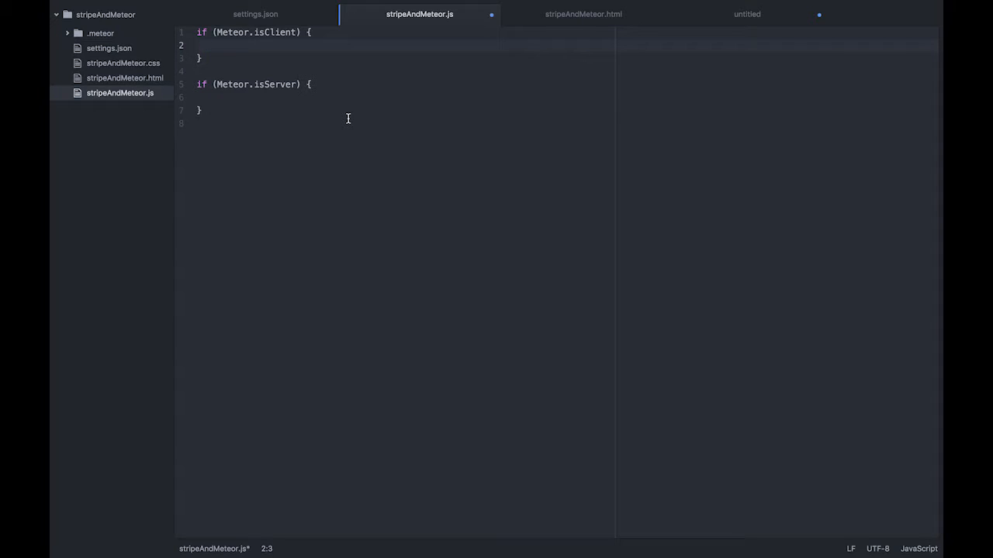
{"action": "mouse_move", "coordinate": [455, 76]}
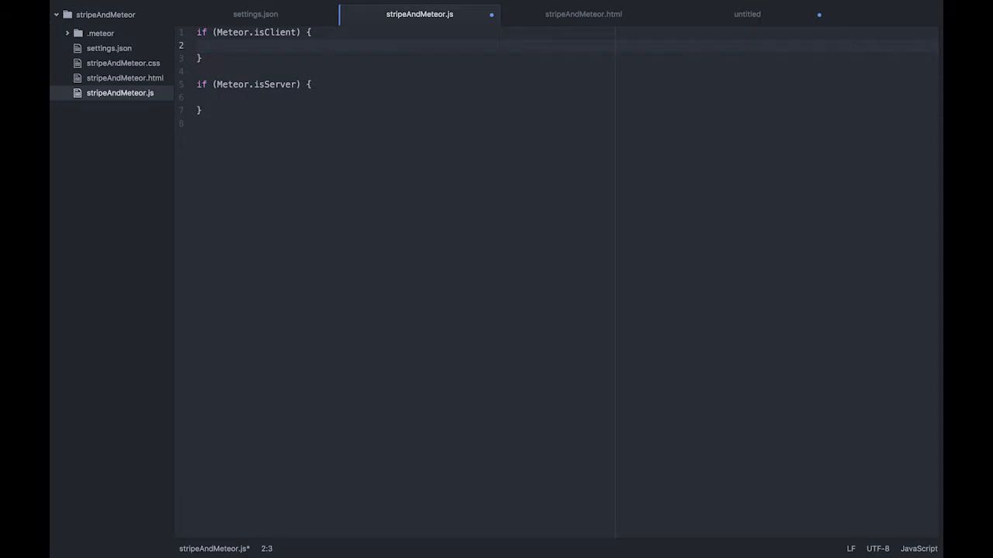
{"action": "type", "text": "Meteor."}
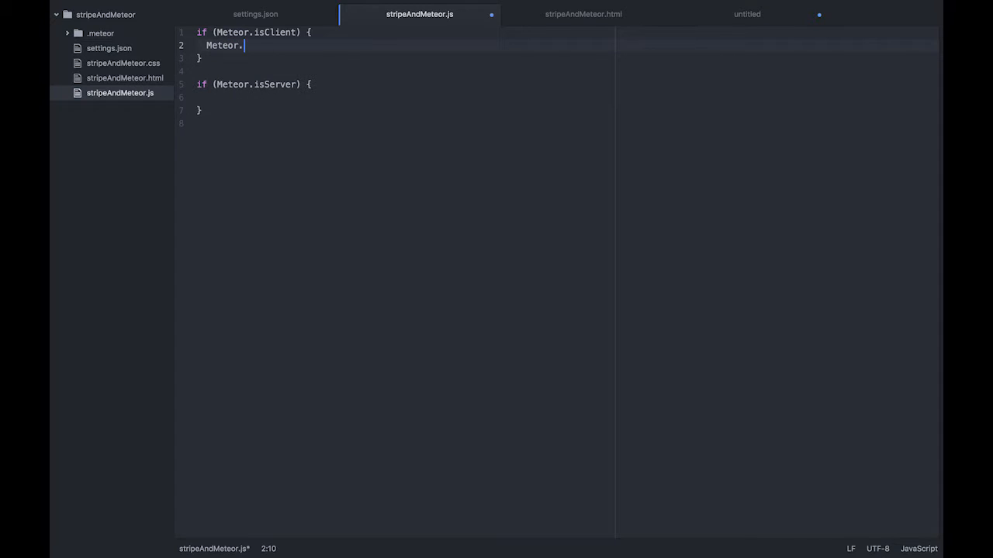
{"action": "type", "text": "startu"}
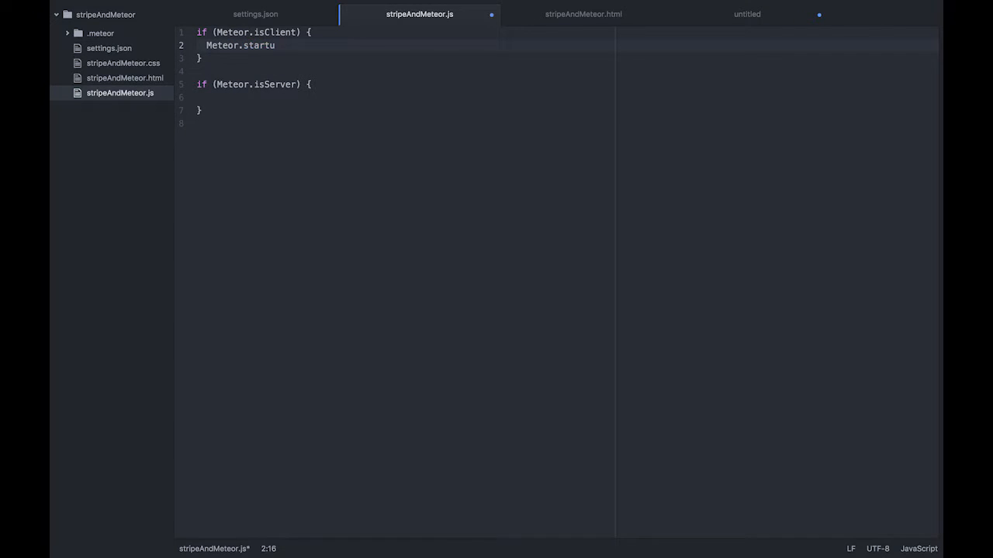
{"action": "type", "text": "p(function(){"}
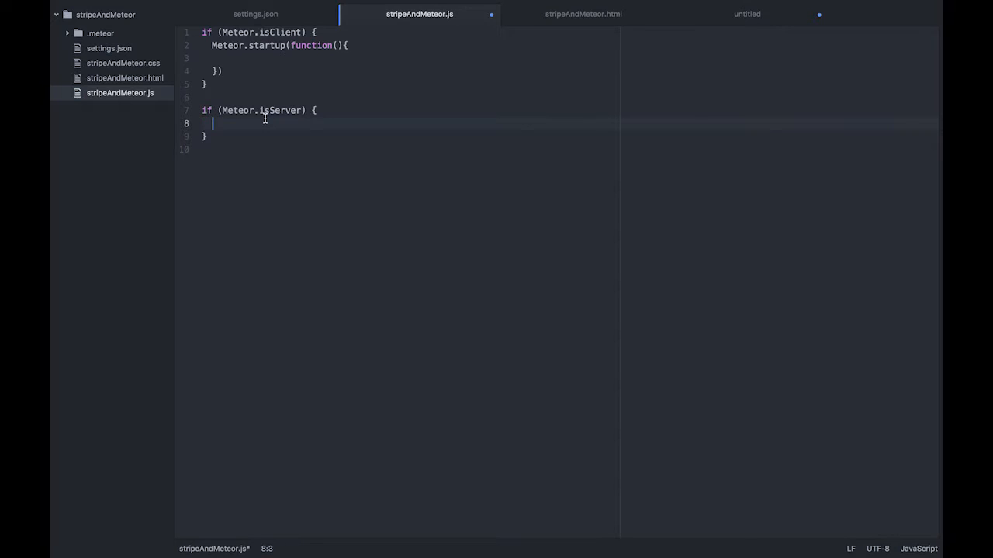
{"action": "left_click", "coordinate": [361, 59]}
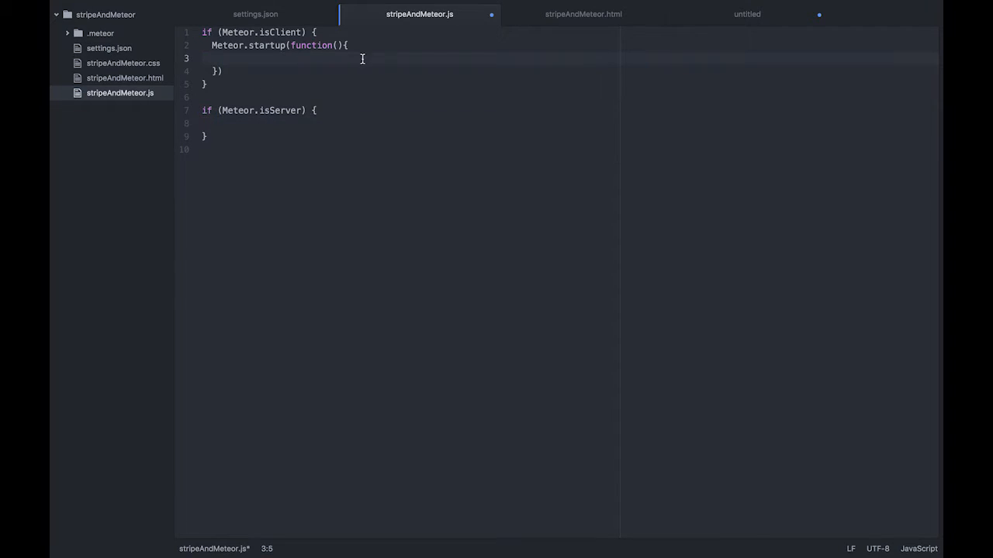
{"action": "type", "text": "Stripe.set"}
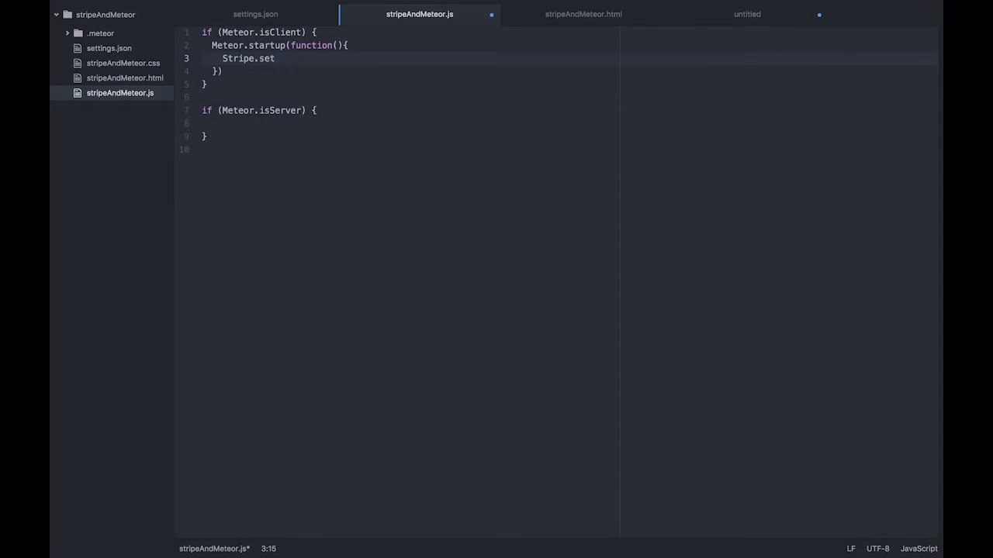
{"action": "type", "text": "Pub"}
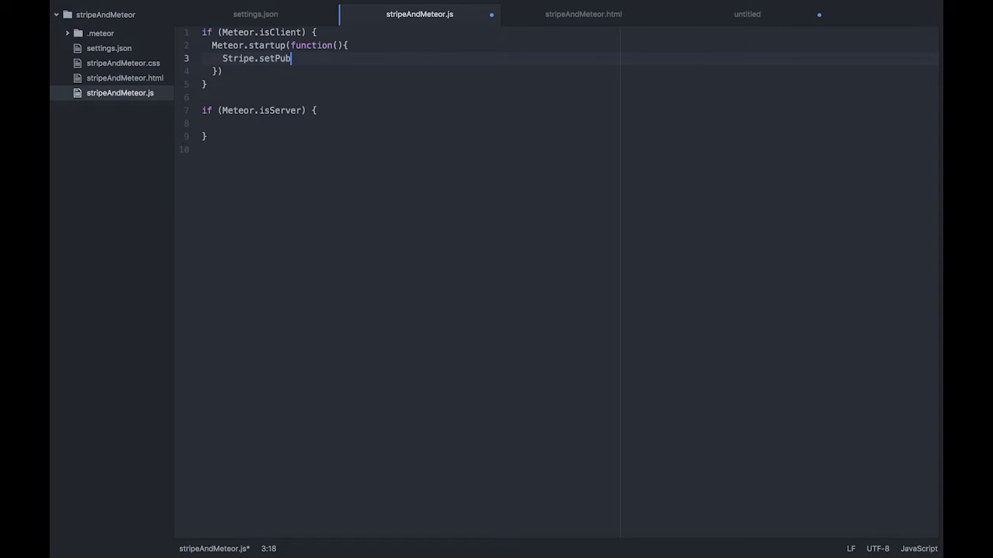
{"action": "type", "text": "lishableKey()"}
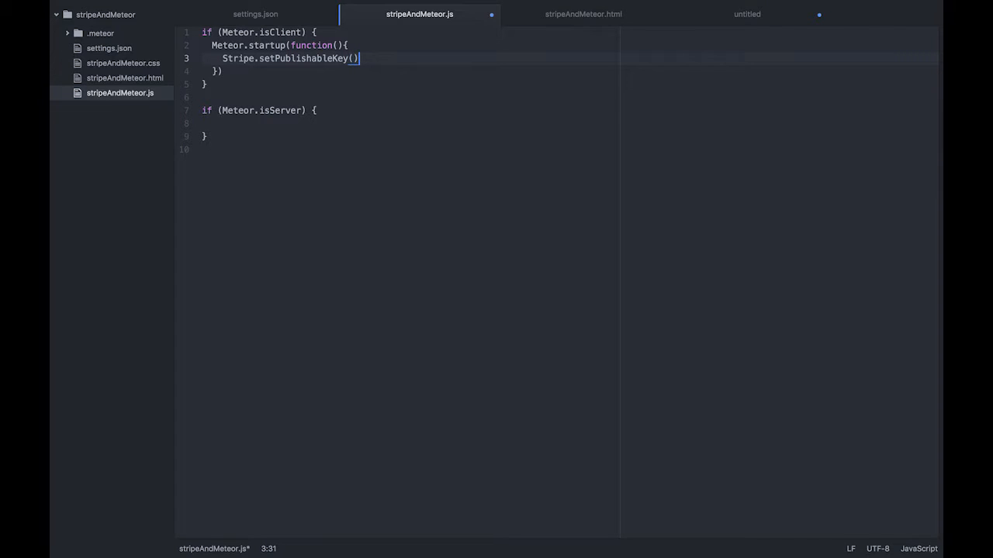
{"action": "type", "text": ";"}
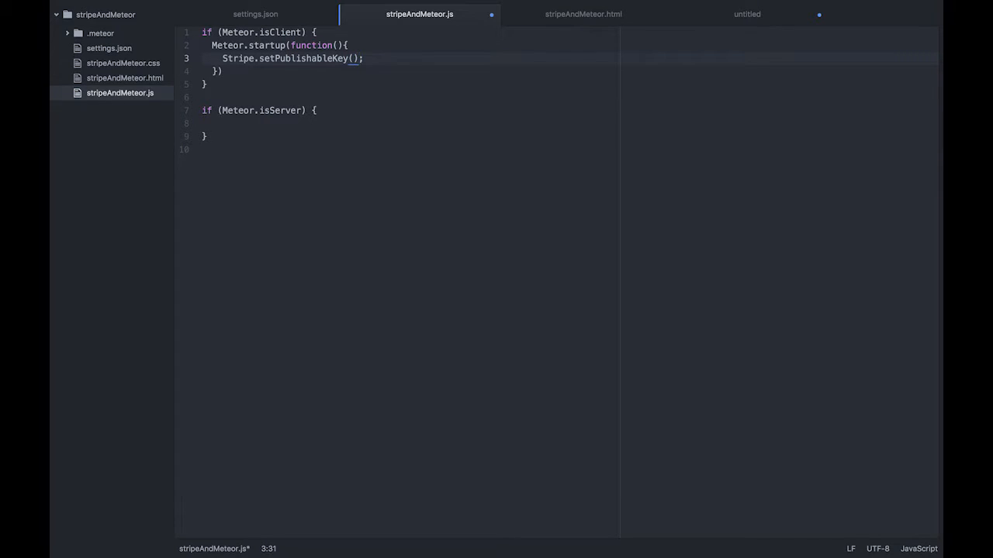
Pass Meteor.settings.public.StripePub as the publishable key argument.
{"action": "key", "text": "Left"}
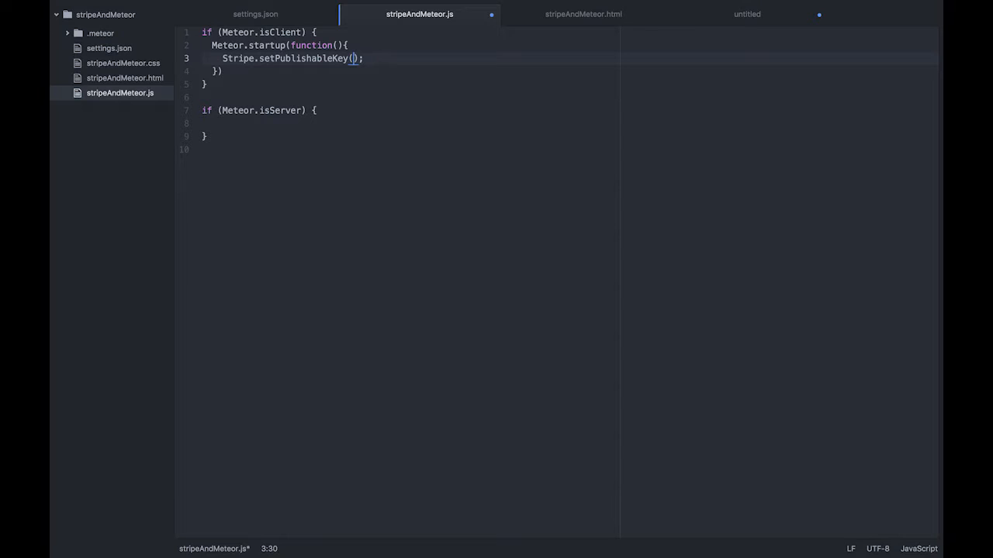
{"action": "type", "text": "M"}
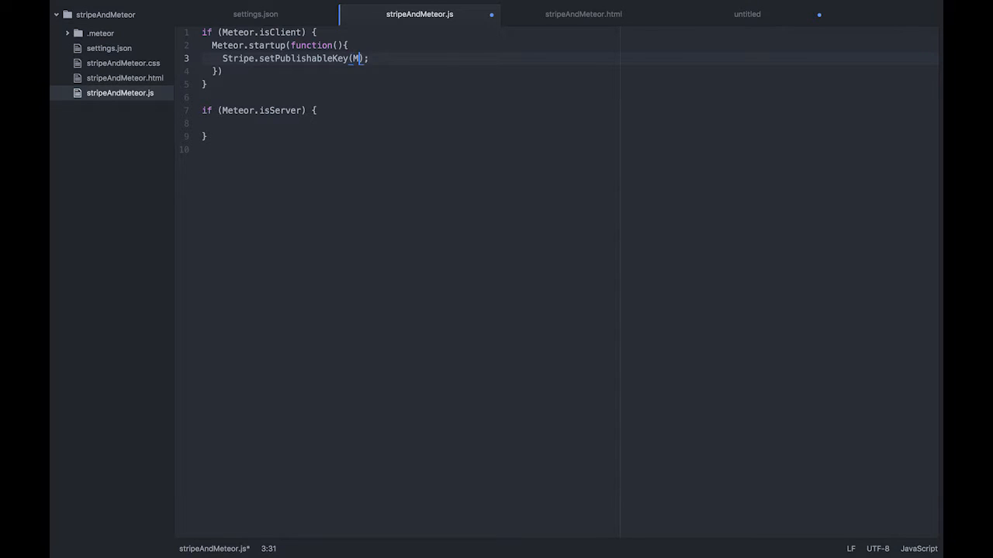
{"action": "type", "text": "eteor.settings.pu"}
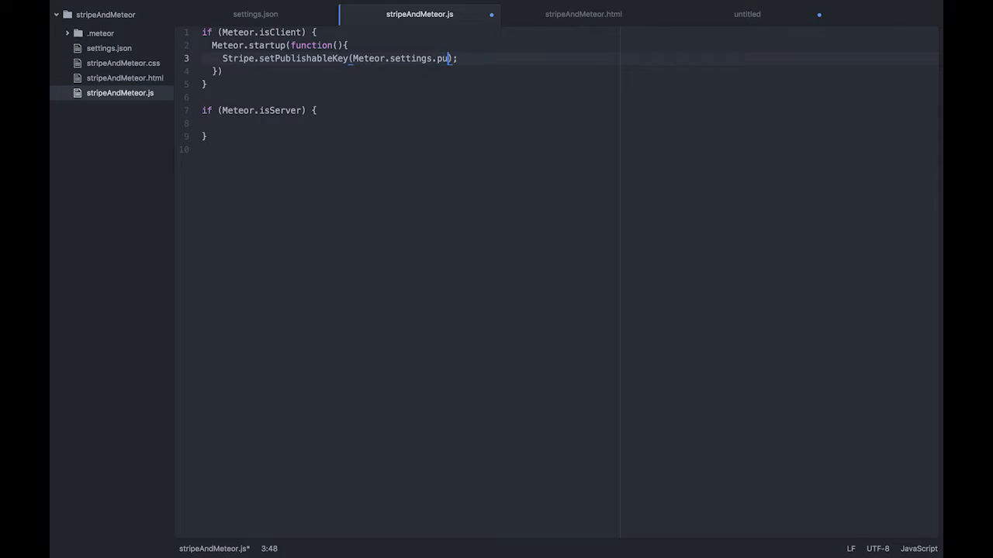
{"action": "type", "text": "blic."}
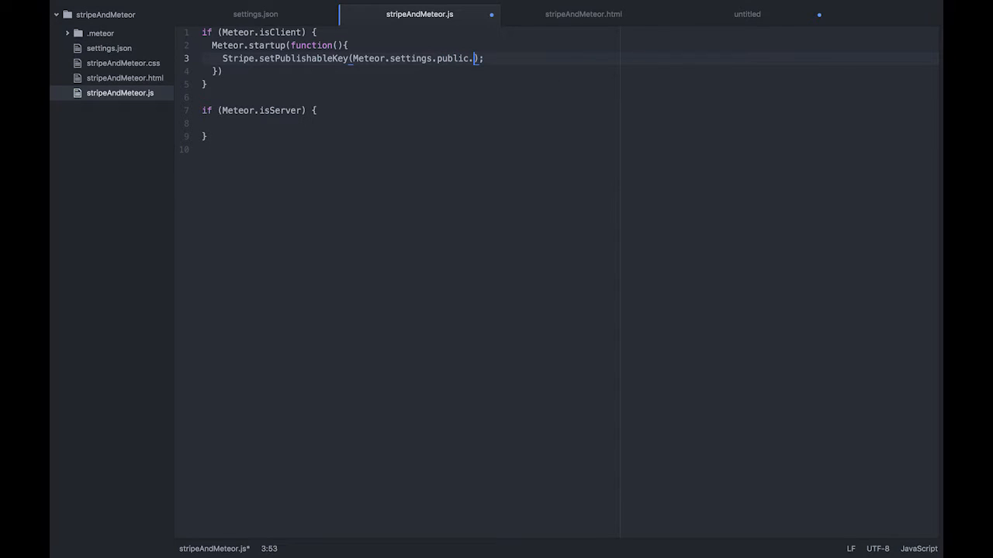
{"action": "type", "text": "StripePub"}
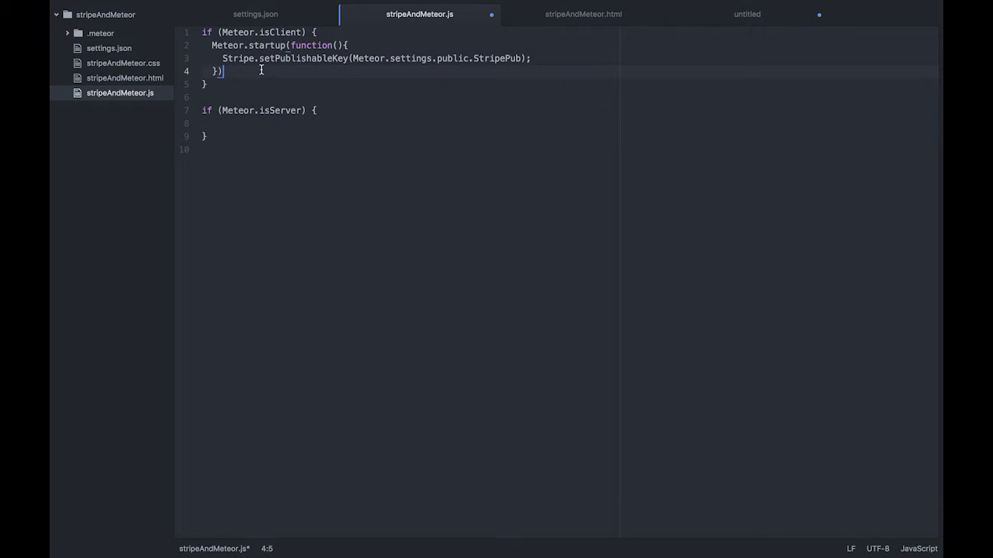
{"action": "type", "text": ";"}
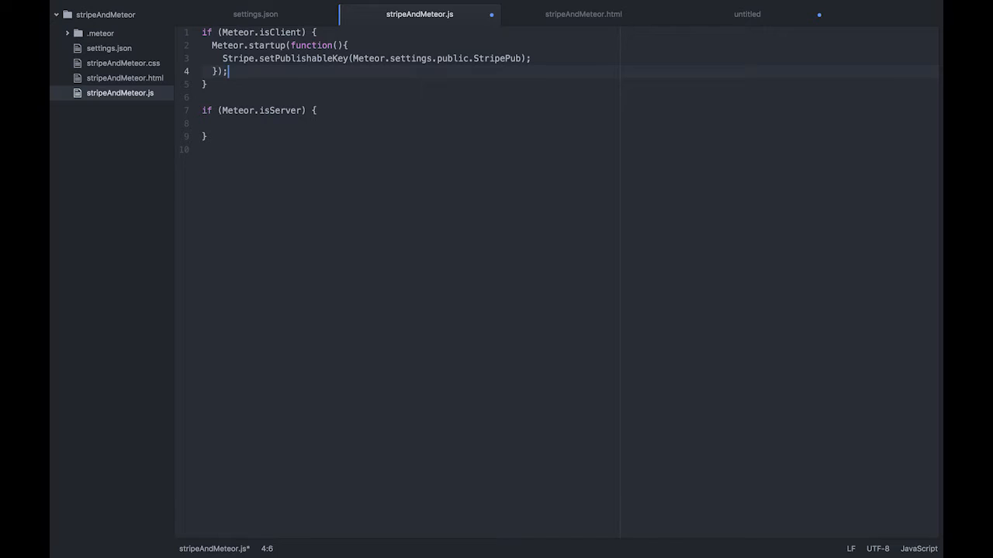
{"action": "key", "text": "enter"}
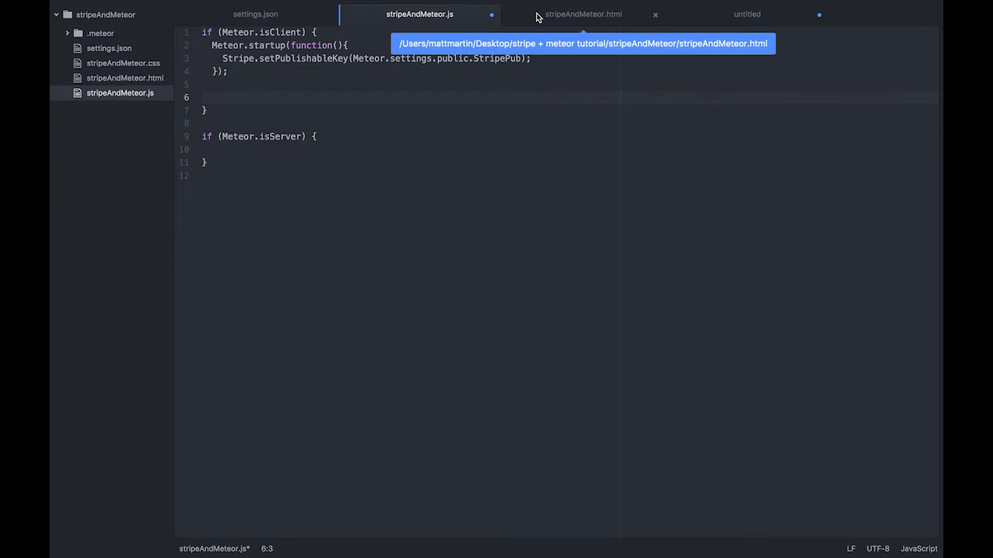
Start a Template.body.events map with a submit handler, checking the form's class in the HTML.
{"action": "left_click", "coordinate": [583, 14]}
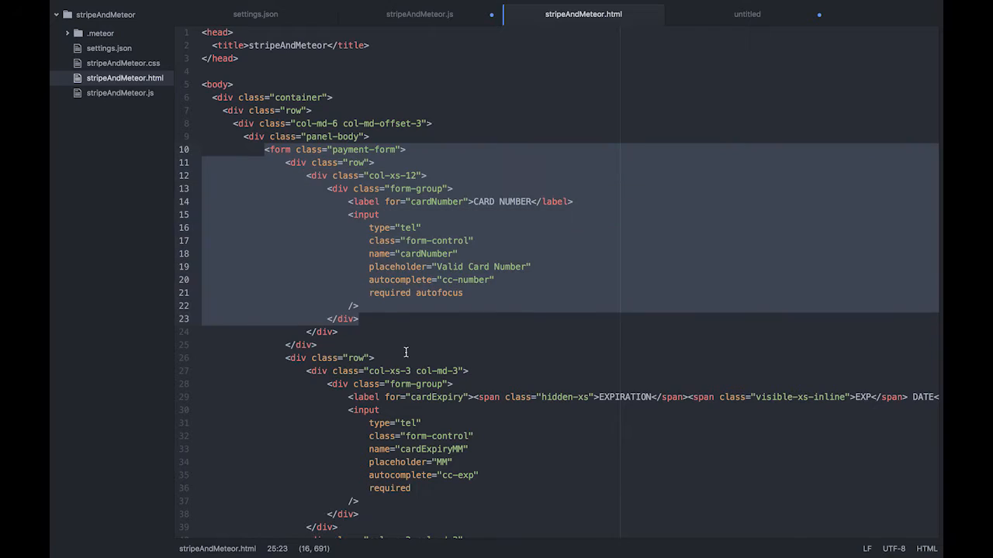
{"action": "left_click", "coordinate": [391, 149]}
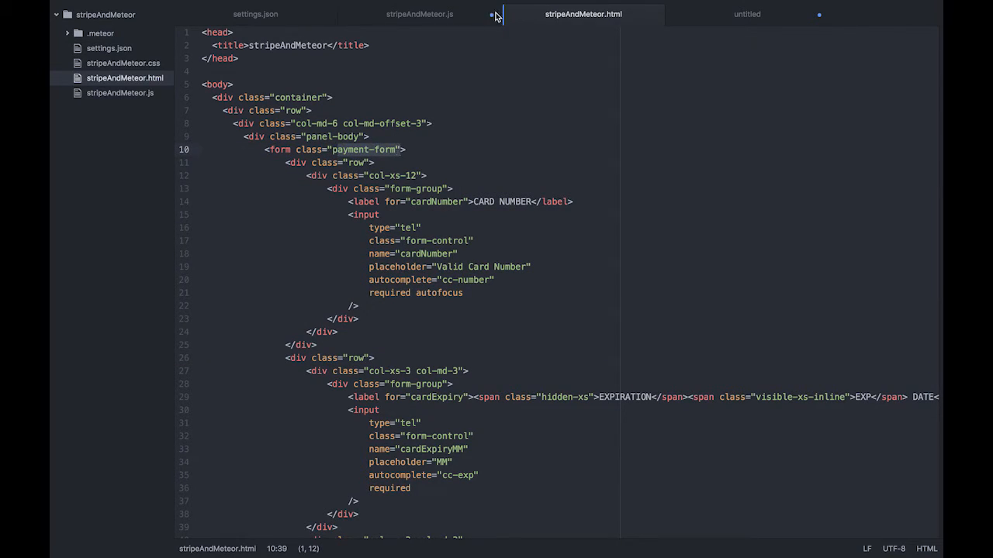
{"action": "left_click", "coordinate": [418, 14]}
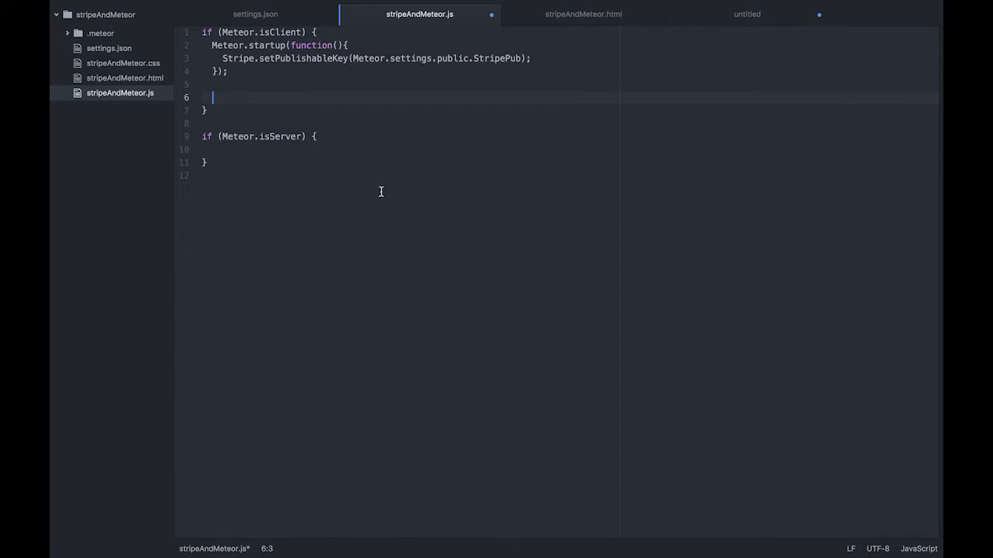
{"action": "type", "text": "Template"}
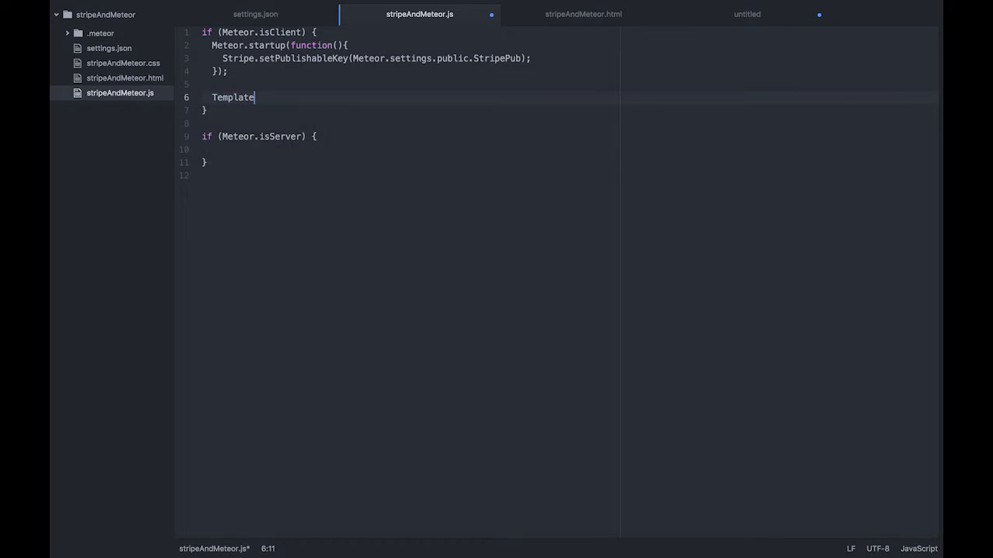
{"action": "type", "text": ".body"}
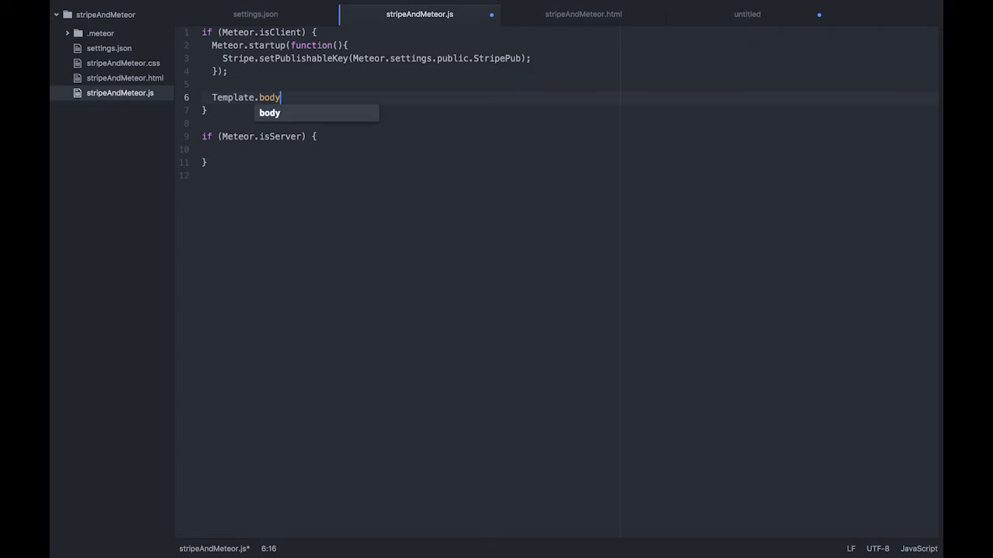
{"action": "type", "text": ".eve"}
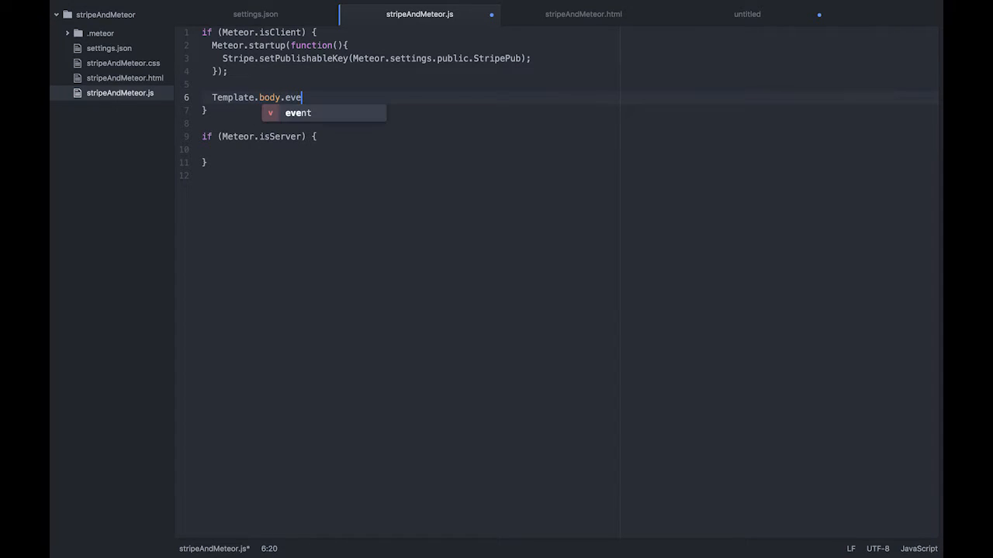
{"action": "type", "text": "nts({"}
{"action": "type", "text": "\""}
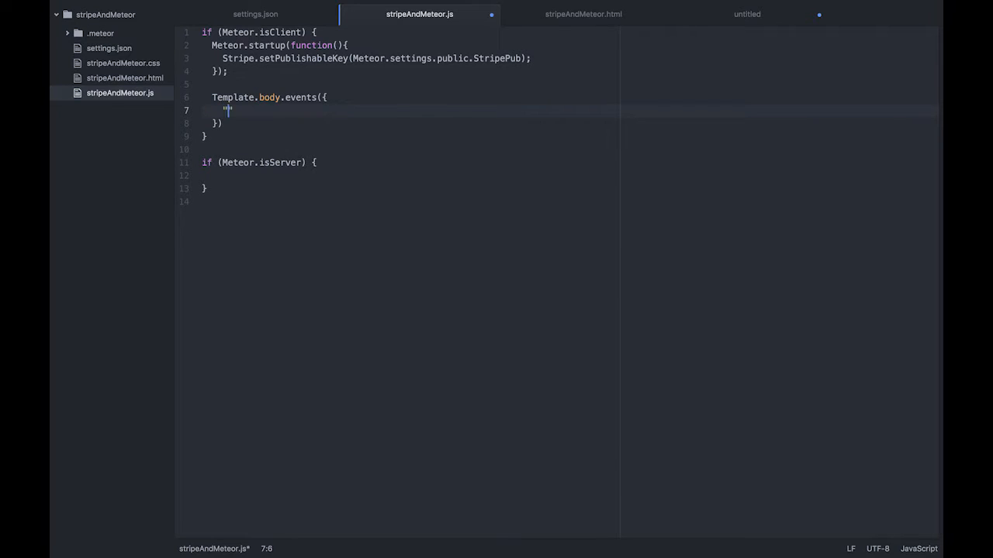
{"action": "type", "text": "submit"}
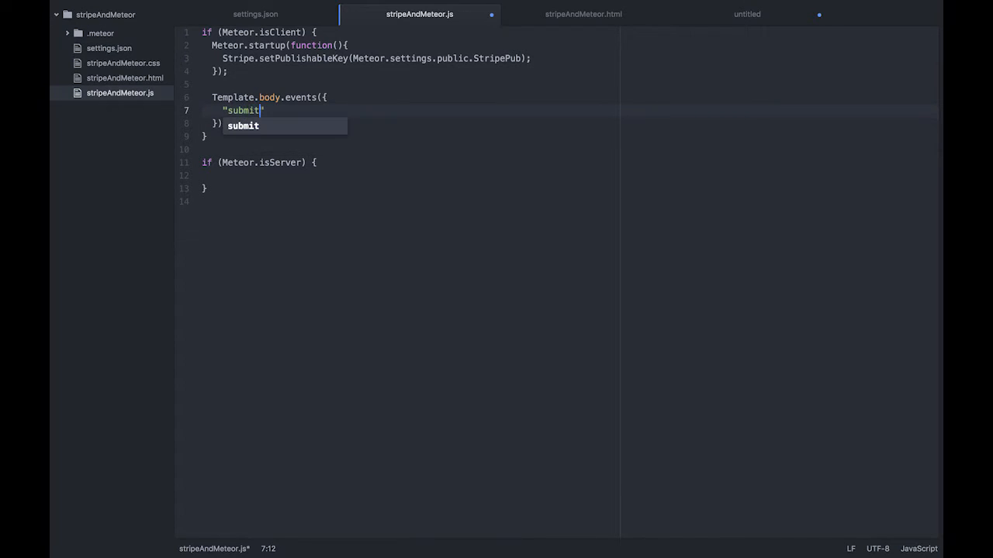
{"action": "type", "text": "."}
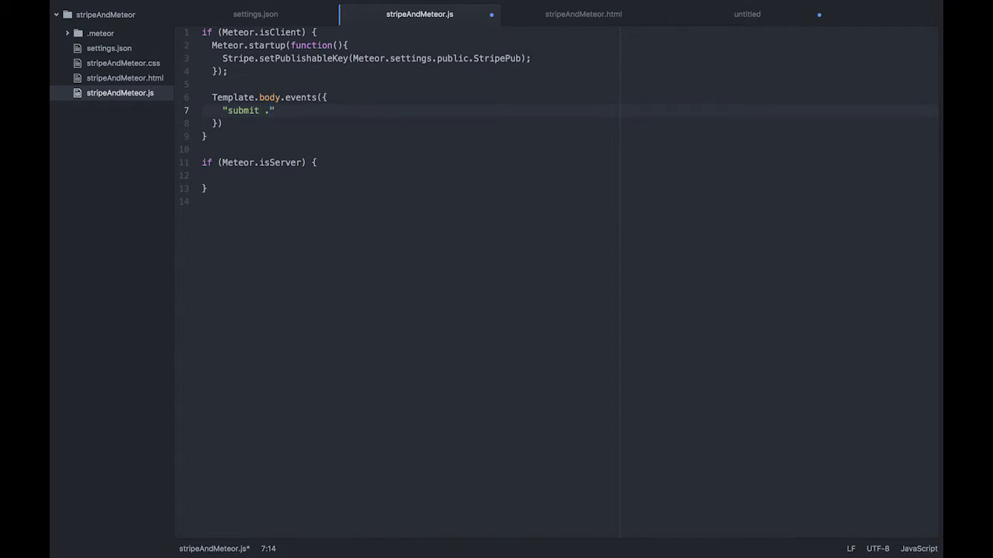
Complete the "submit .payment-form" handler so it calls event.preventDefault().
{"action": "left_click", "coordinate": [583, 14]}
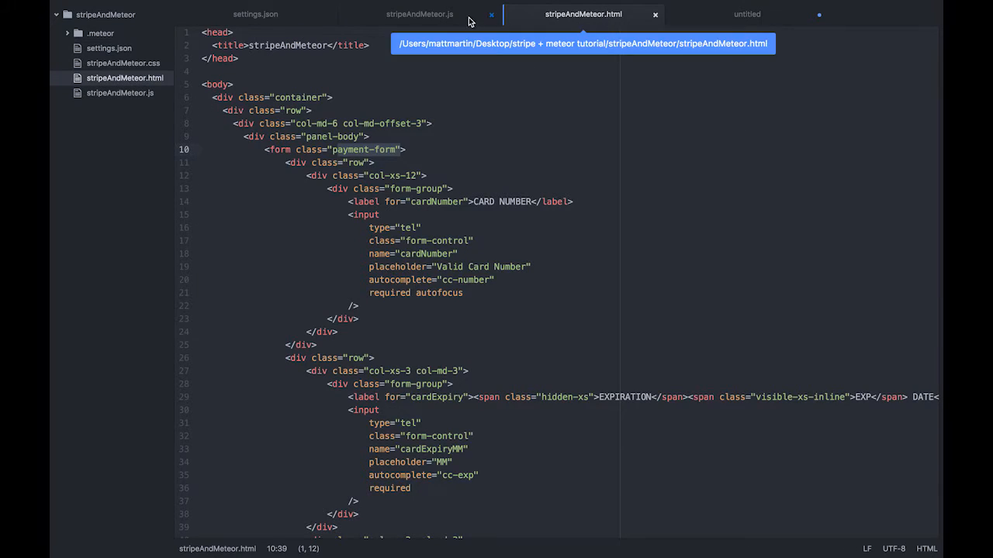
{"action": "left_click", "coordinate": [419, 14]}
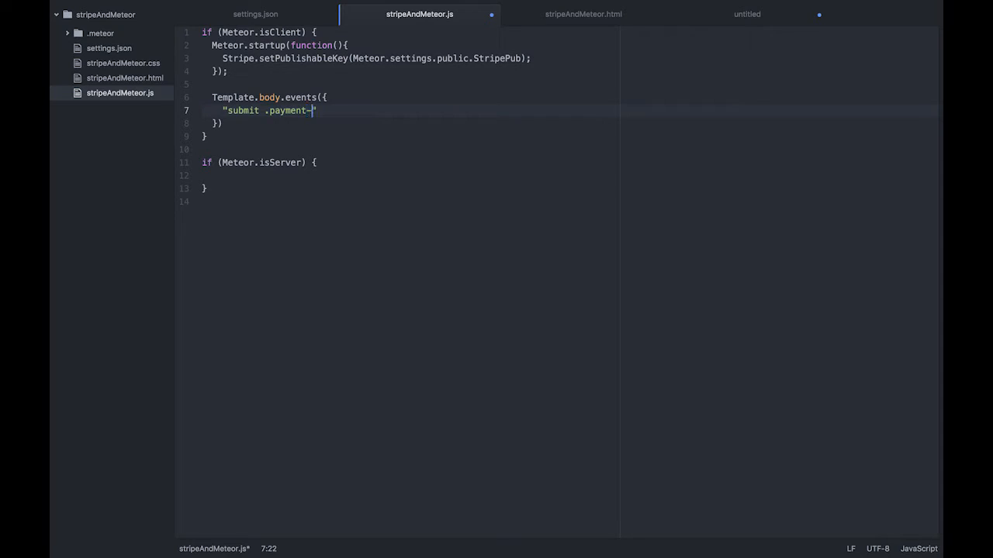
{"action": "type", "text": "form\""}
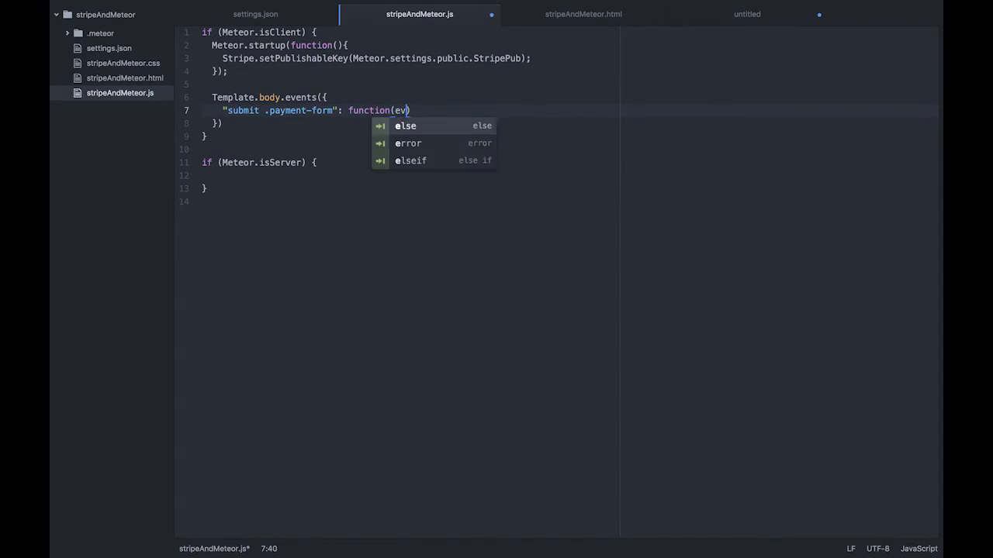
{"action": "type", "text": "ent){"}
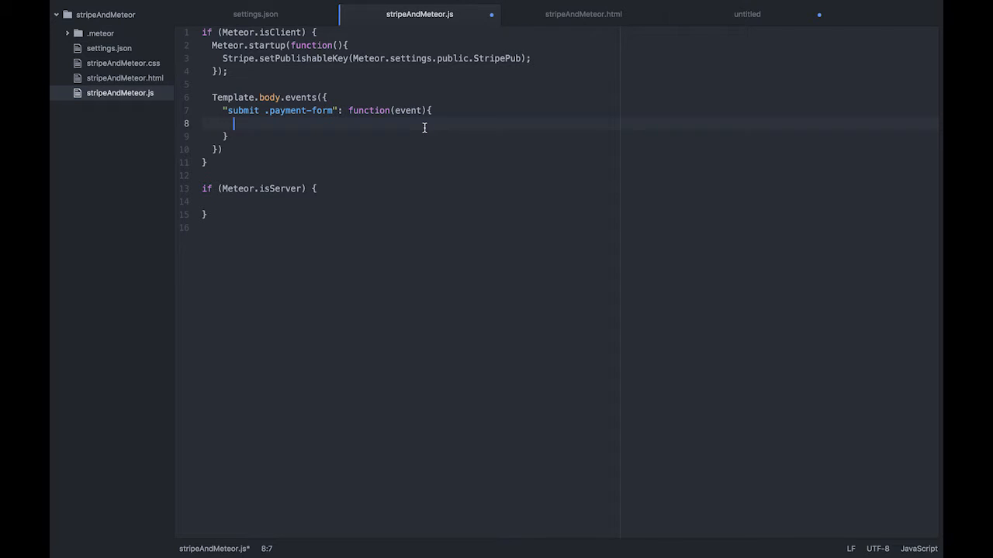
{"action": "type", "text": "event."}
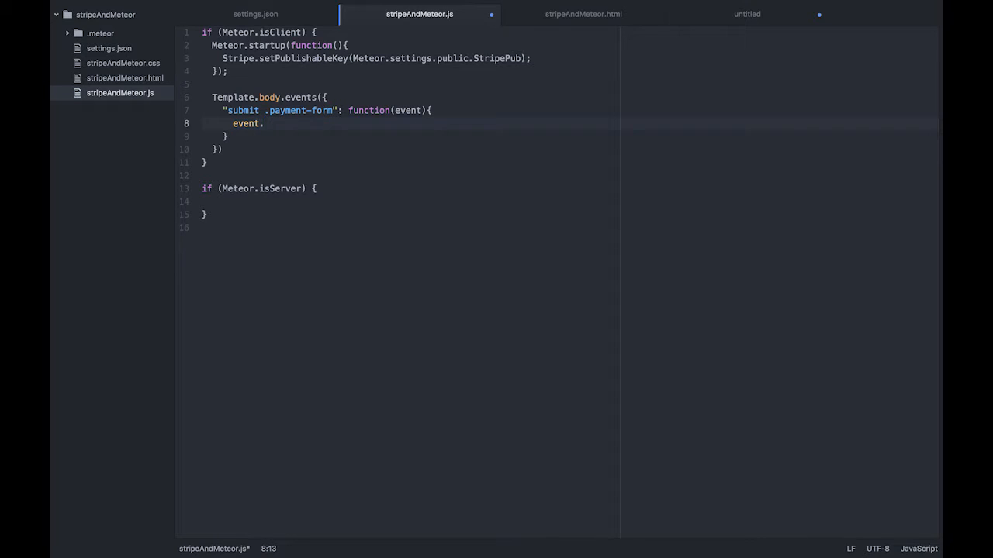
{"action": "type", "text": "pre"}
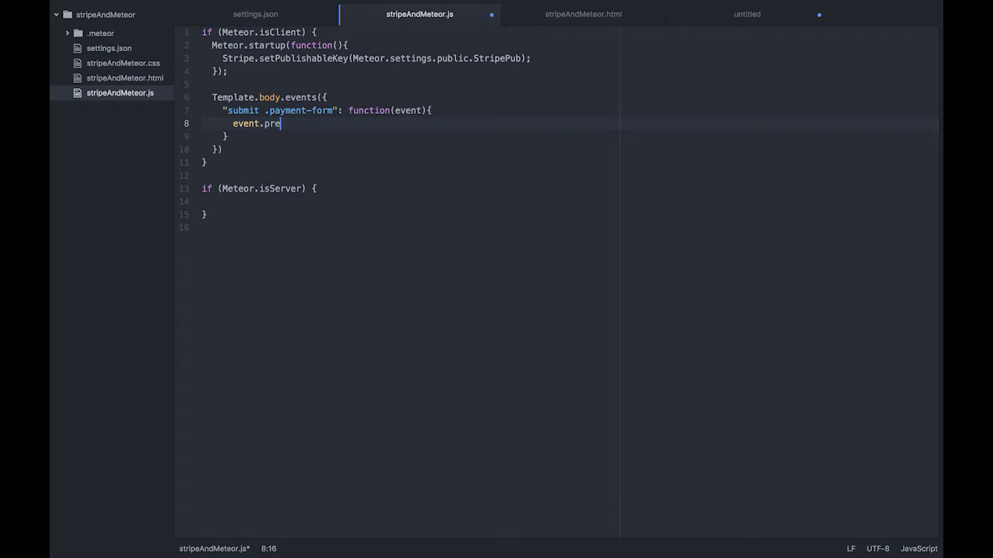
{"action": "type", "text": "ventDefault();"}
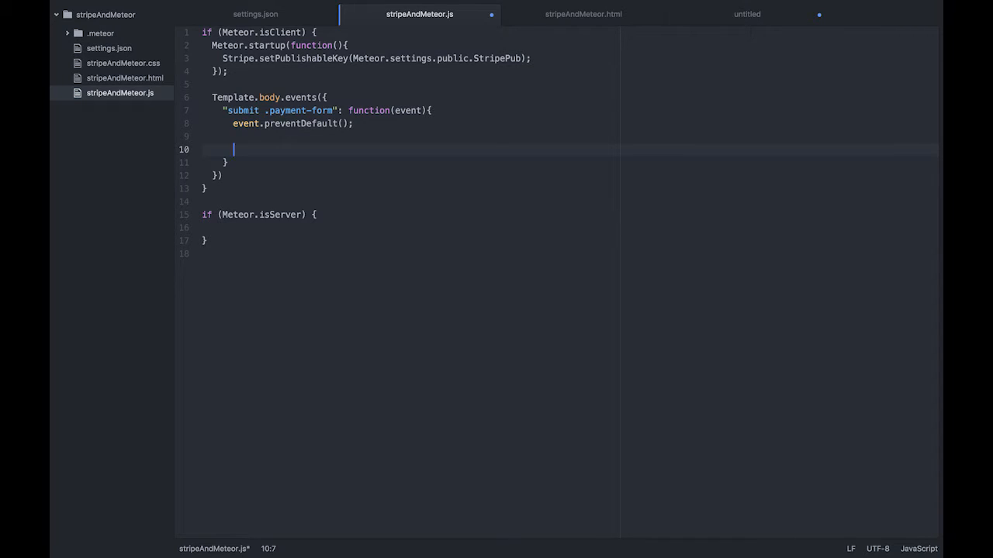
{"action": "mouse_move", "coordinate": [226, 176]}
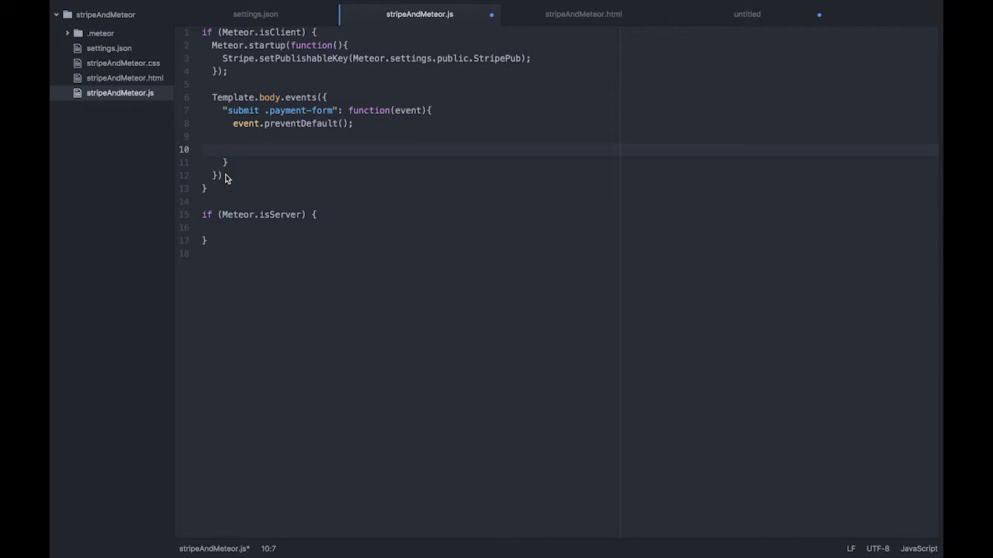
Declare a cardDetails object with number, cvc, exp_month and exp_year keys.
{"action": "type", "text": "var"}
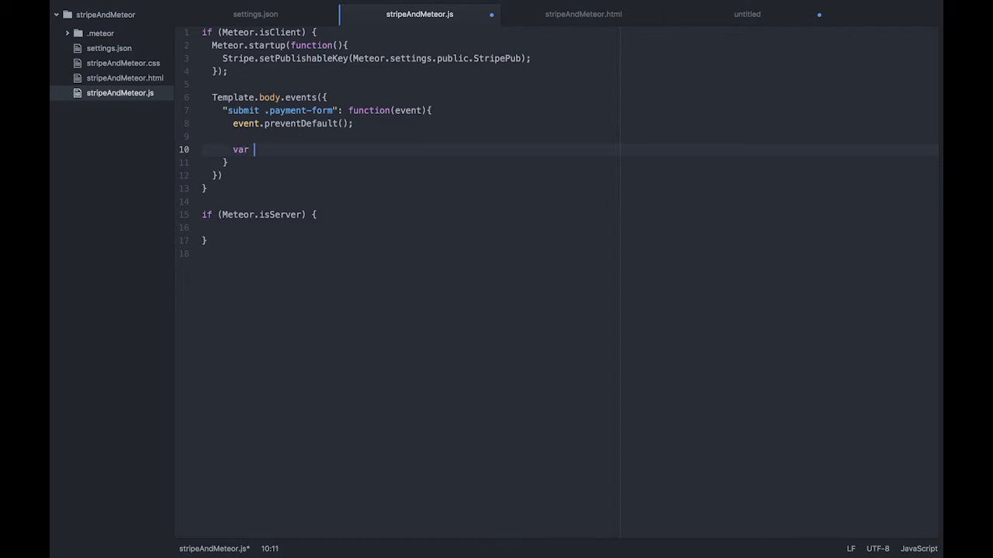
{"action": "type", "text": "cardDatails = {"}
{"action": "type", "text": "\"\""}
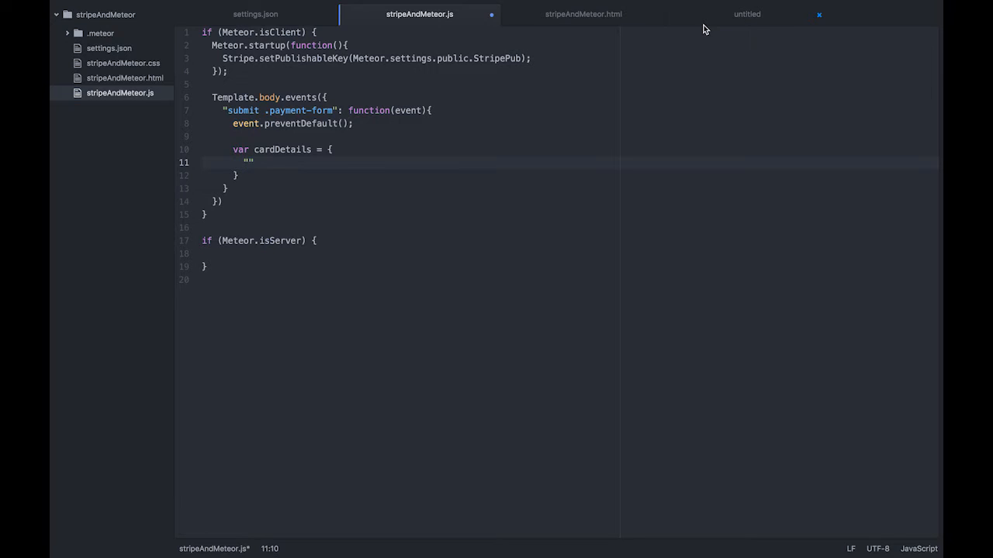
{"action": "left_click", "coordinate": [248, 163]}
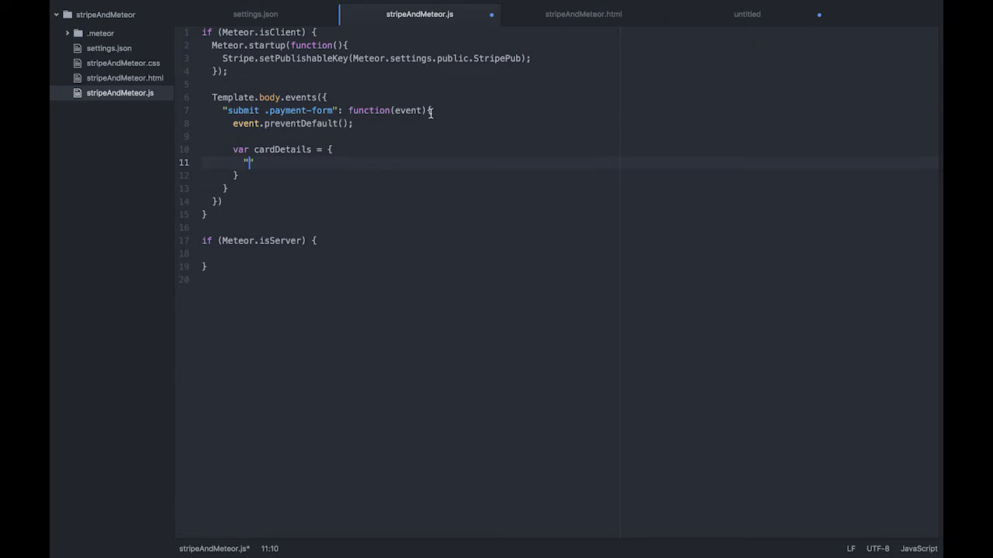
{"action": "type", "text": "number"}
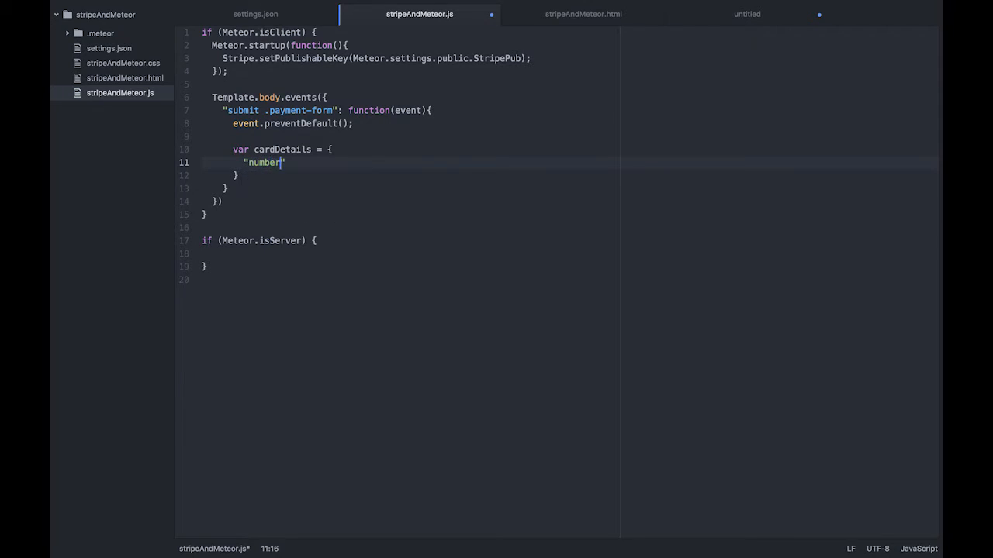
{"action": "type", "text": "\":"}
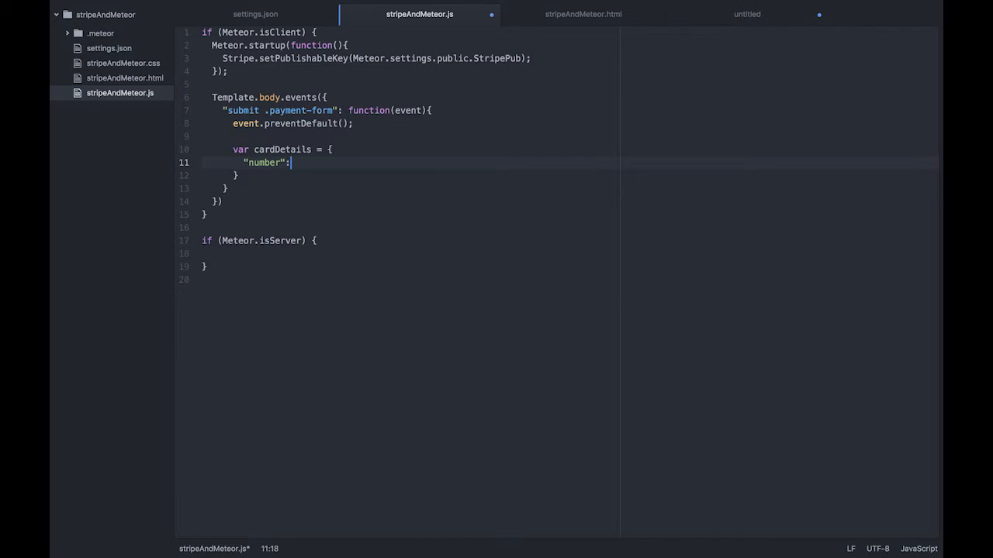
{"action": "type", "text": "\"cvc\":"}
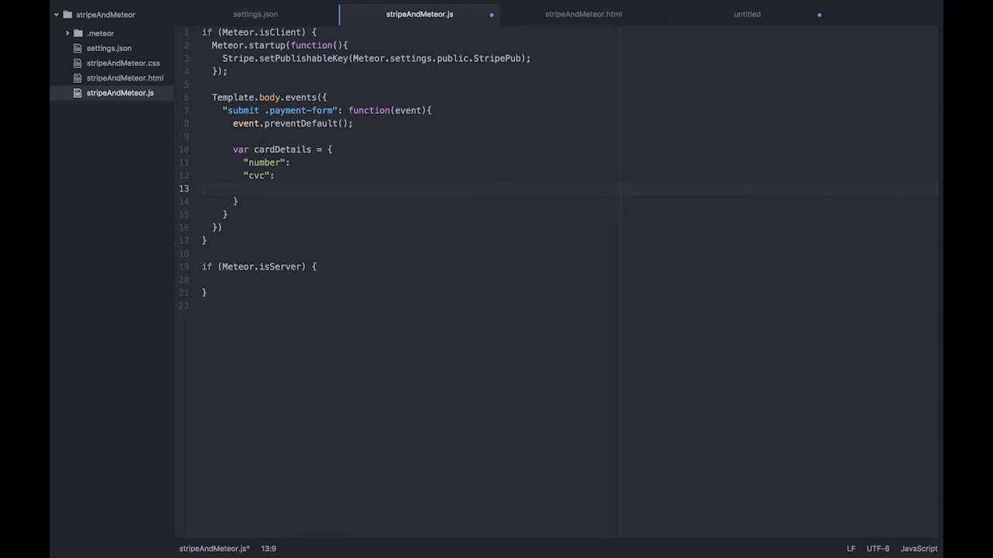
{"action": "type", "text": "\"e\""}
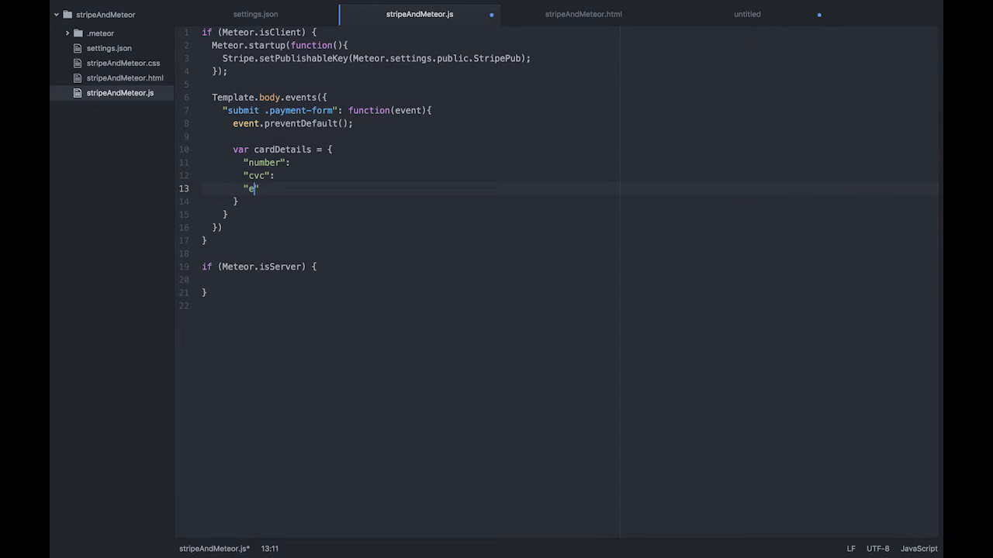
{"action": "type", "text": "xp\""}
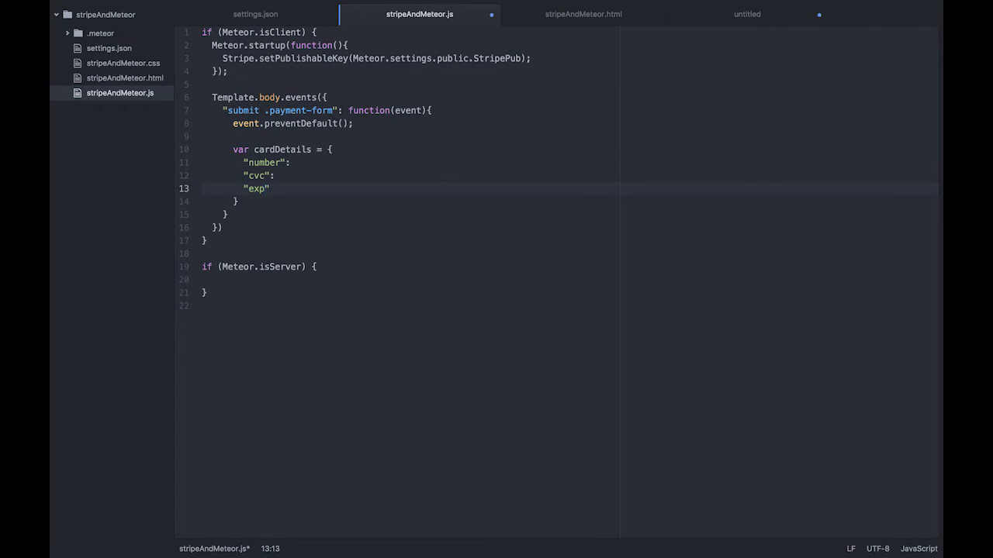
{"action": "type", "text": "_month"}
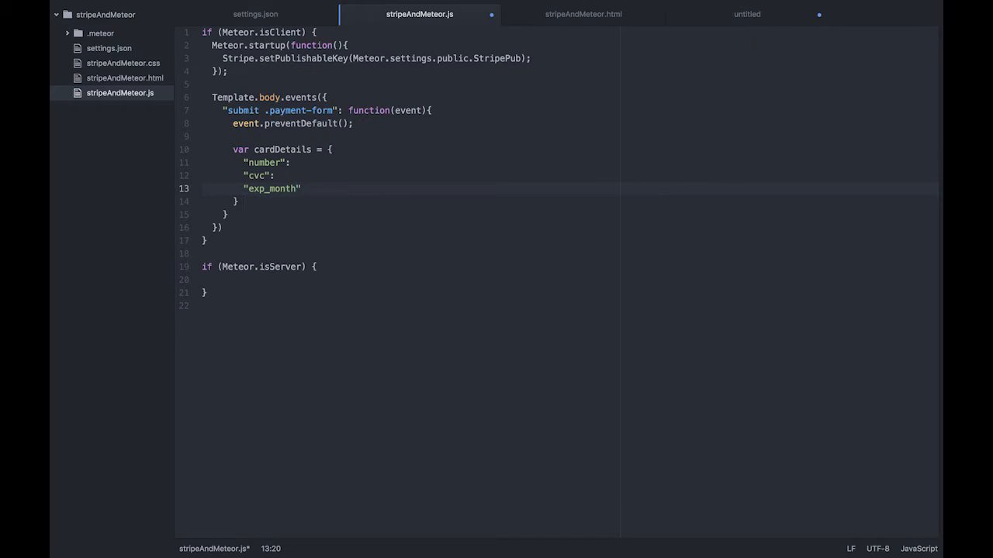
{"action": "type", "text": "\"\""}
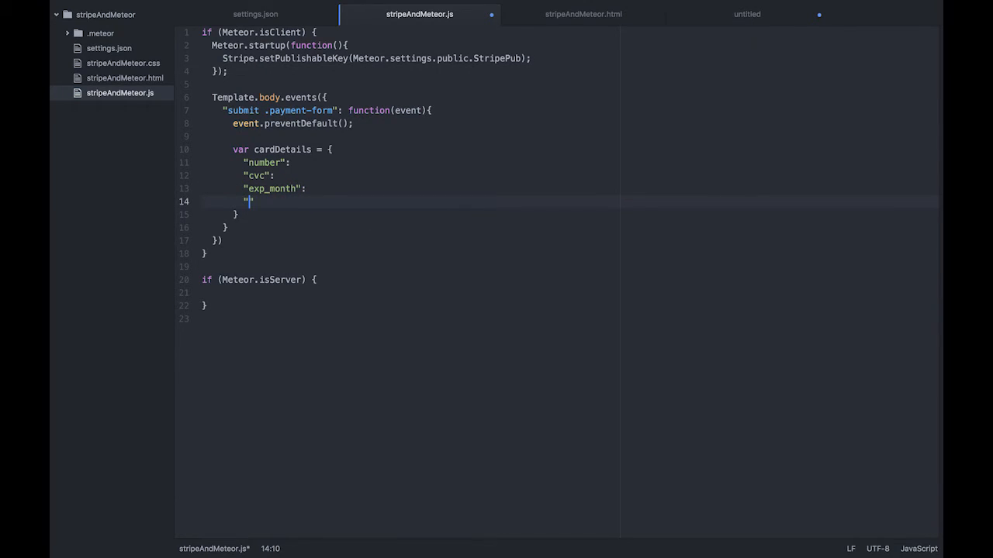
{"action": "type", "text": "exp_year"}
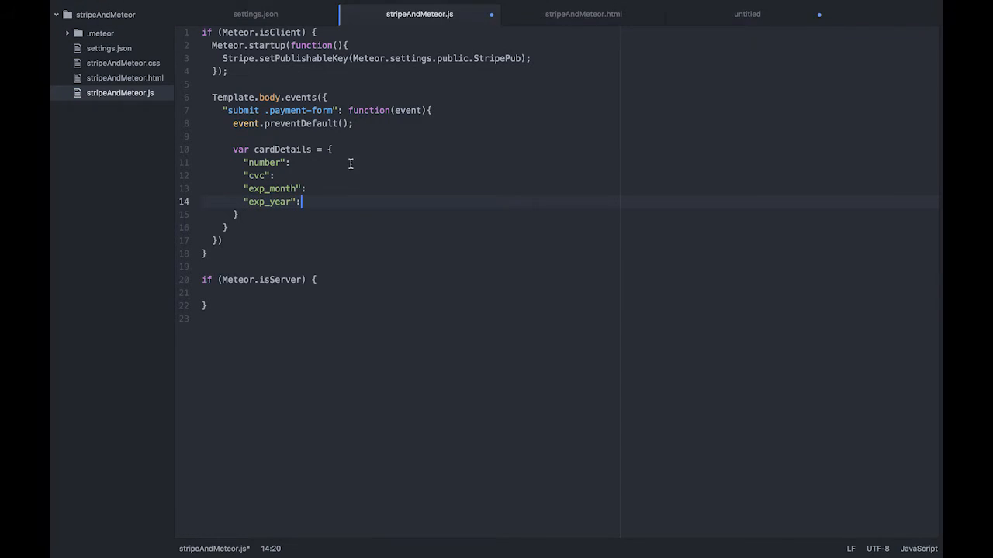
Fill the values from event.target fields such as cardNumber.value and cardCVC.value.
{"action": "left_click", "coordinate": [292, 163]}
{"action": "type", "text": " event.t"}
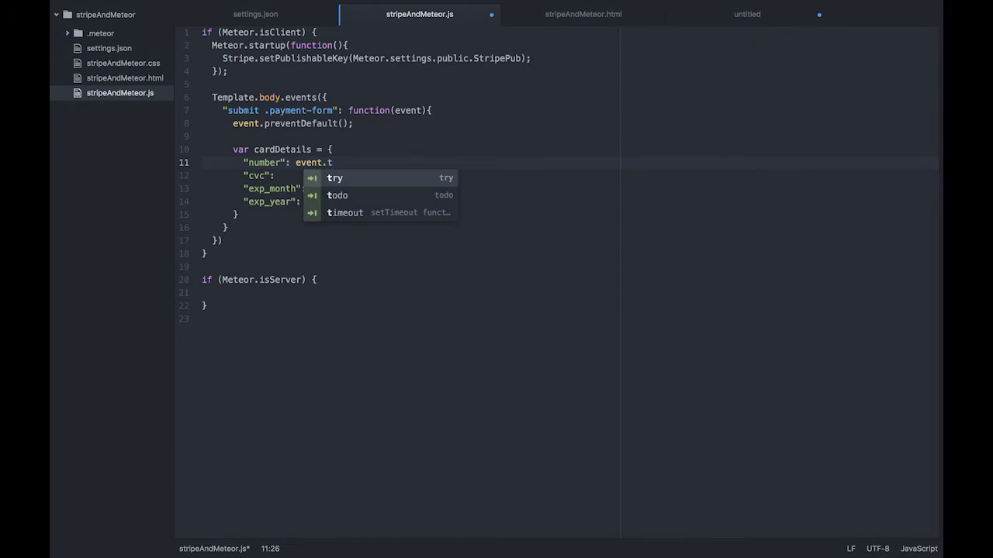
{"action": "type", "text": "arget."}
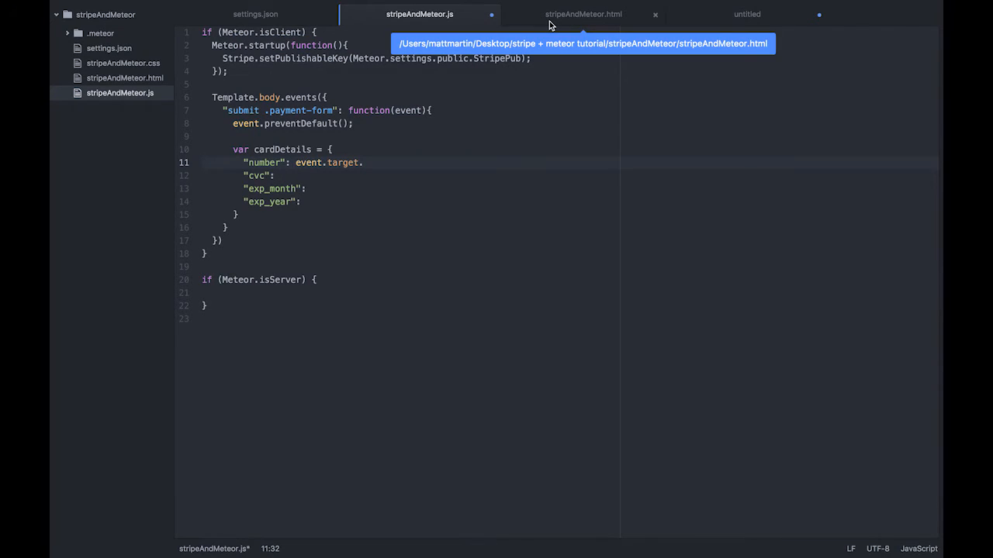
{"action": "left_click", "coordinate": [583, 14]}
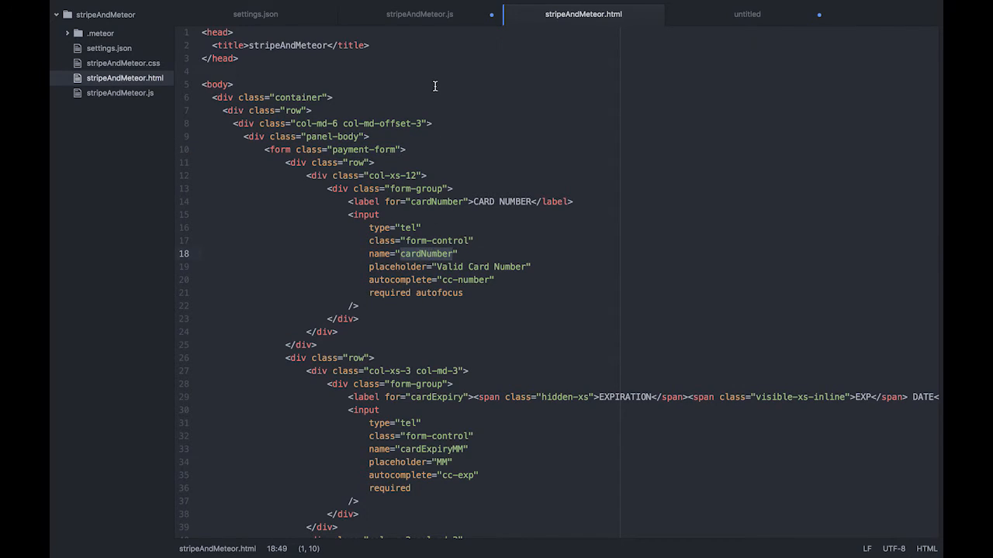
{"action": "left_click", "coordinate": [419, 14]}
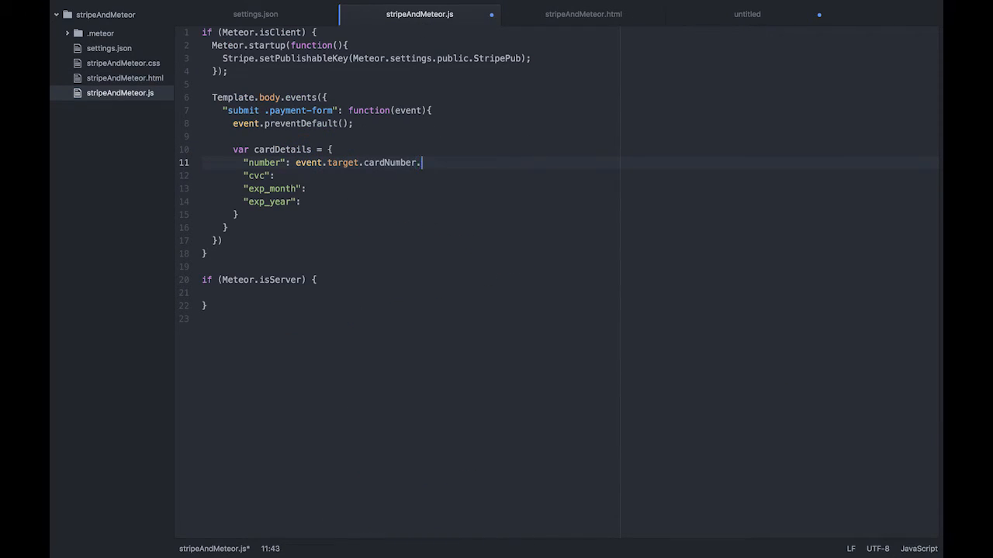
{"action": "type", "text": "value,"}
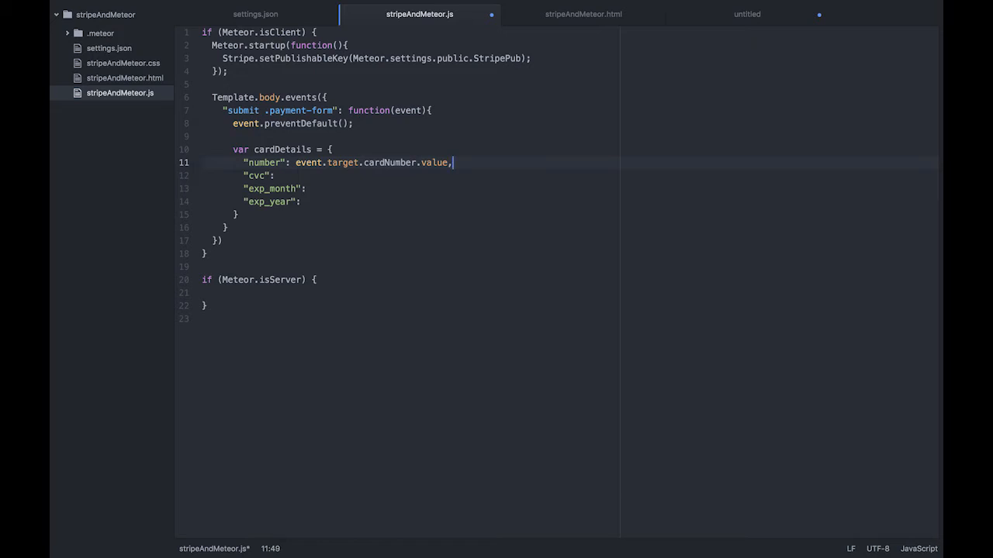
{"action": "mouse_move", "coordinate": [447, 167]}
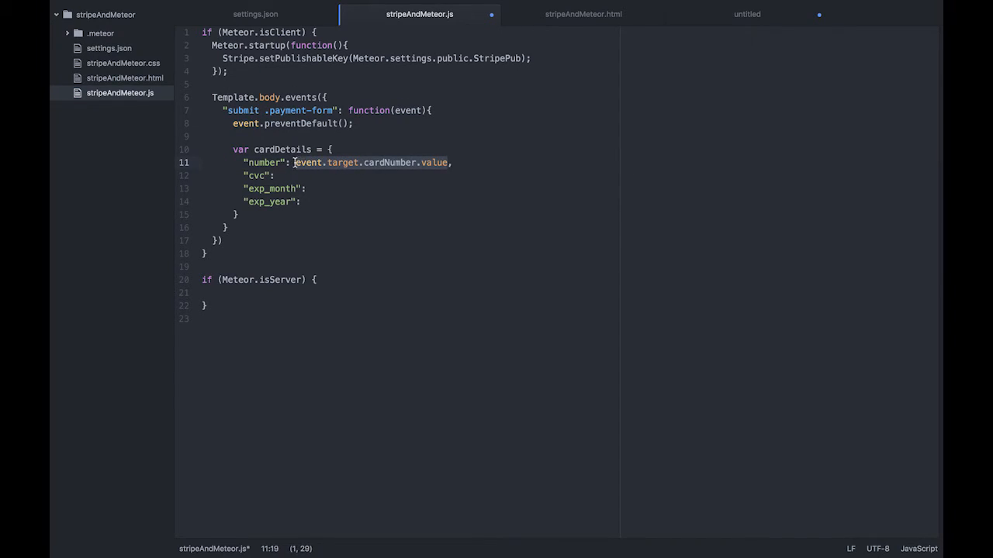
{"action": "type", "text": "event.target.cardCVC.value,"}
{"action": "left_click", "coordinate": [411, 190]}
{"action": "type", "text": " event.target.cardExpiryMM.value,"}
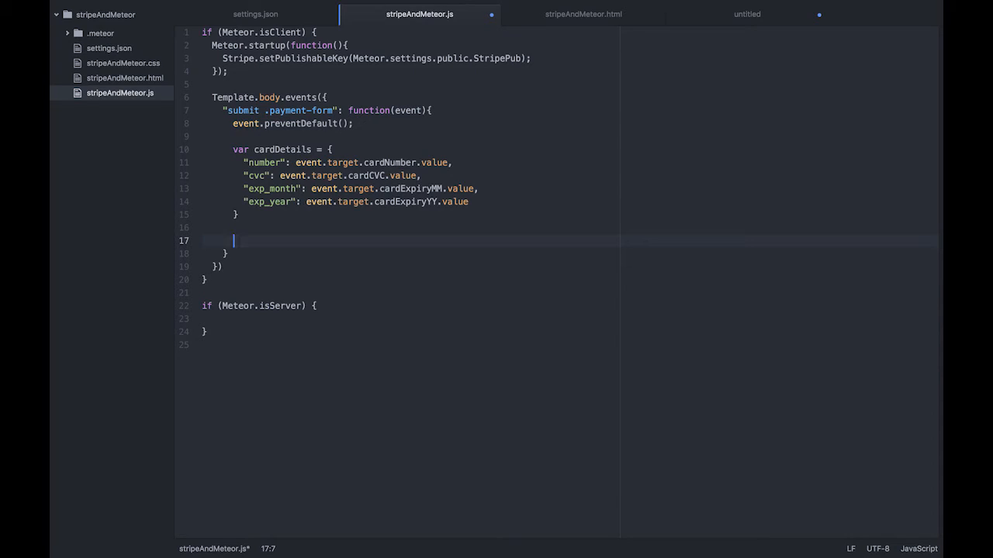
{"action": "type", "text": "S"}
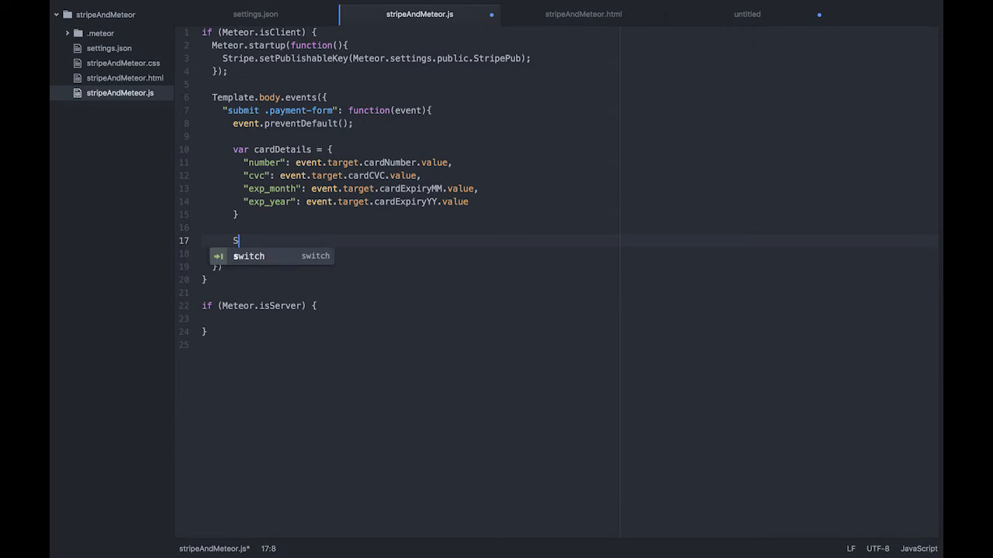
Call Stripe.createToken(cardDetails, function(status, result){...}).
{"action": "type", "text": "tripe."}
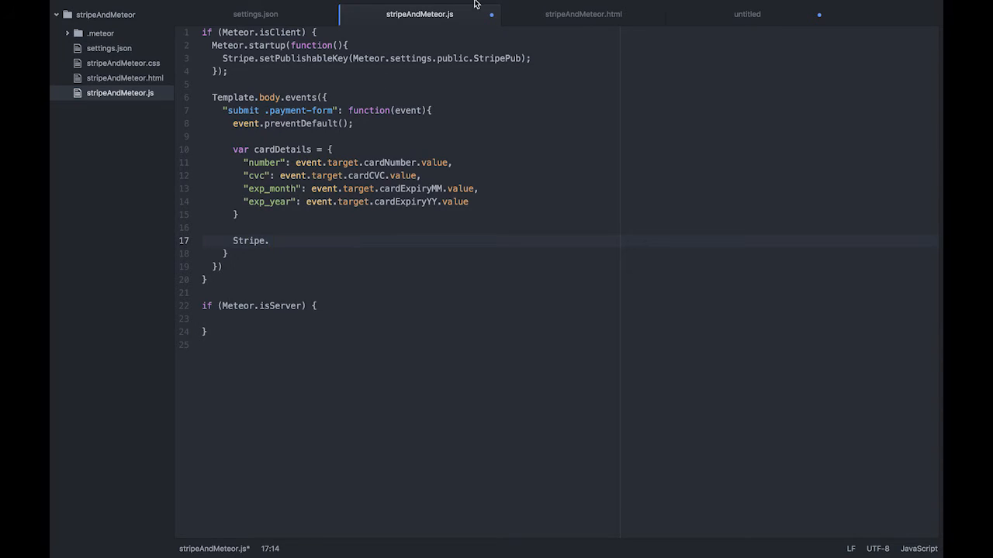
{"action": "type", "text": "cre"}
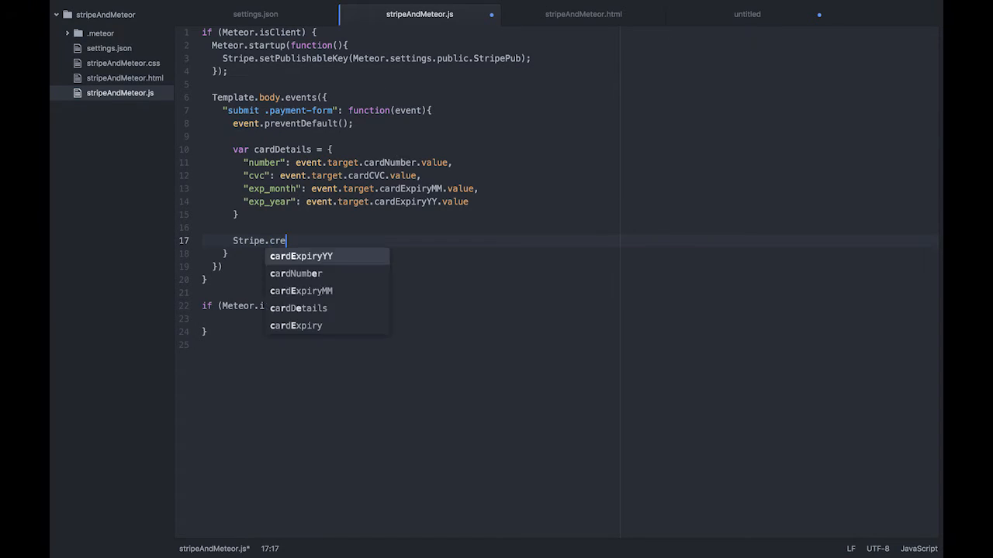
{"action": "type", "text": "ateTo"}
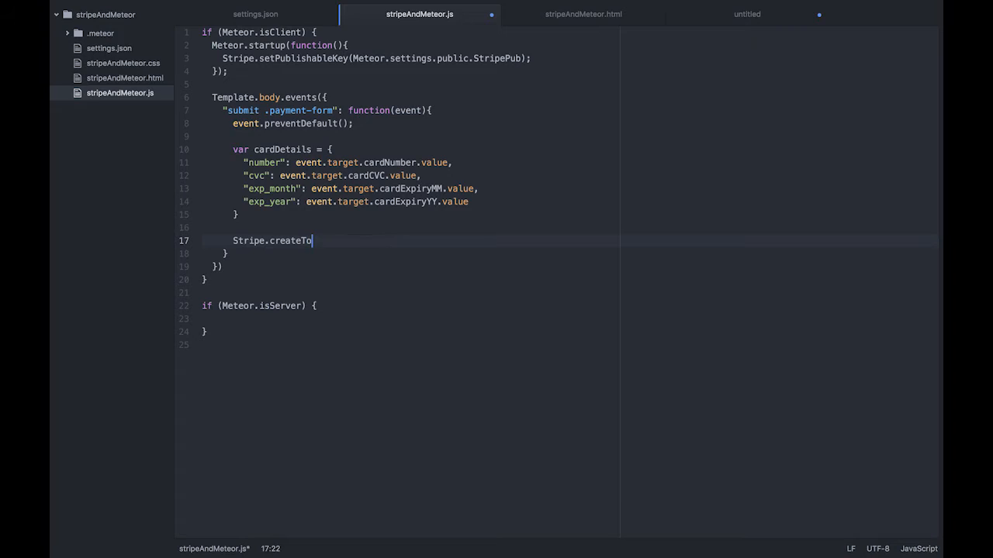
{"action": "type", "text": "ken("}
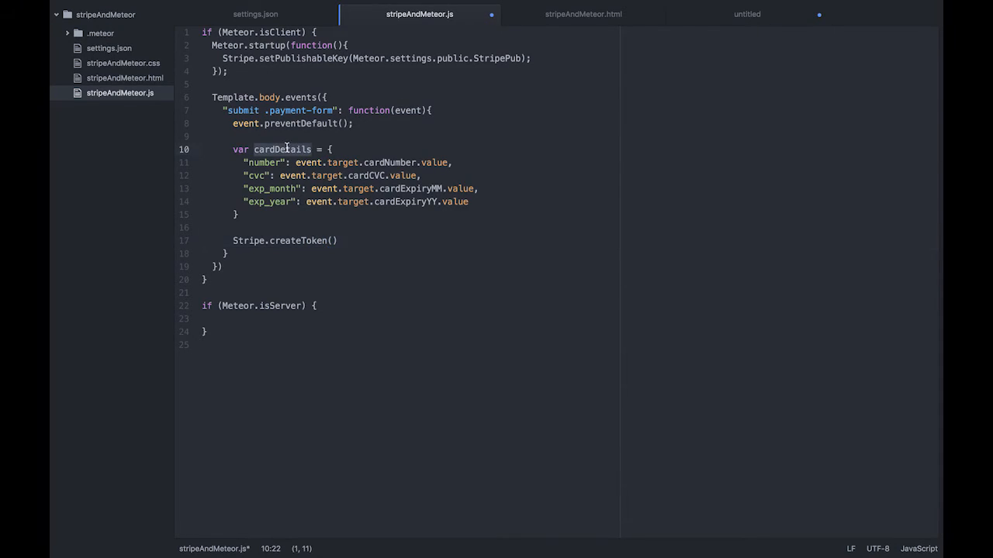
{"action": "type", "text": "cardDetails, function("}
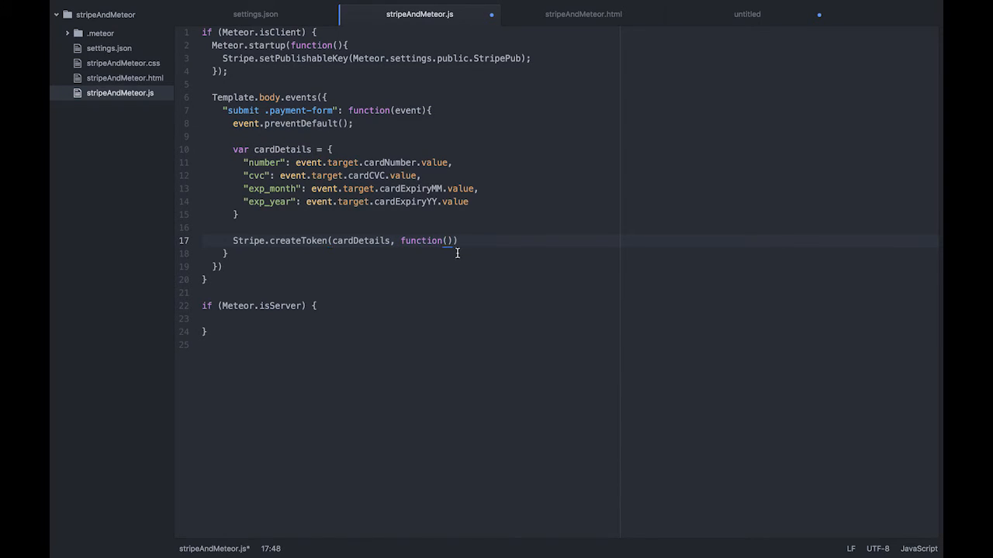
{"action": "type", "text": "status"}
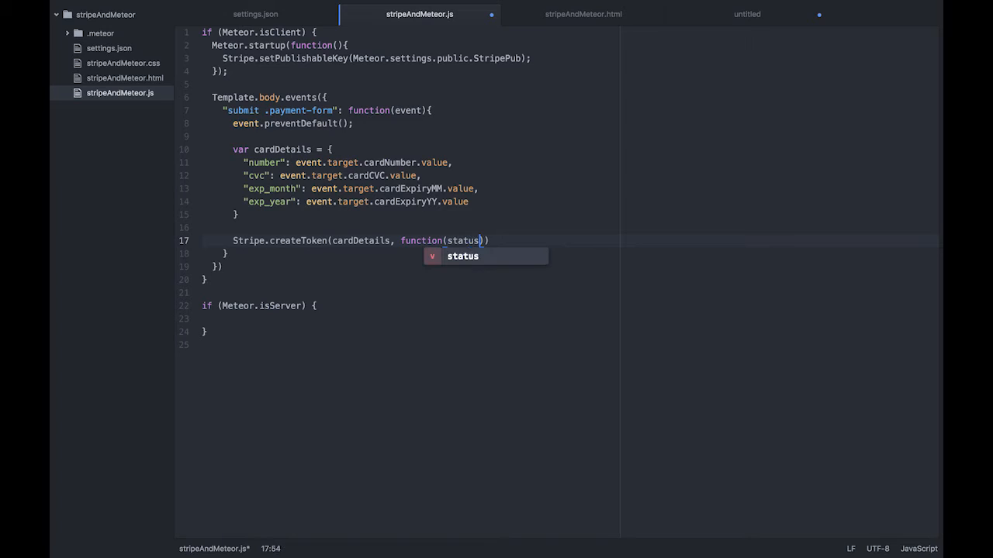
{"action": "type", "text": ","}
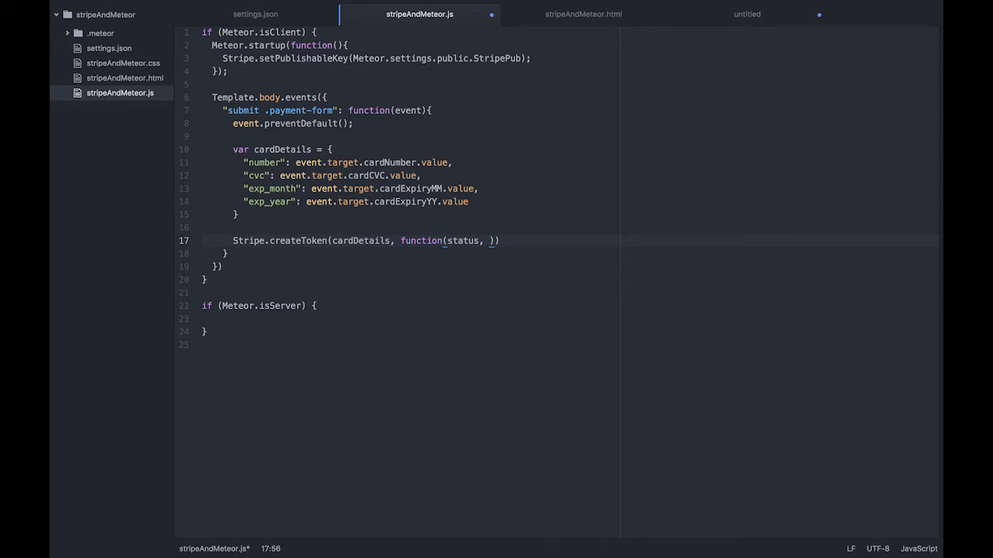
{"action": "type", "text": "result"}
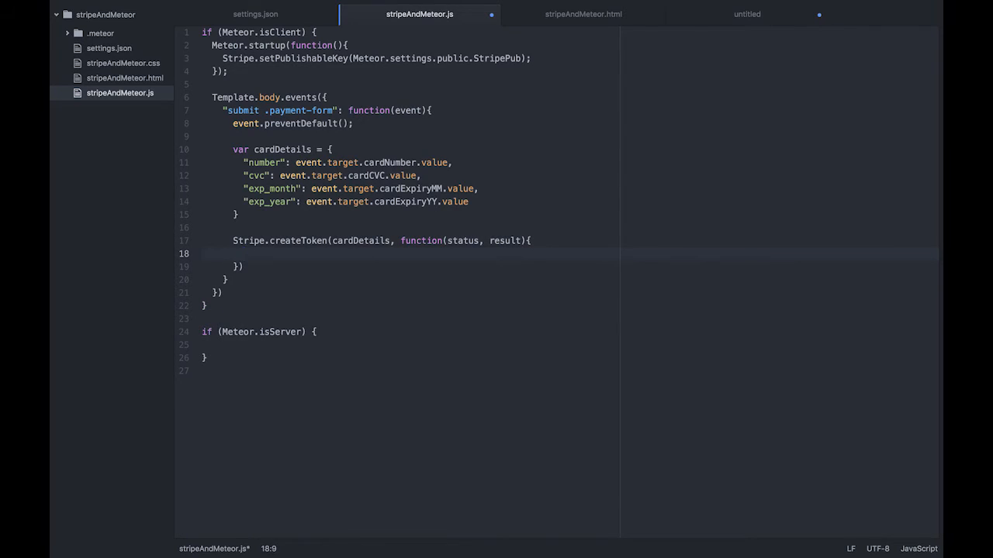
Inside the callback, alert result.error.message on error, otherwise console.log(result).
{"action": "type", "text": "if()"}
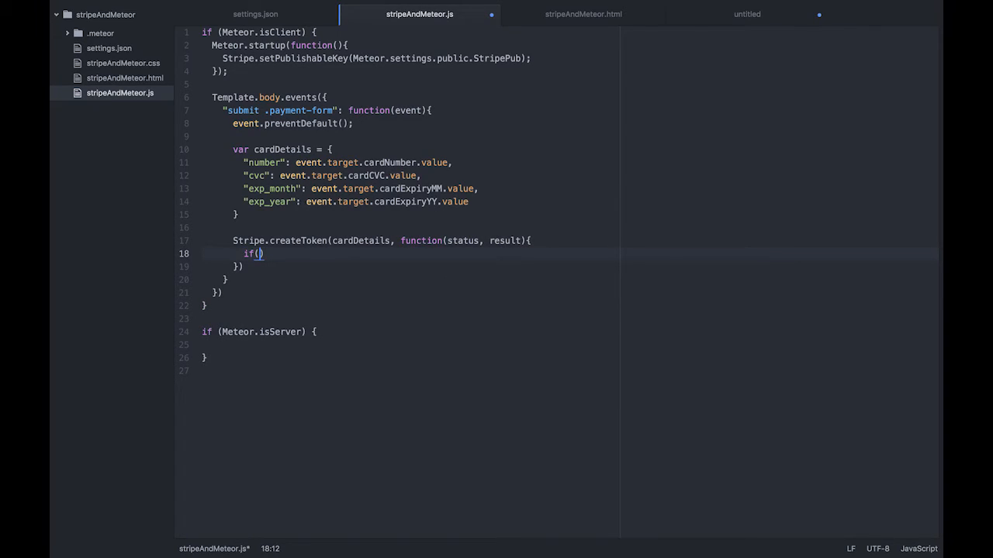
{"action": "type", "text": "result"}
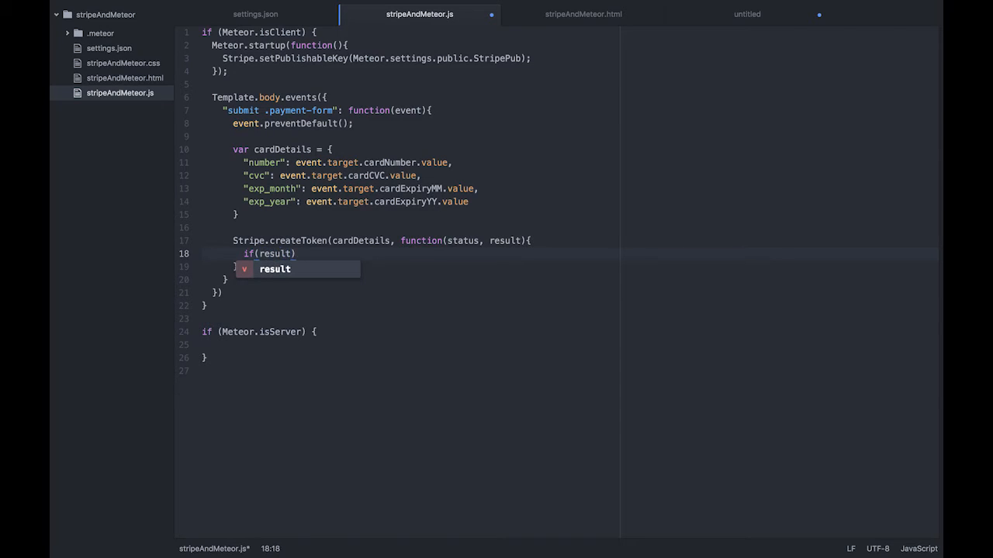
{"action": "type", "text": ".error){"}
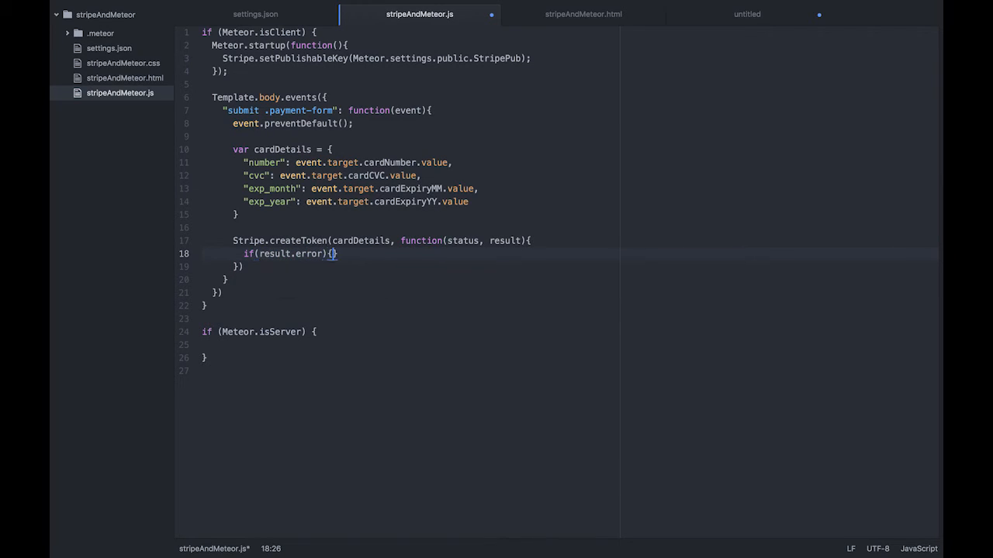
{"action": "key", "text": "enter"}
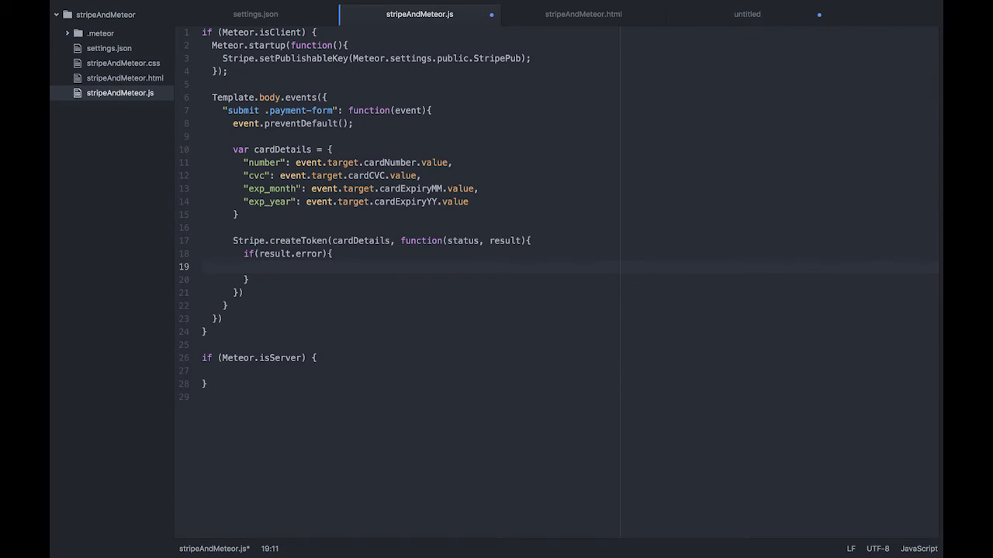
{"action": "type", "text": "alert()"}
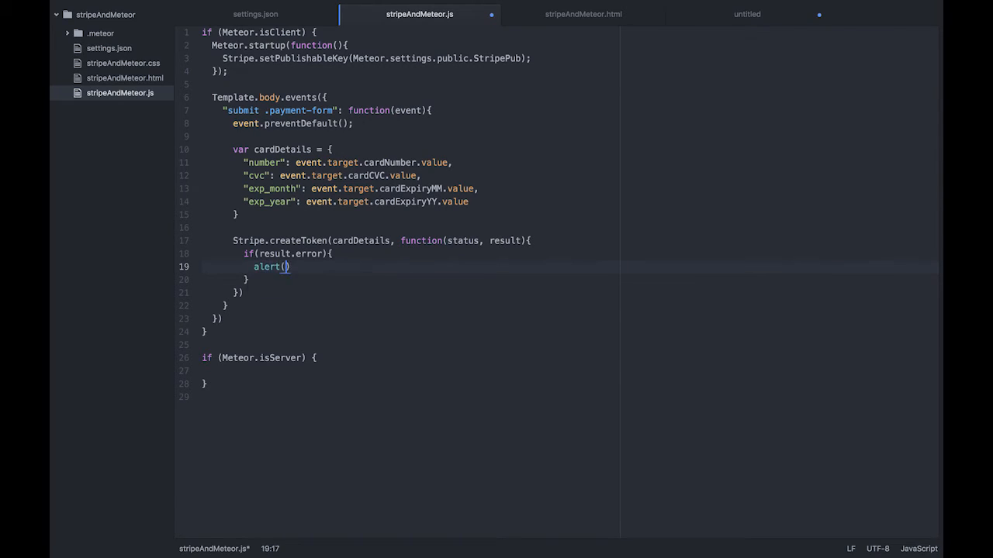
{"action": "type", "text": ";"}
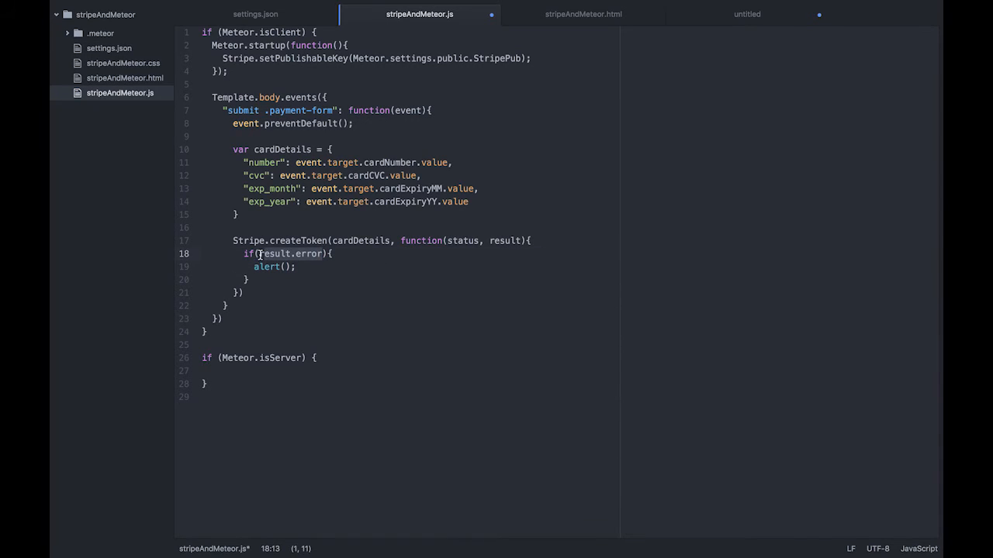
{"action": "type", "text": "result.error"}
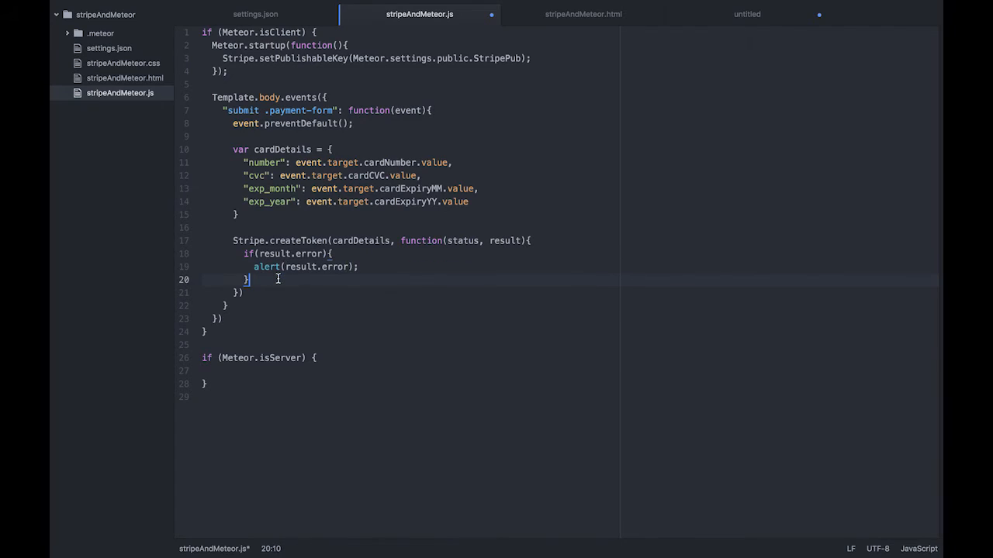
{"action": "type", "text": "else{"}
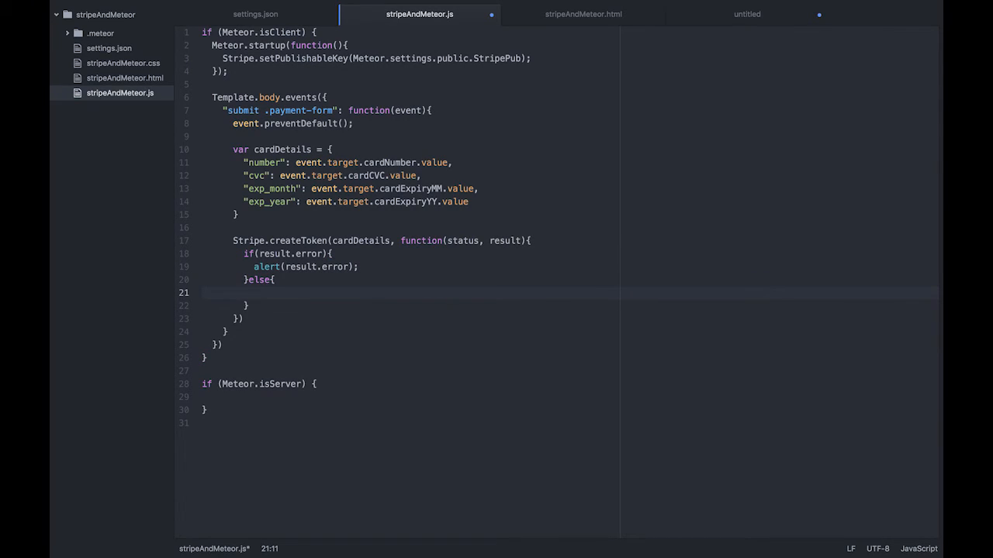
{"action": "type", "text": ".message"}
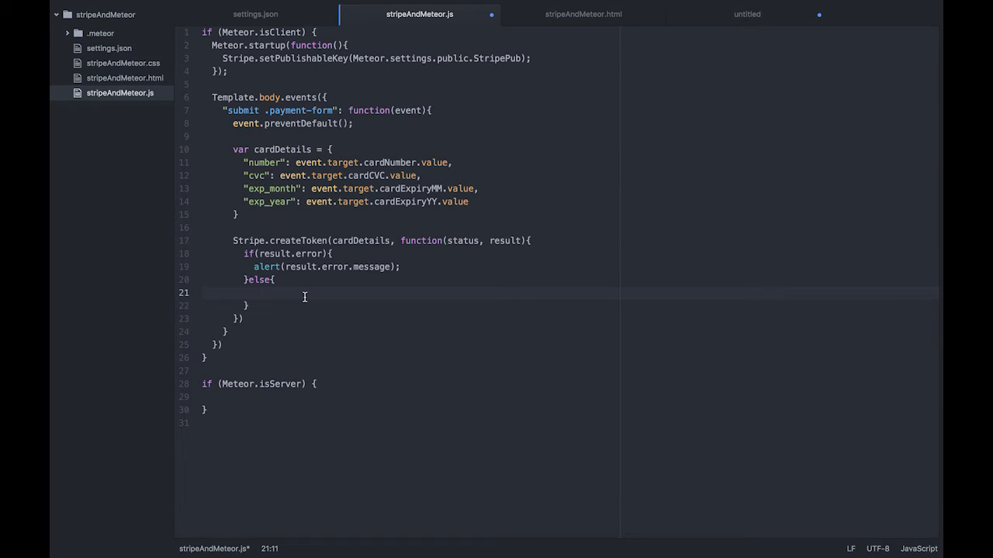
{"action": "type", "text": "console.log();"}
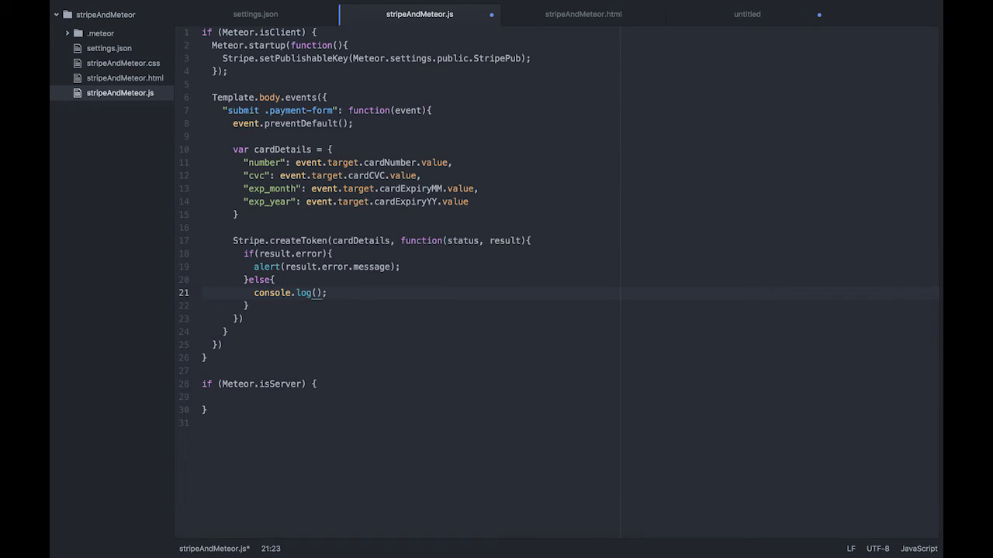
{"action": "type", "text": "resutl"}
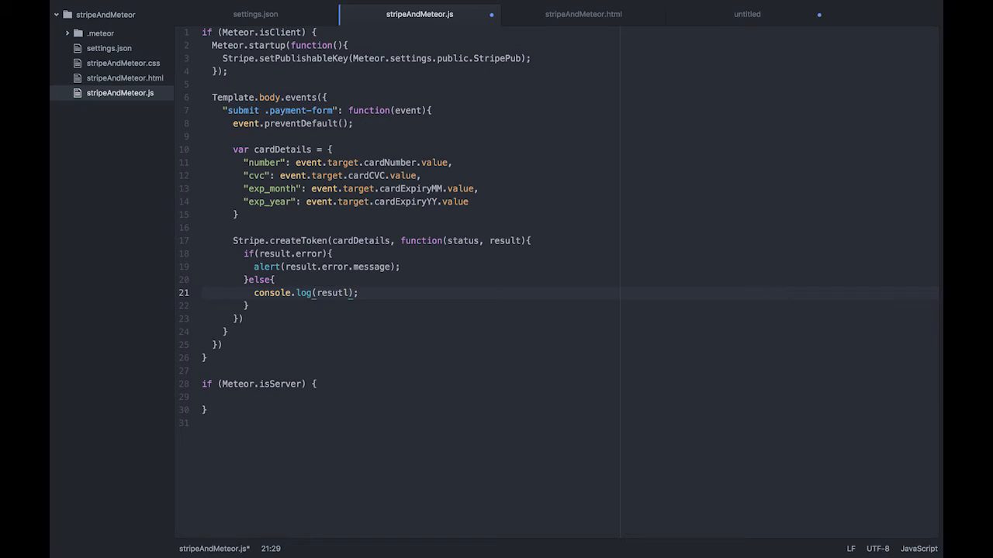
{"action": "type", "text": "result"}
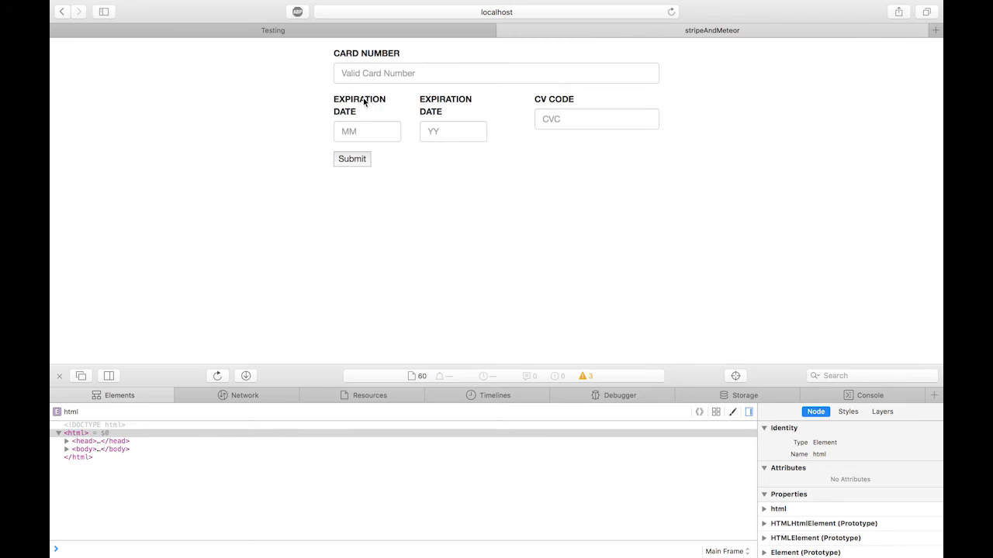
{"action": "mouse_move", "coordinate": [425, 38]}
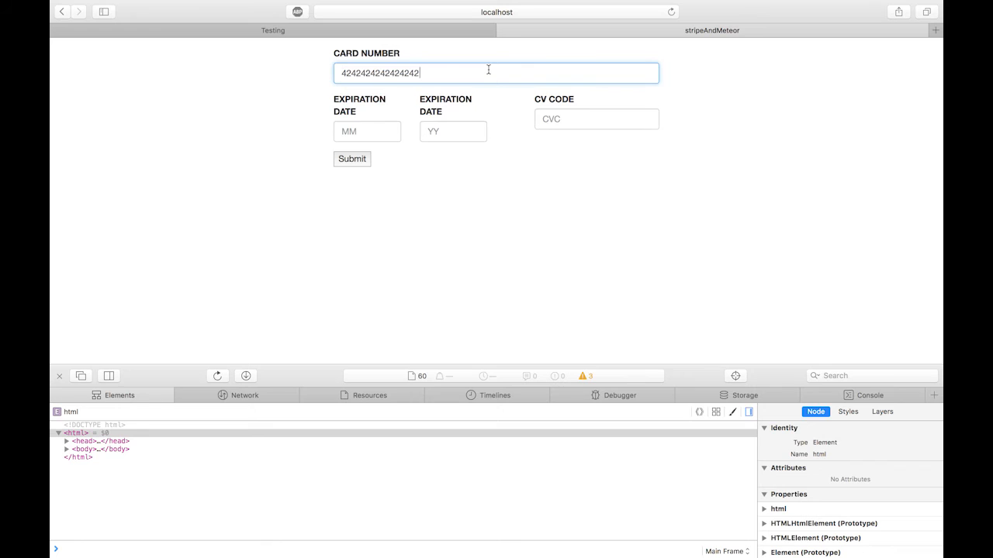
Submit test card details (month 12, CVC 1111) and read the console's missing publishable key error.
{"action": "type", "text": "12"}
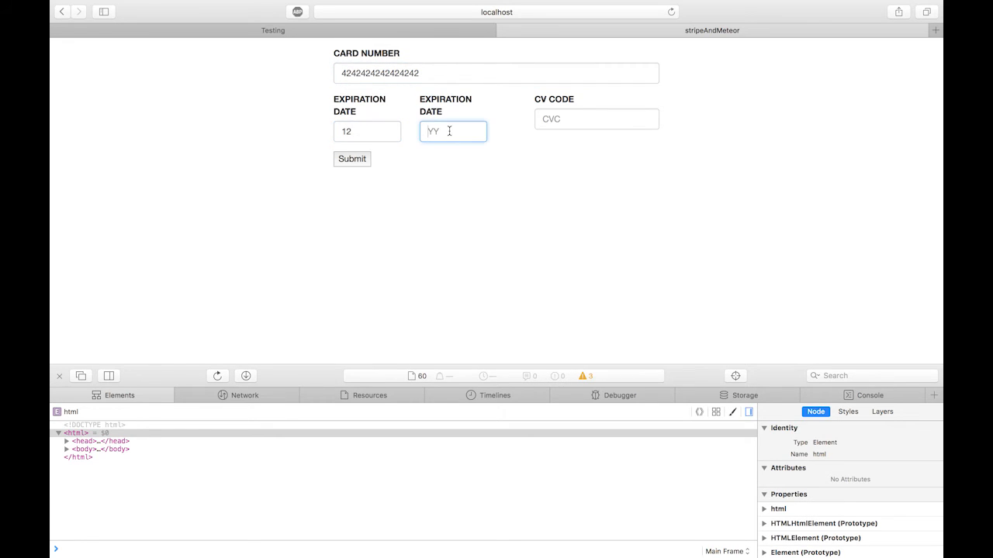
{"action": "type", "text": "111"}
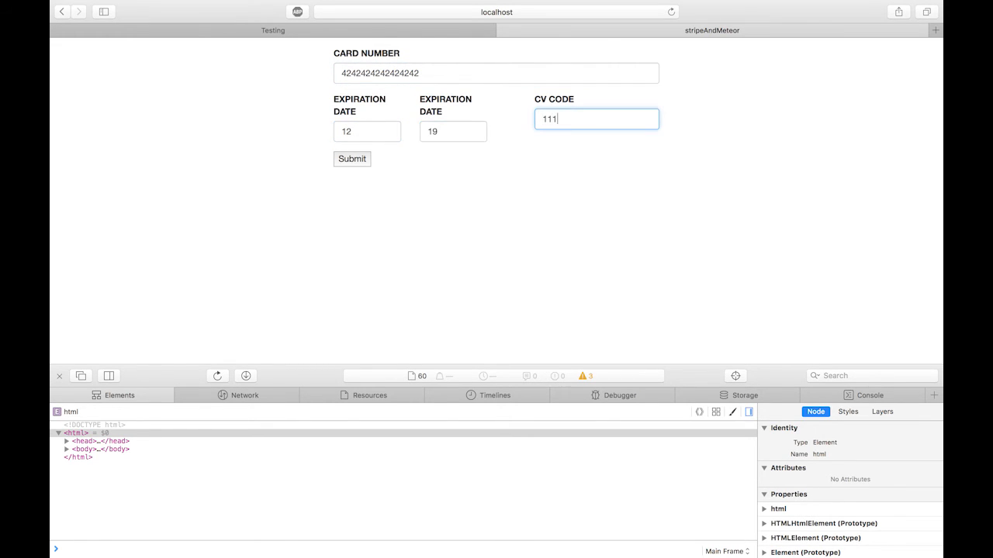
{"action": "type", "text": "1"}
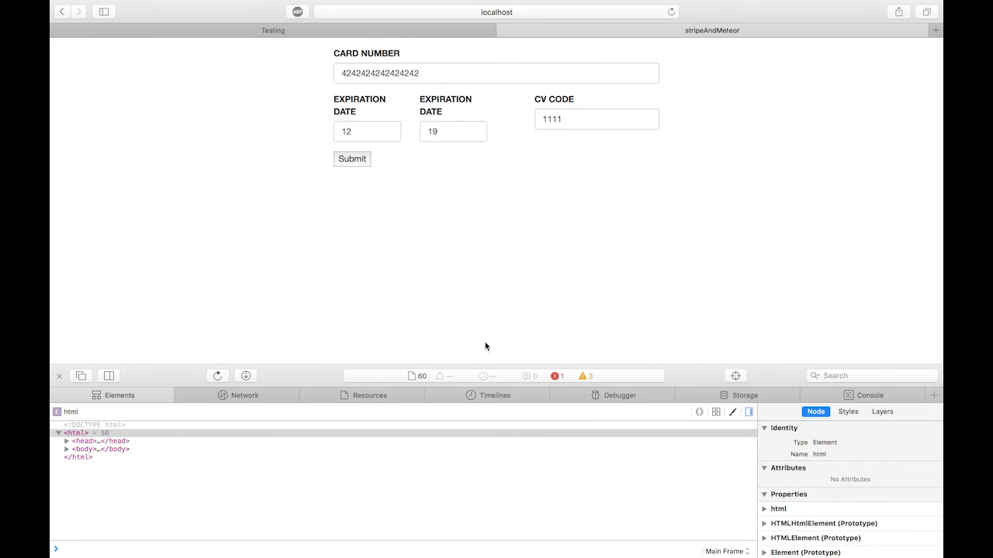
{"action": "left_click", "coordinate": [869, 396]}
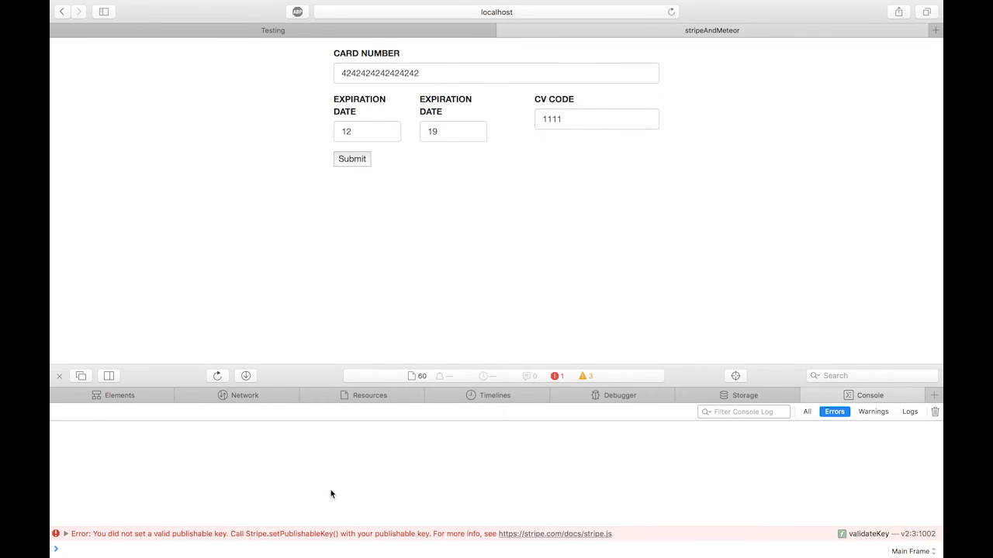
{"action": "left_click", "coordinate": [65, 534]}
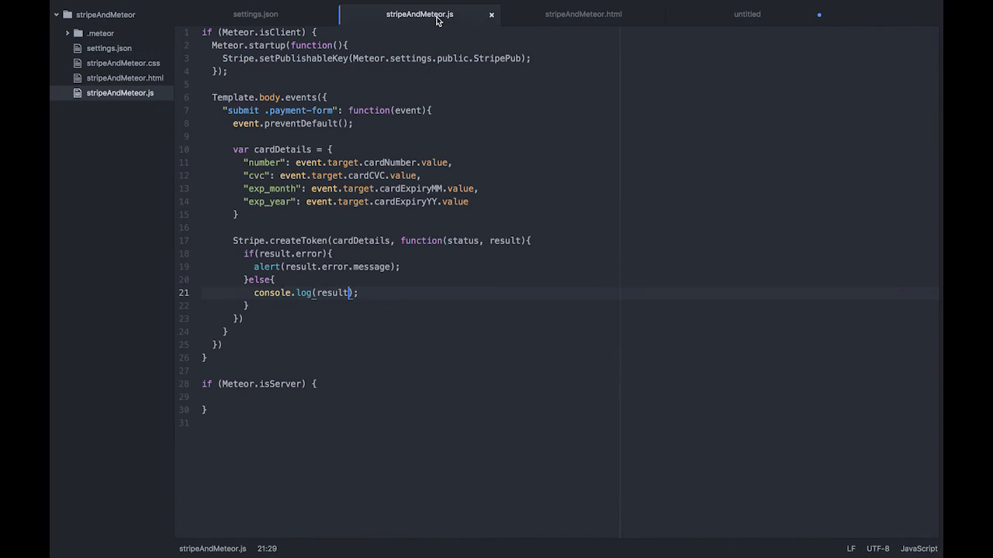
{"action": "mouse_move", "coordinate": [322, 62]}
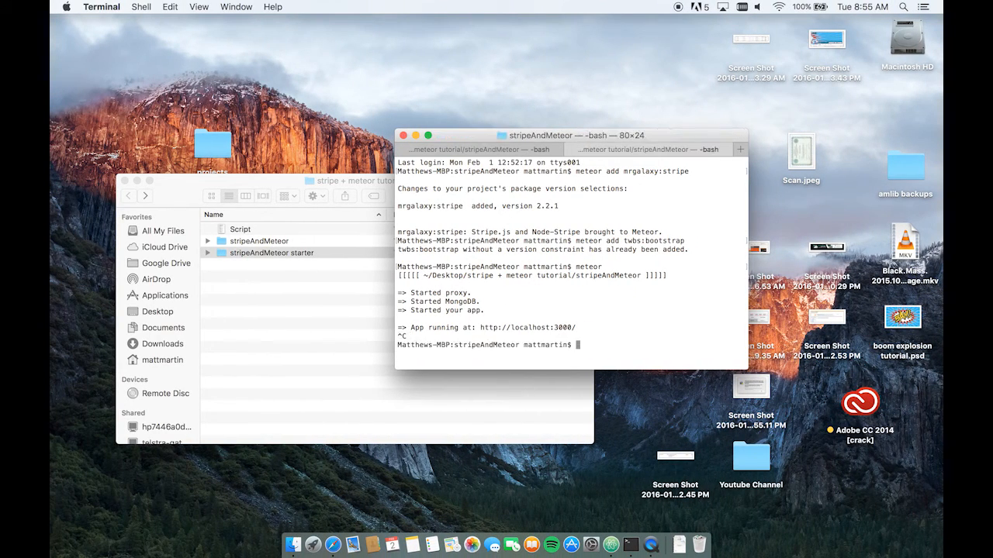
Restart the app with meteor run --settings settings.json.
{"action": "type", "text": "meteor r"}
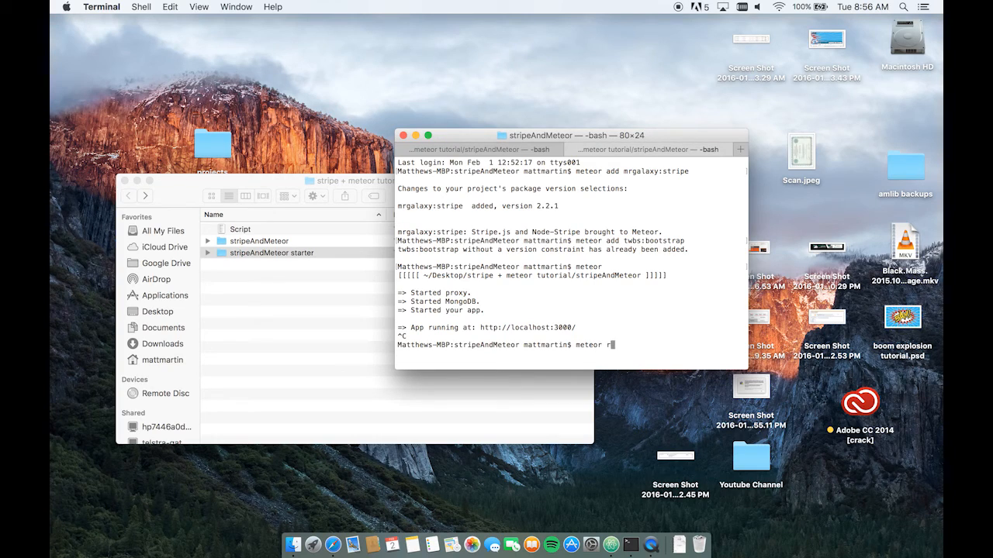
{"action": "type", "text": "un"}
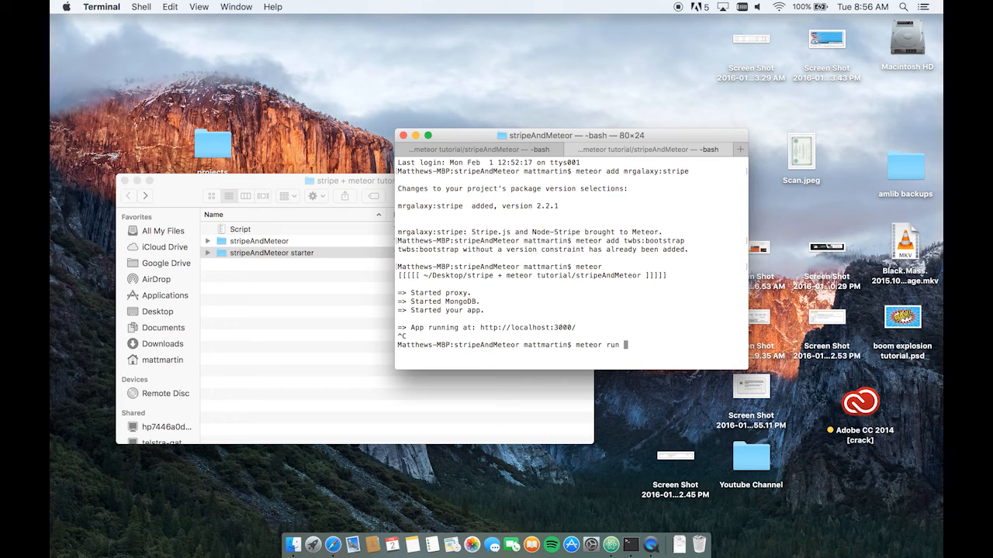
{"action": "type", "text": "--settings s"}
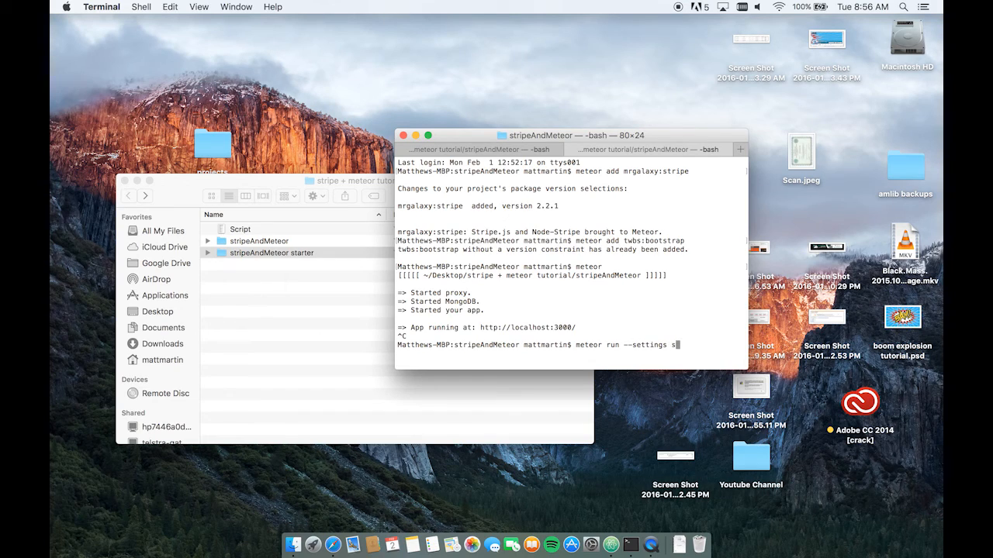
{"action": "type", "text": "ettings."}
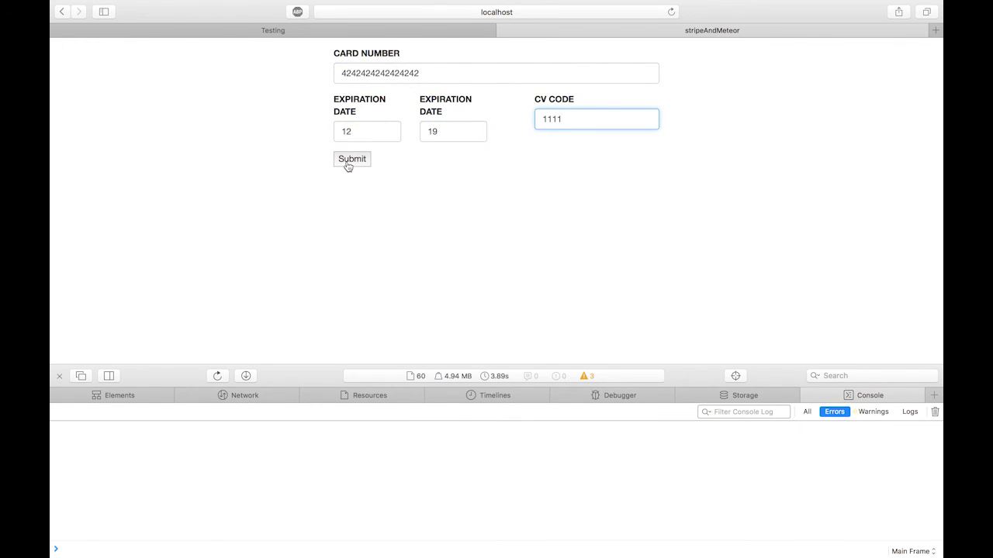
Resubmit the form and expand the logged Stripe token object showing card id, token id and livemode false.
{"action": "left_click", "coordinate": [351, 158]}
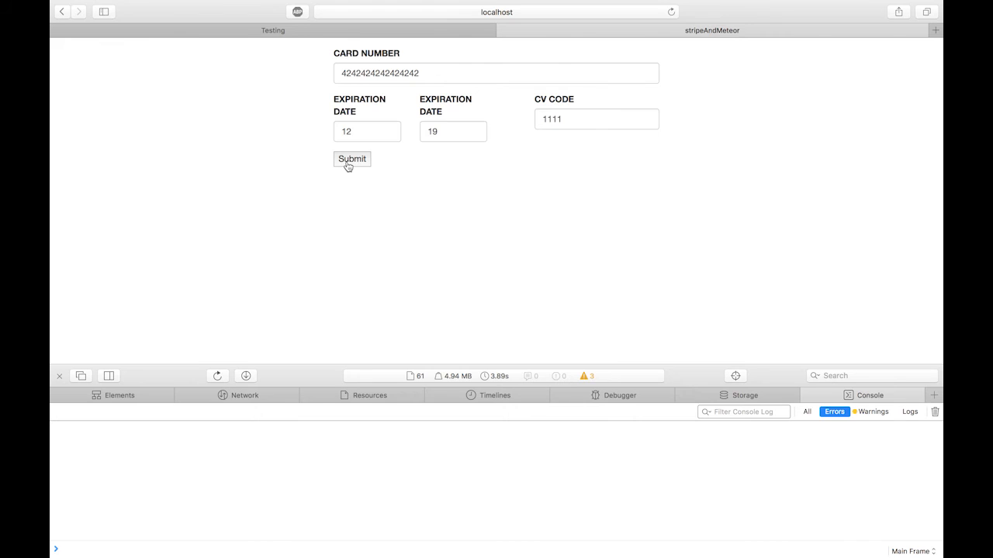
{"action": "mouse_move", "coordinate": [499, 357]}
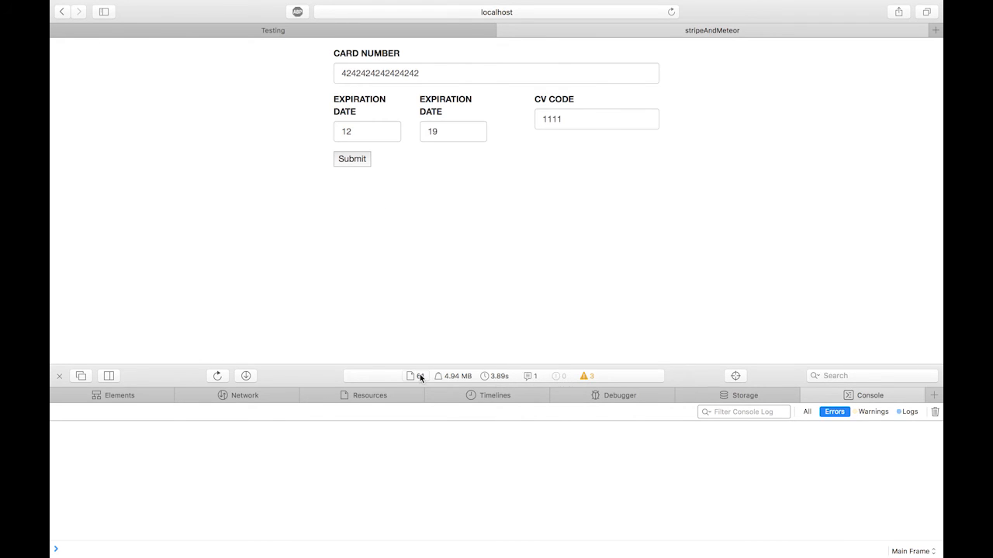
{"action": "left_click", "coordinate": [909, 413]}
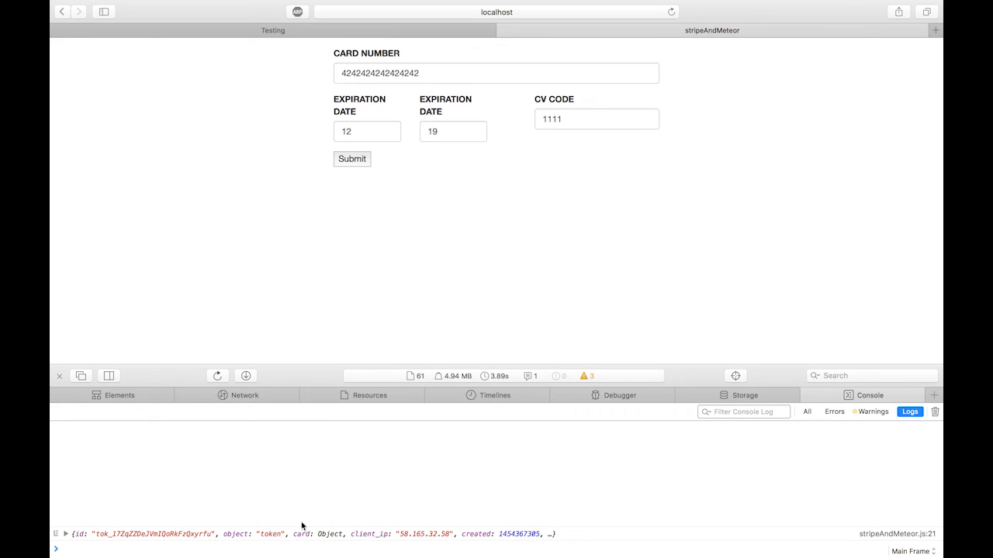
{"action": "left_click", "coordinate": [65, 534]}
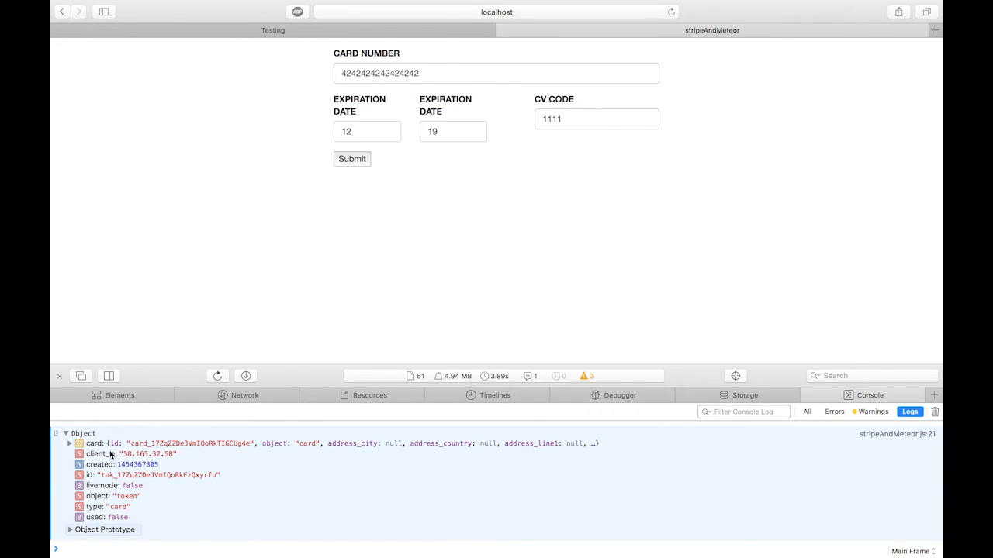